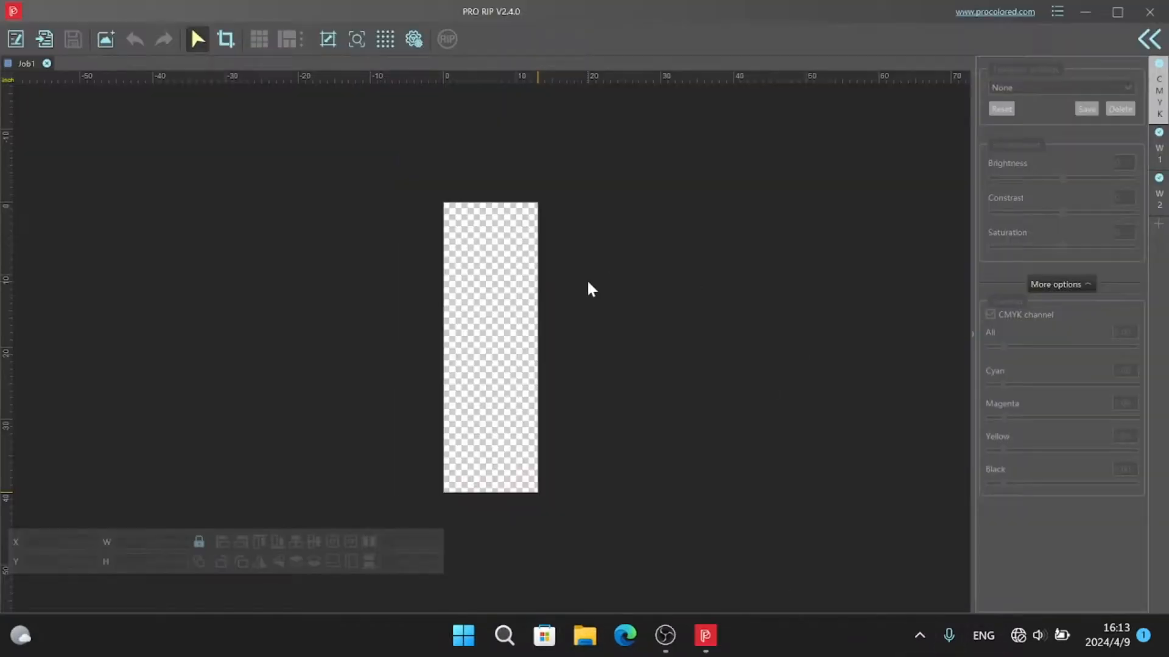
Look through the program settings' measurement unit and interface language options
{"action": "left_click", "coordinate": [1058, 12]}
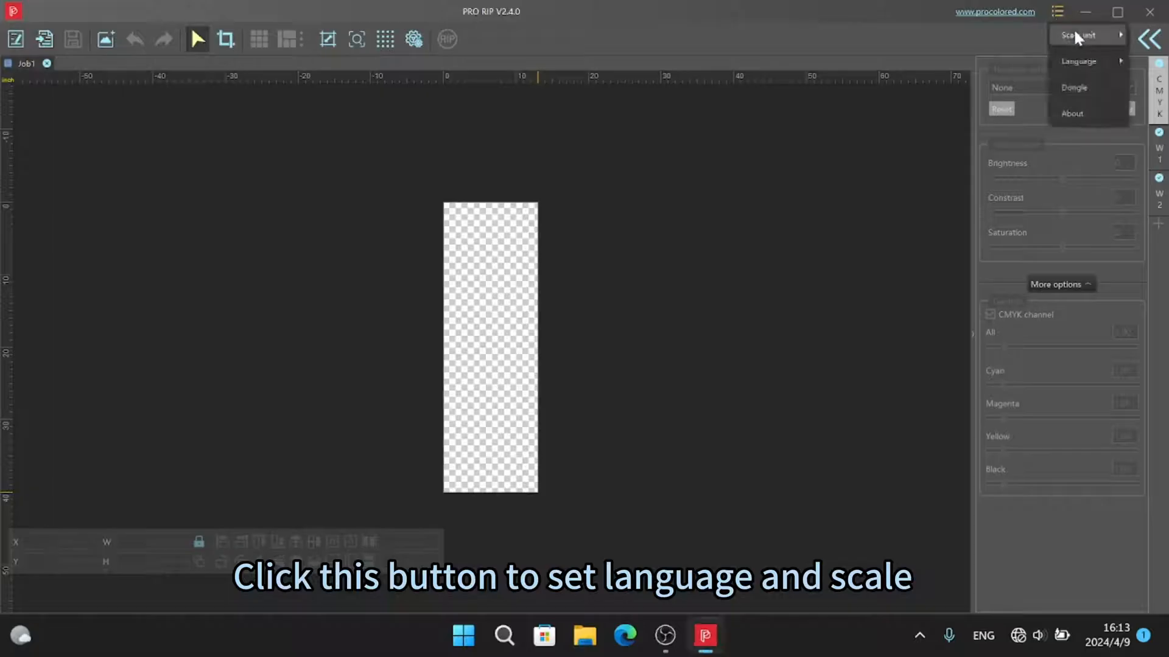
{"action": "left_click", "coordinate": [1080, 34]}
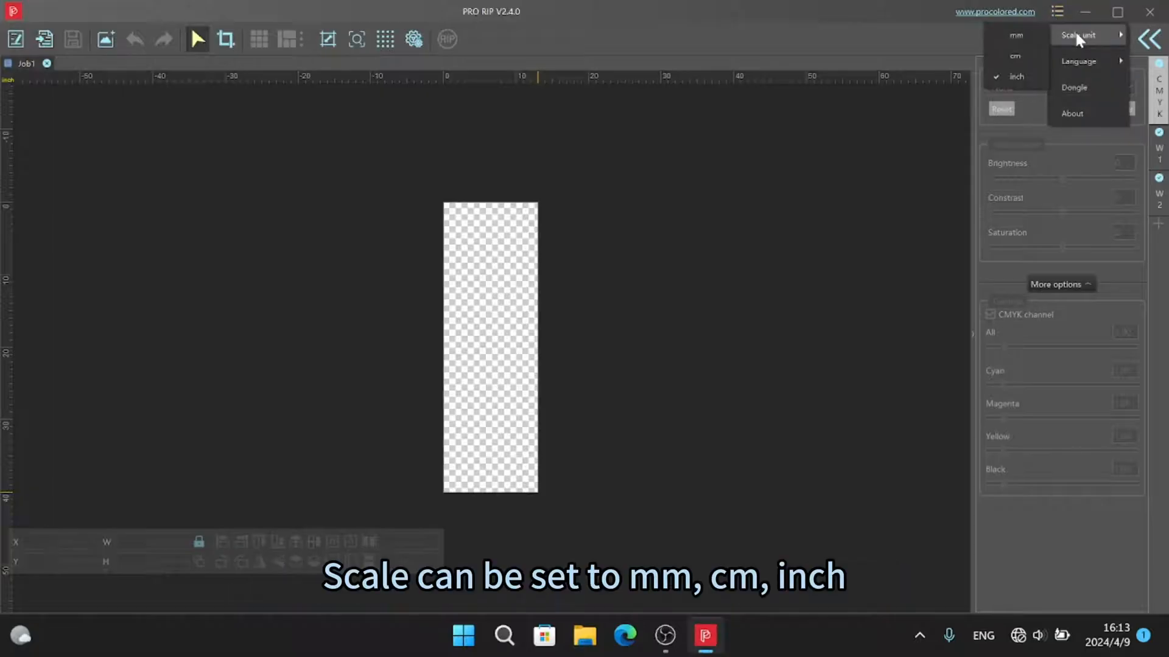
{"action": "mouse_move", "coordinate": [1015, 55]}
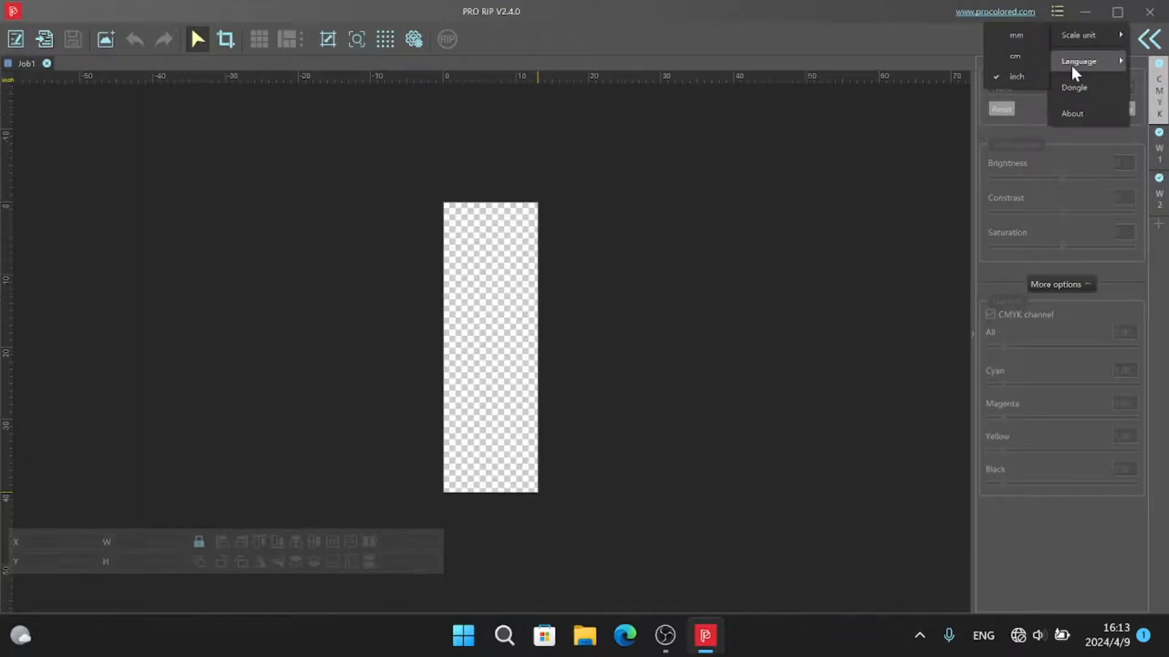
{"action": "left_click", "coordinate": [1079, 61]}
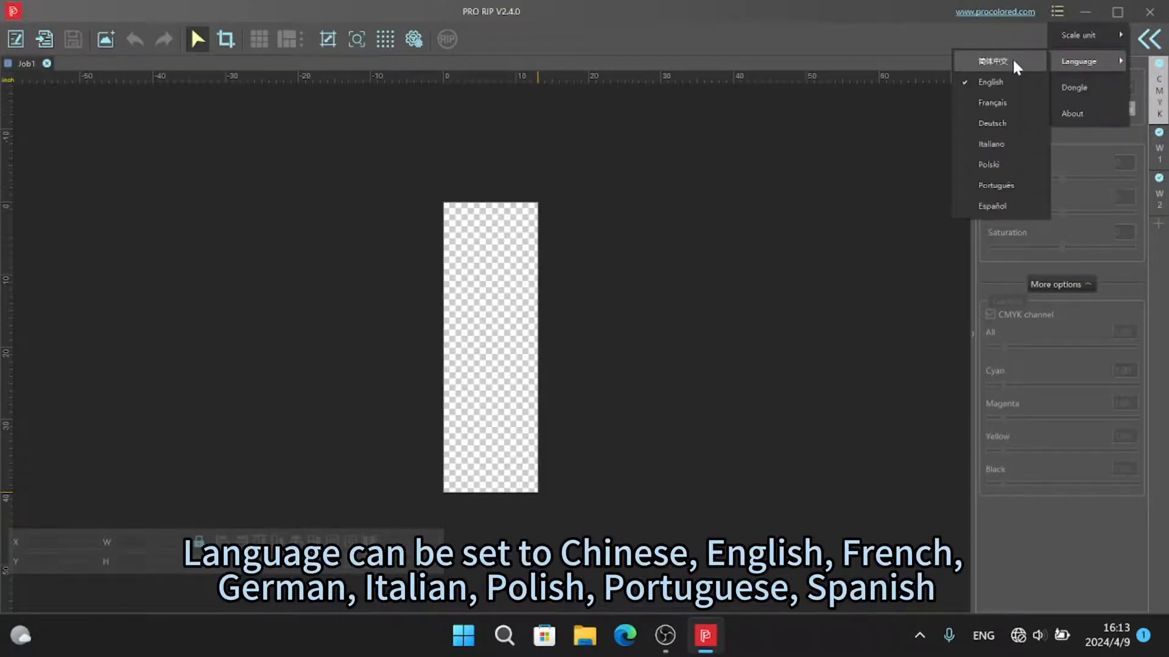
{"action": "mouse_move", "coordinate": [1006, 206]}
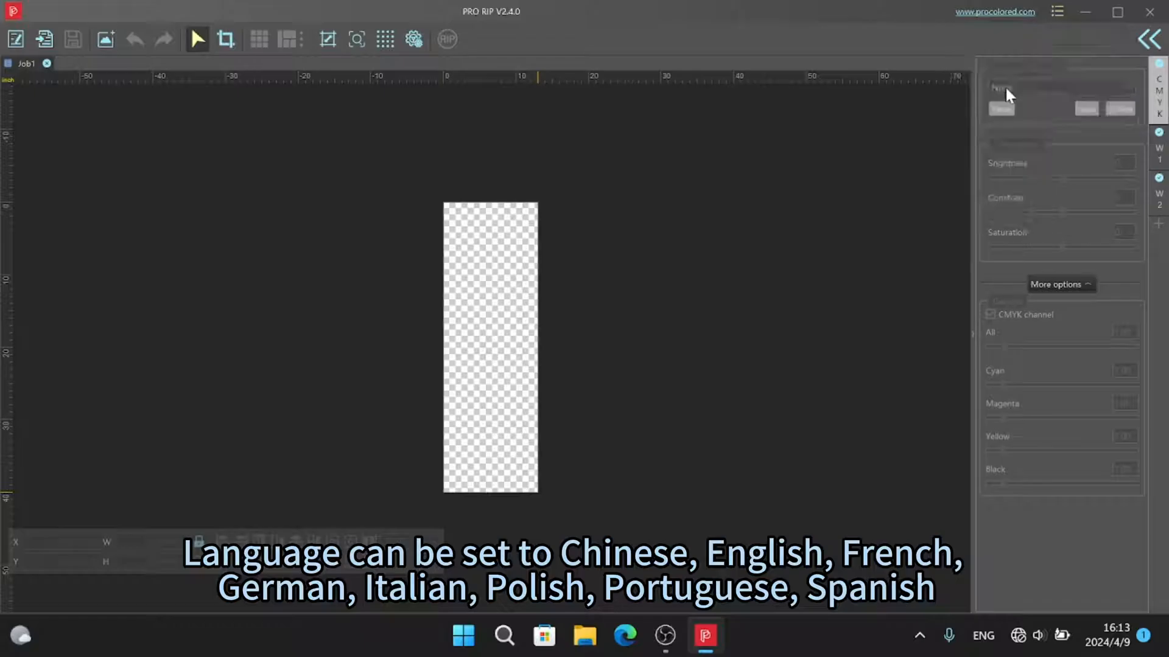
Resize the Job1 canvas to 11.800 by 29.000 inches
{"action": "left_click", "coordinate": [328, 40]}
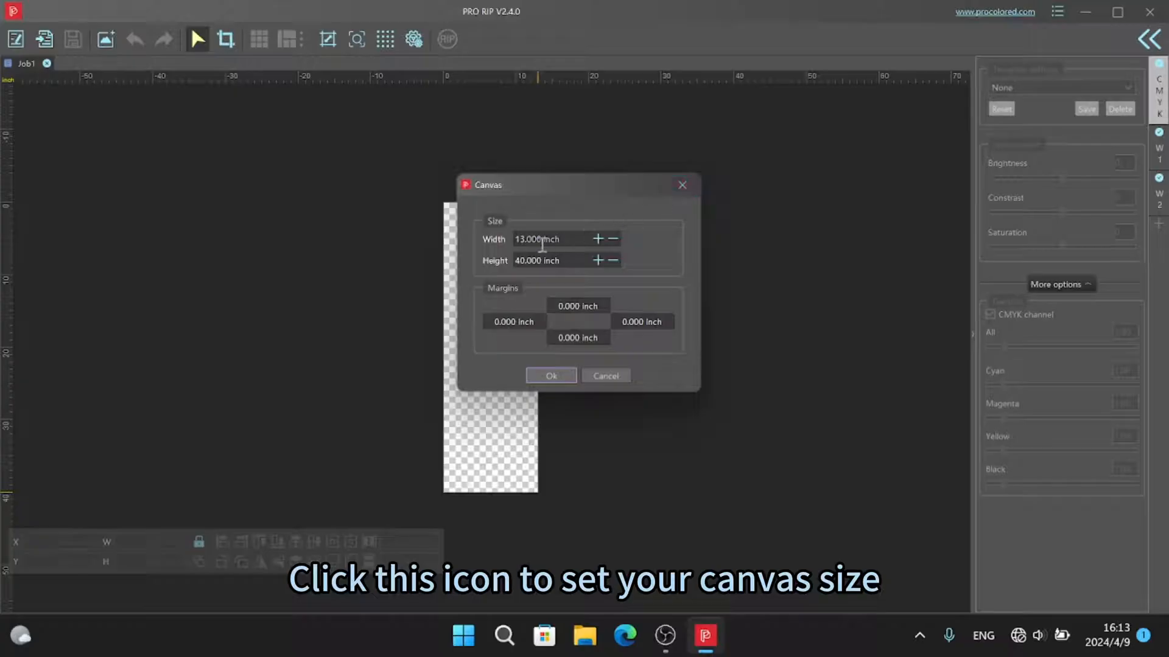
{"action": "triple_click", "coordinate": [537, 239]}
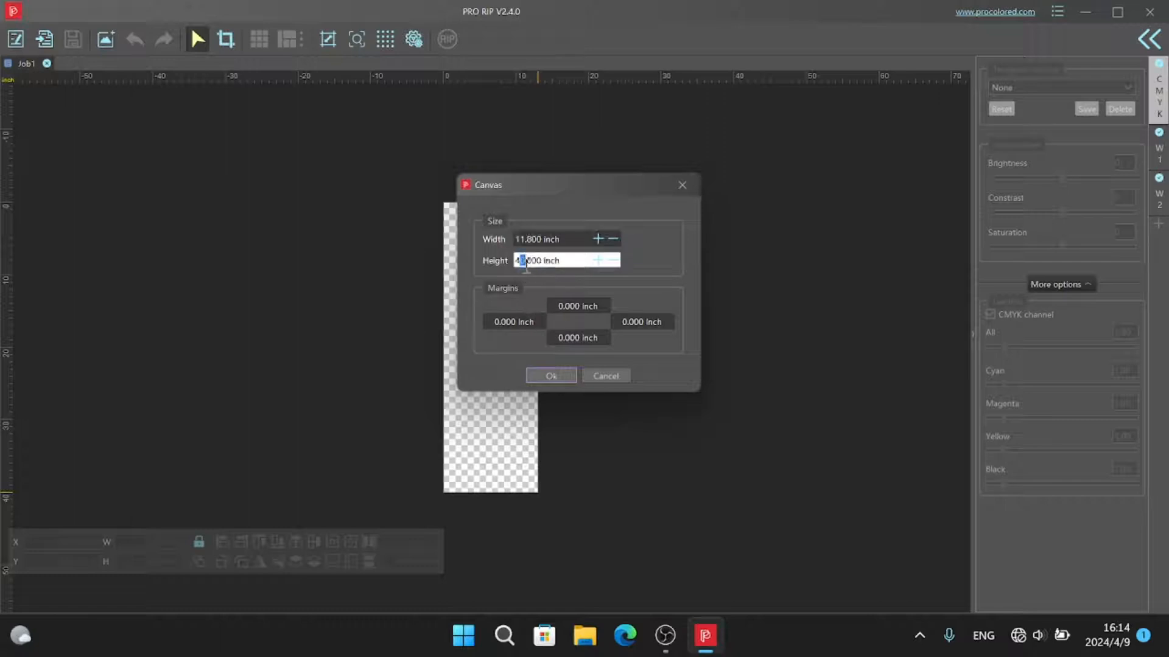
{"action": "type", "text": "2.000"}
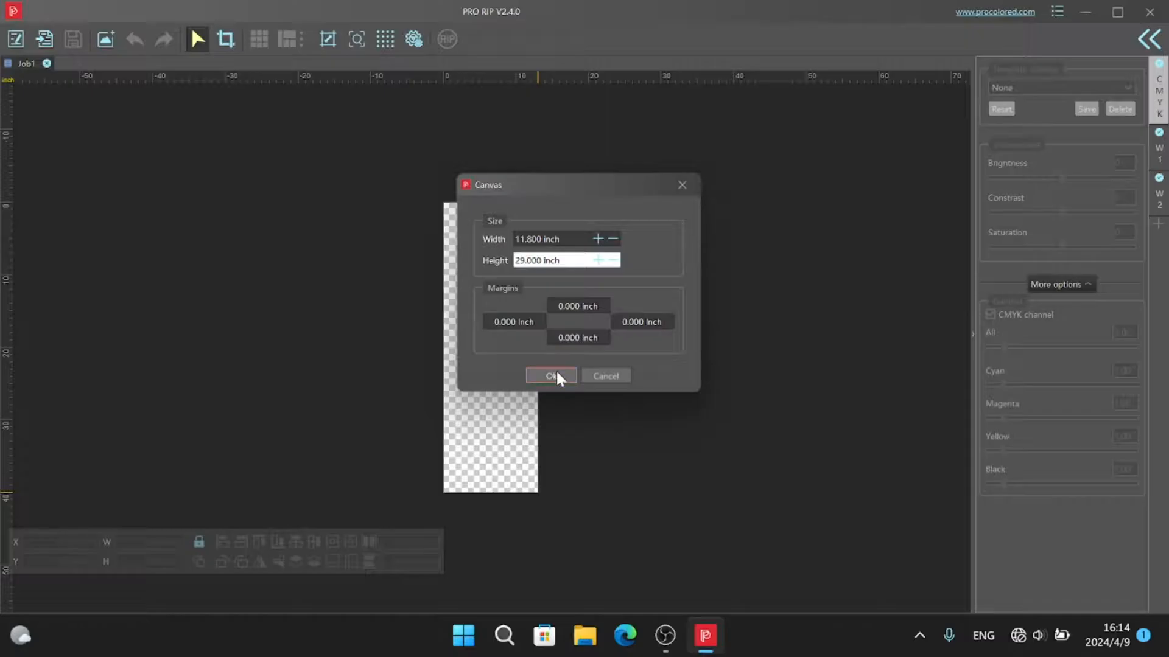
{"action": "left_click", "coordinate": [550, 376]}
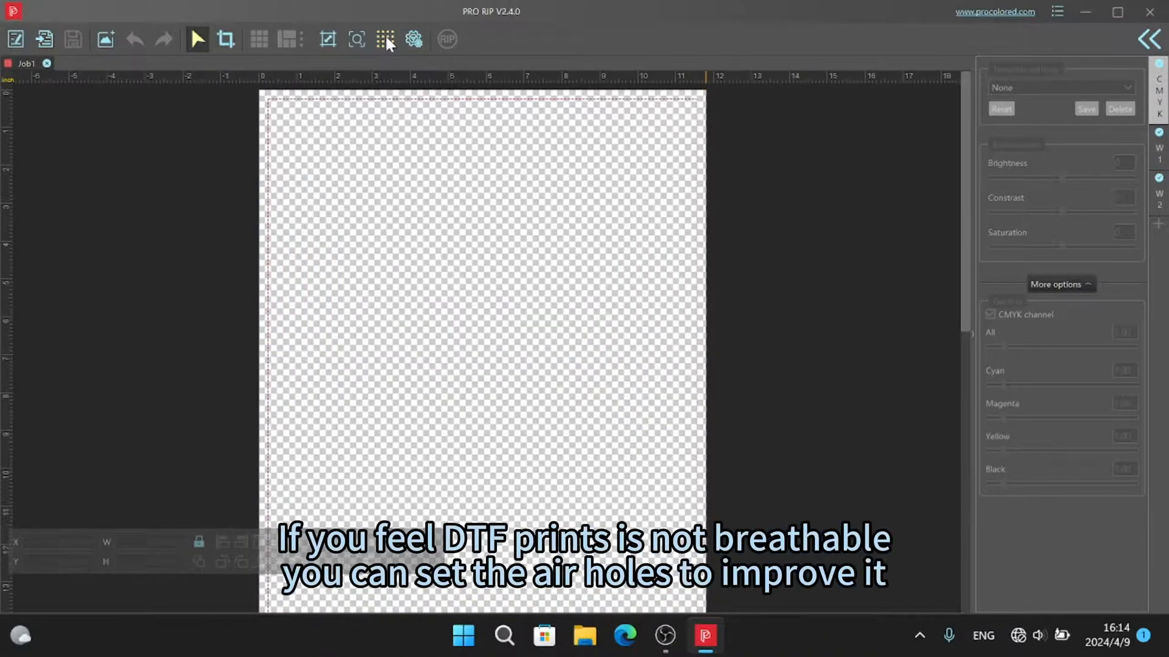
{"action": "left_click", "coordinate": [385, 39]}
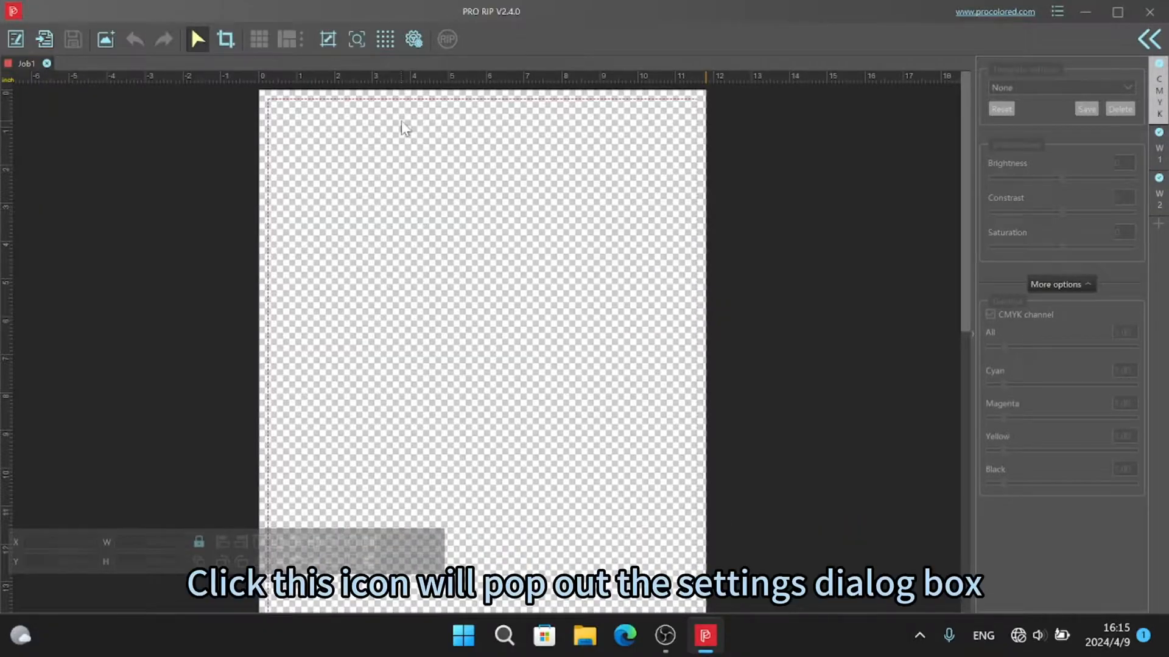
Keep 100% white under coloured pixels, set channel colour mode to CMYK, and save
{"action": "left_click", "coordinate": [413, 39]}
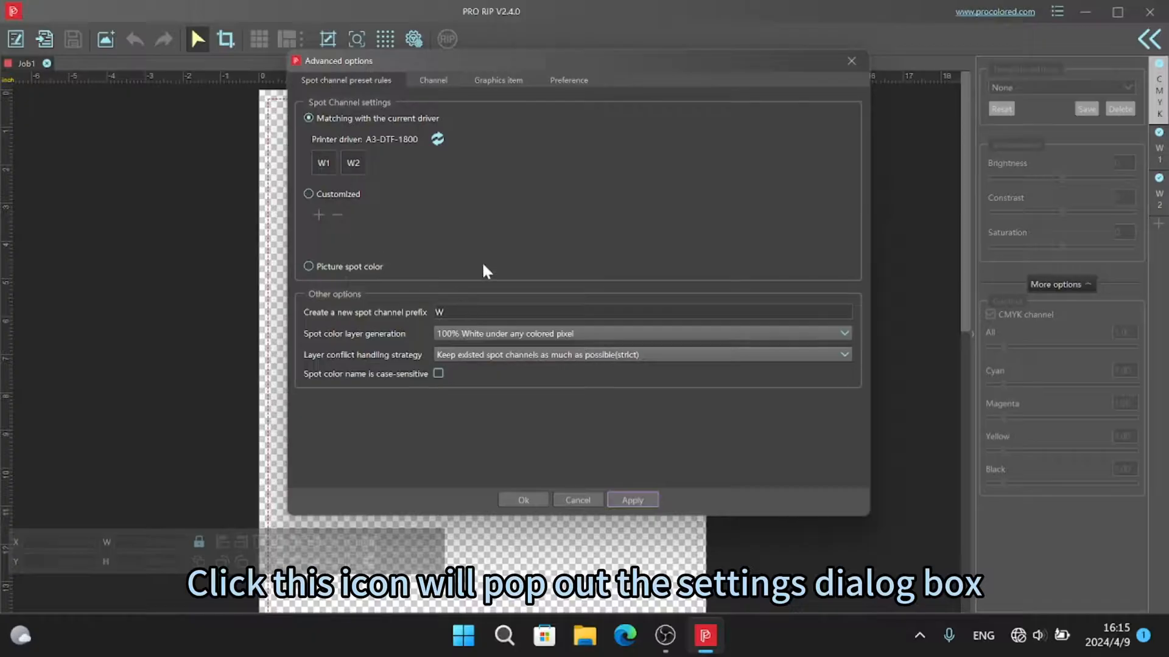
{"action": "left_click", "coordinate": [842, 333]}
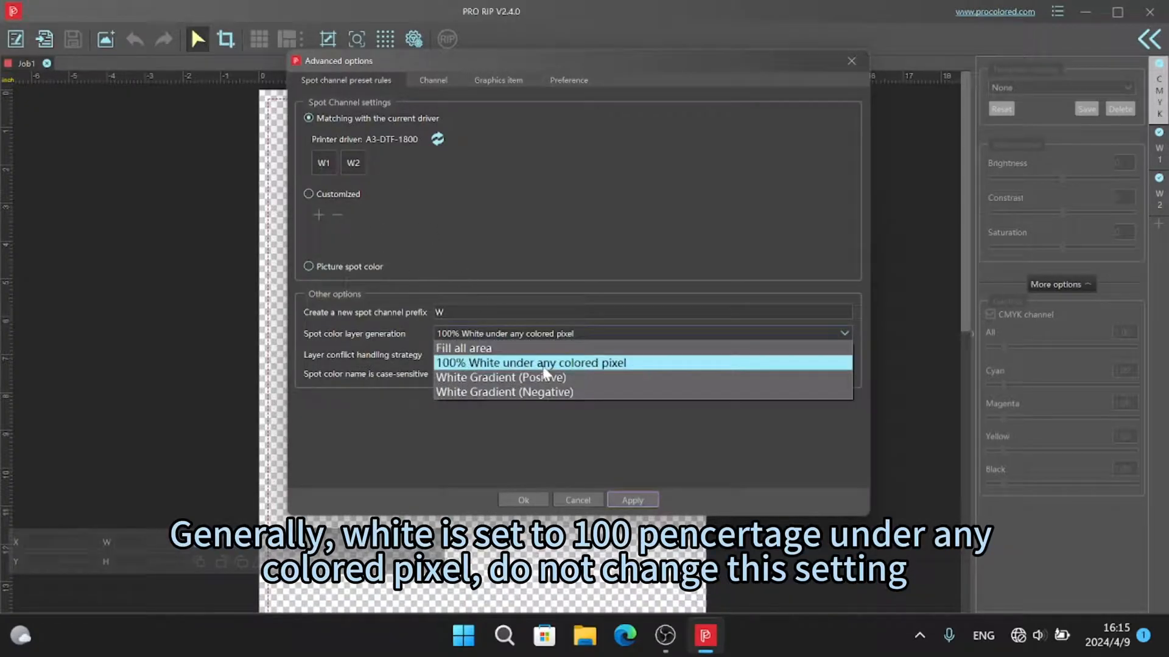
{"action": "left_click", "coordinate": [530, 363]}
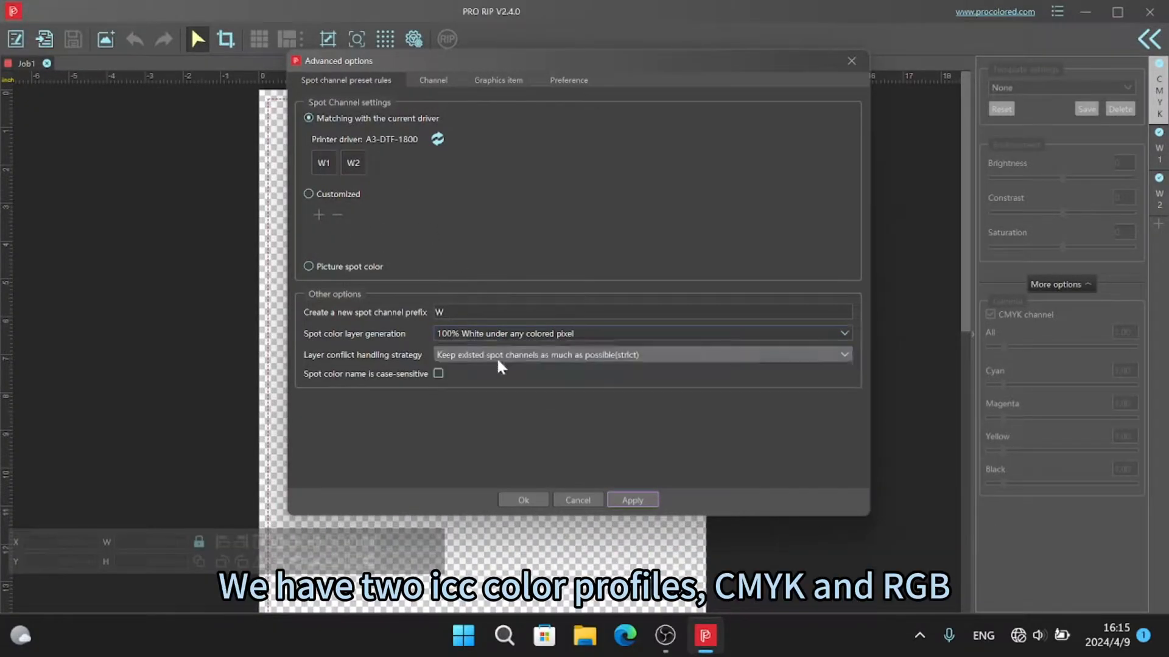
{"action": "left_click", "coordinate": [432, 80]}
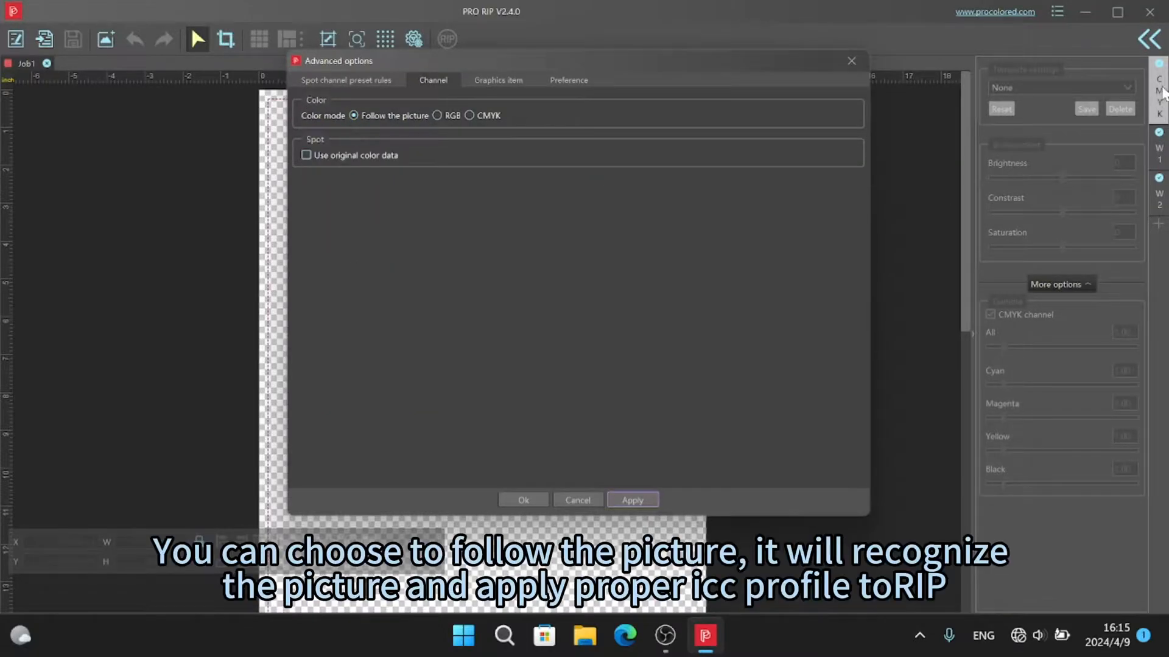
{"action": "left_click", "coordinate": [470, 116]}
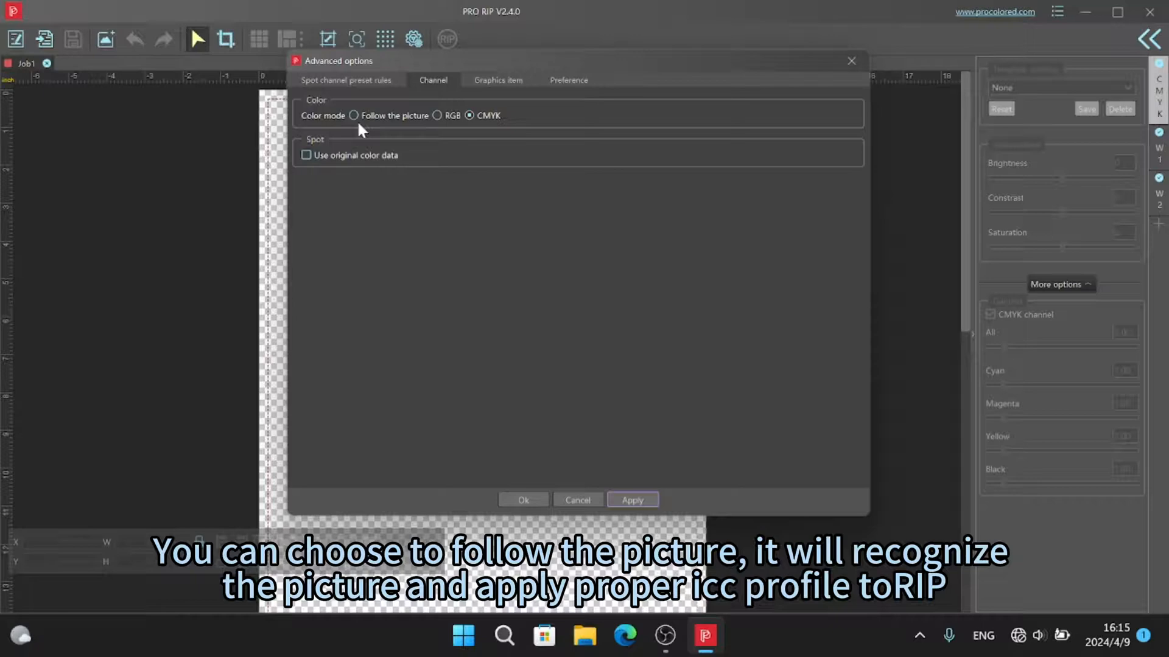
{"action": "left_click", "coordinate": [497, 79]}
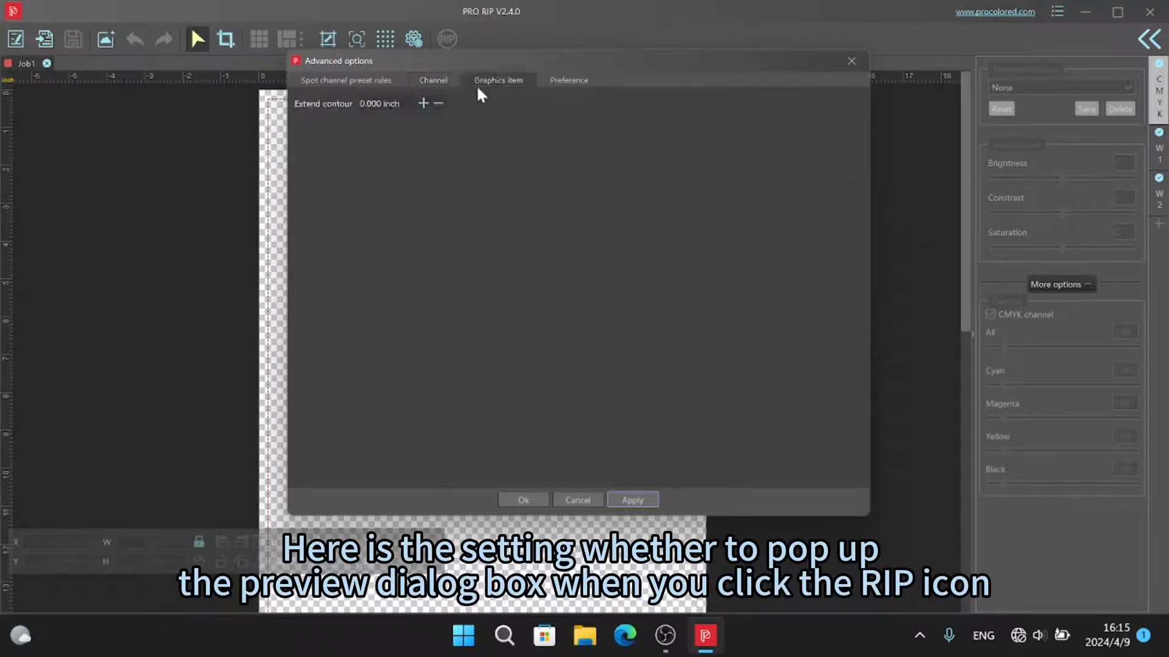
{"action": "left_click", "coordinate": [568, 80]}
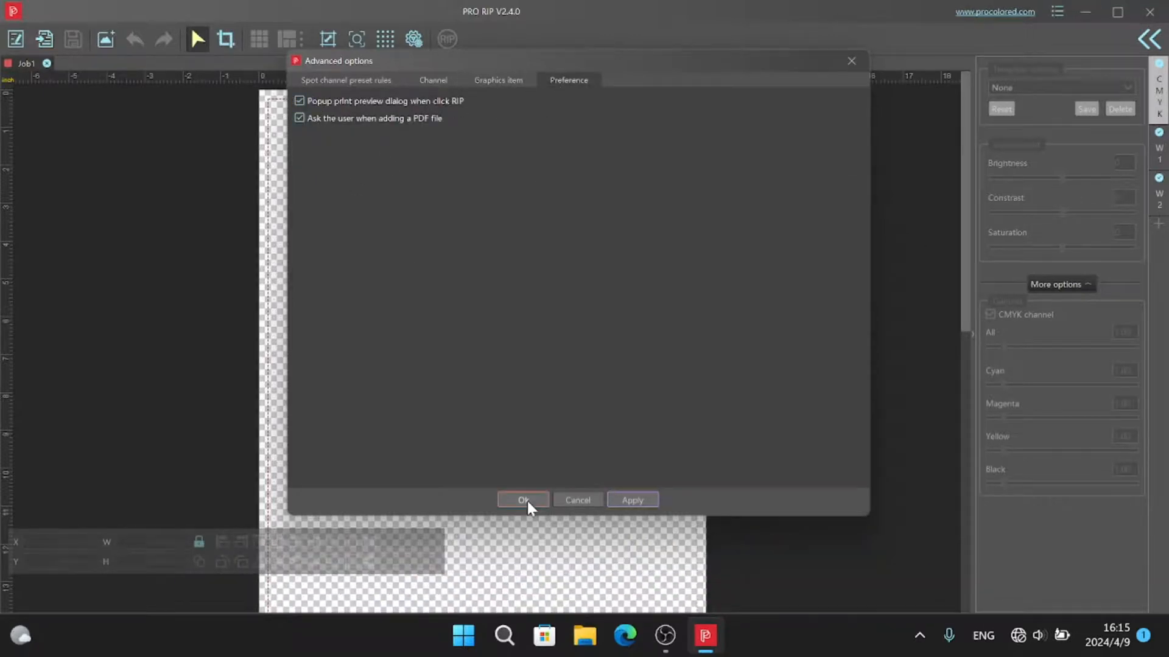
{"action": "left_click", "coordinate": [523, 501]}
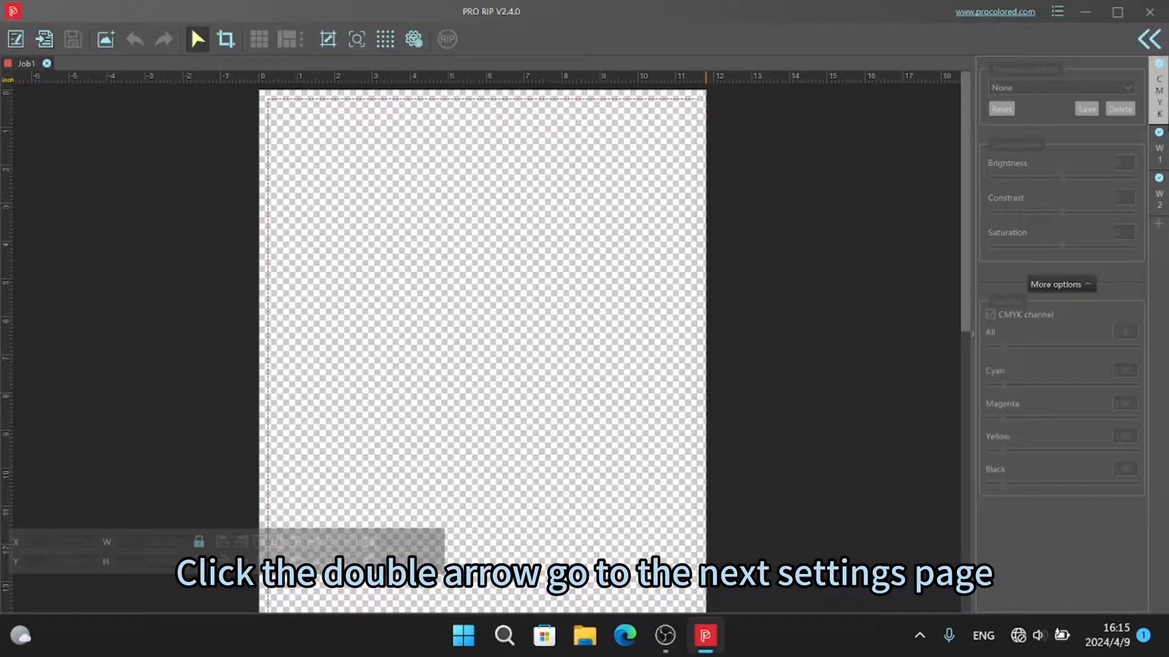
Show the christmas job queue and select EPSON L1800 Series as the output printer
{"action": "left_click", "coordinate": [1149, 39]}
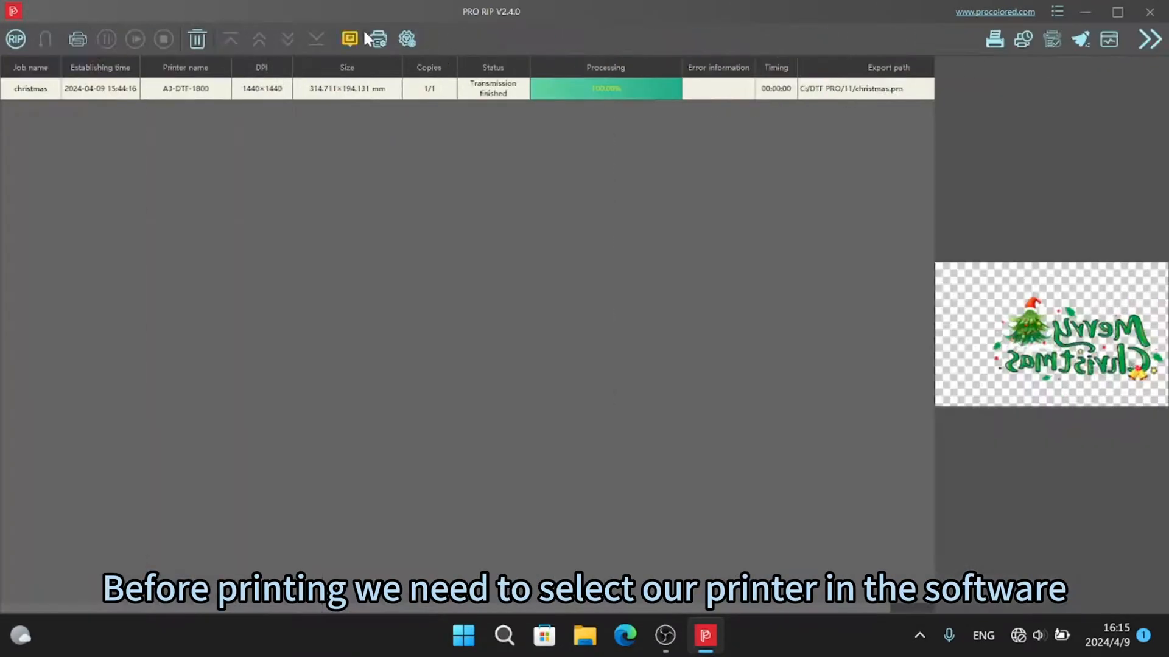
{"action": "left_click", "coordinate": [349, 39]}
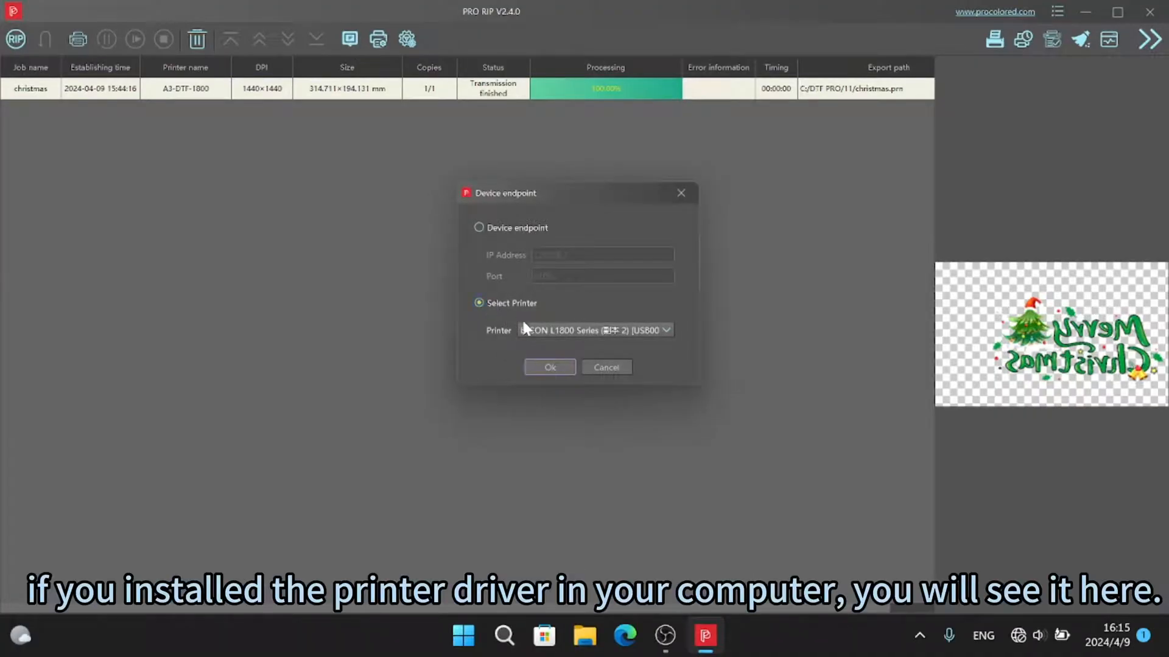
{"action": "left_click", "coordinate": [666, 330]}
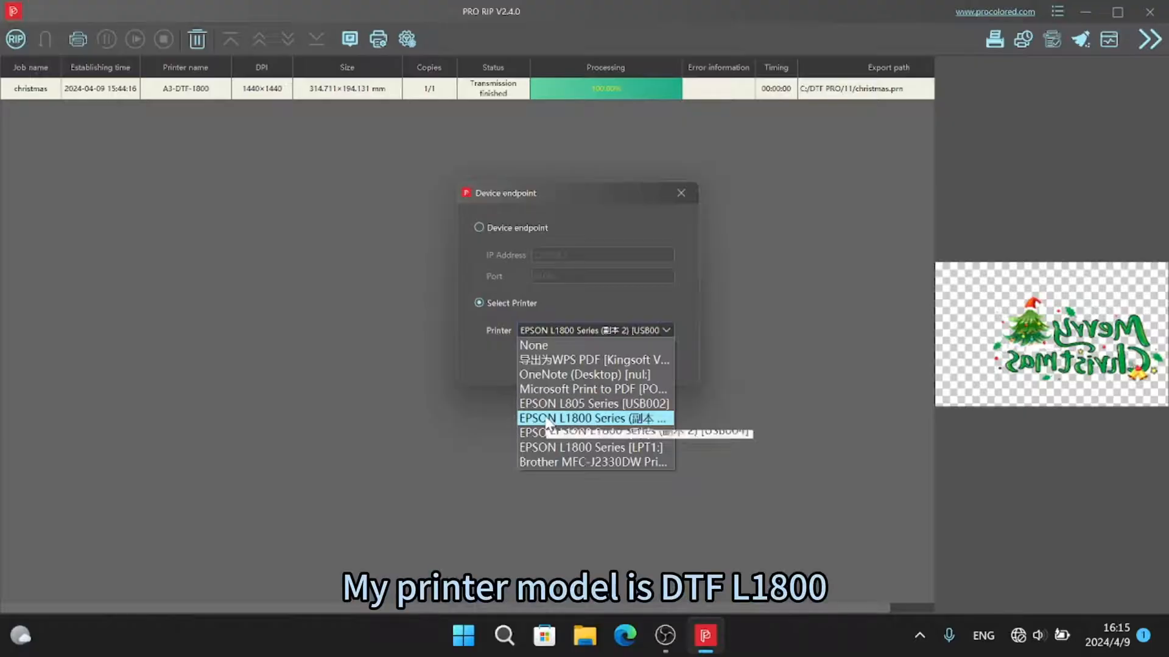
{"action": "left_click", "coordinate": [591, 418]}
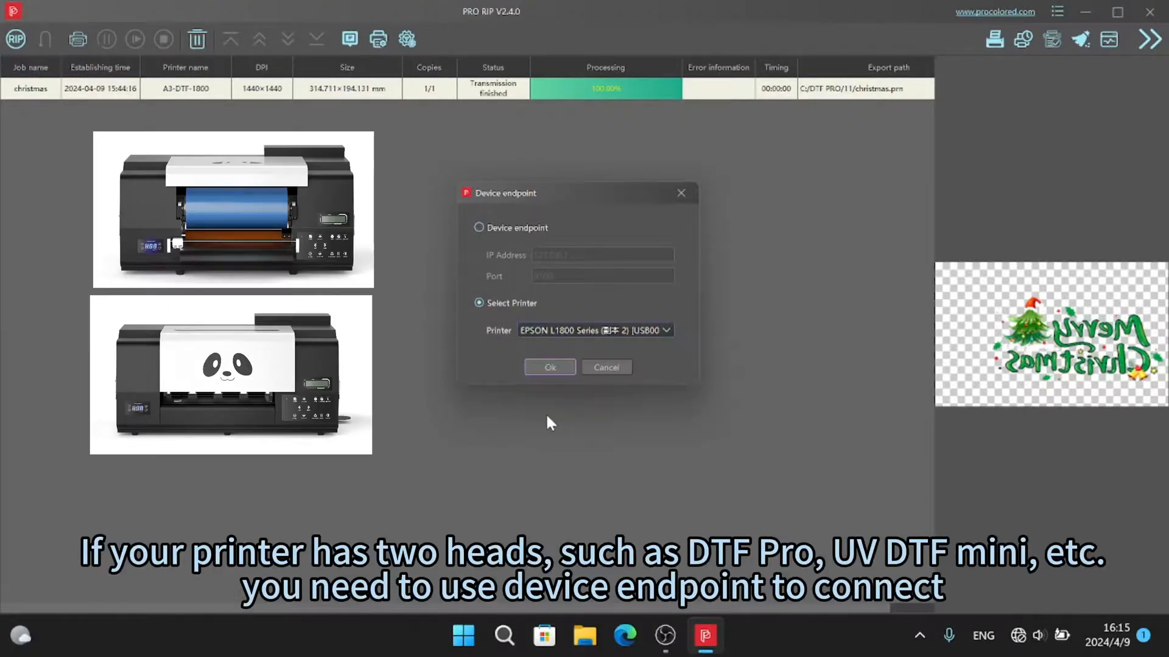
{"action": "left_click", "coordinate": [479, 227]}
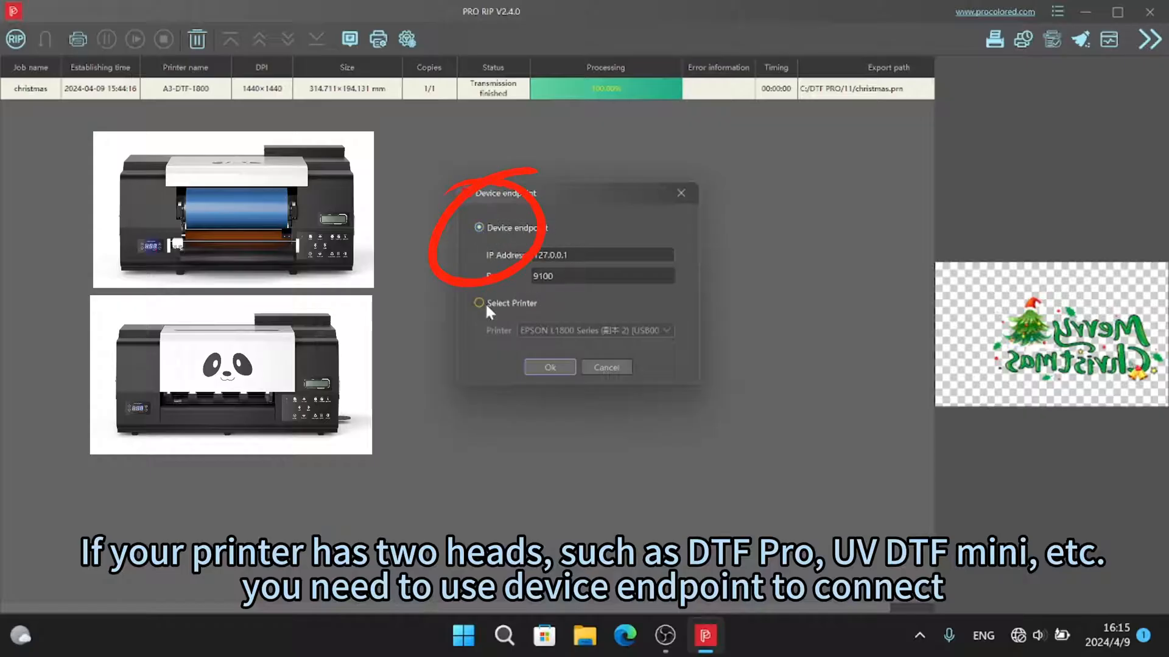
{"action": "left_click", "coordinate": [479, 303]}
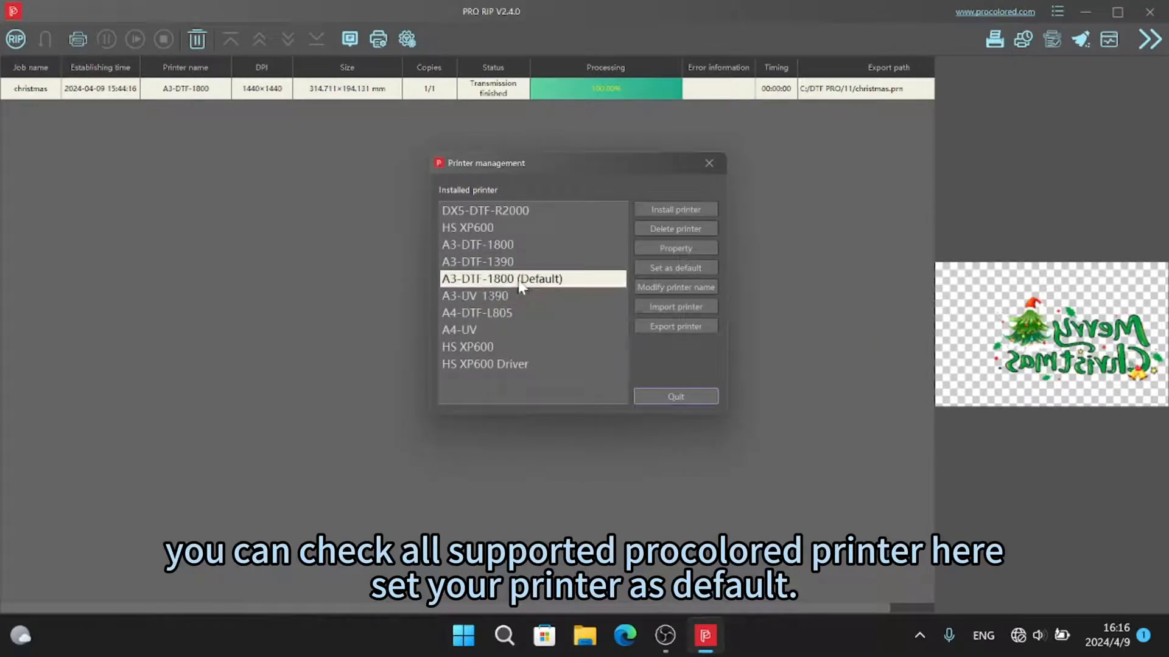
Make A3-UV-1390 the default printer and close printer management
{"action": "left_click", "coordinate": [474, 295]}
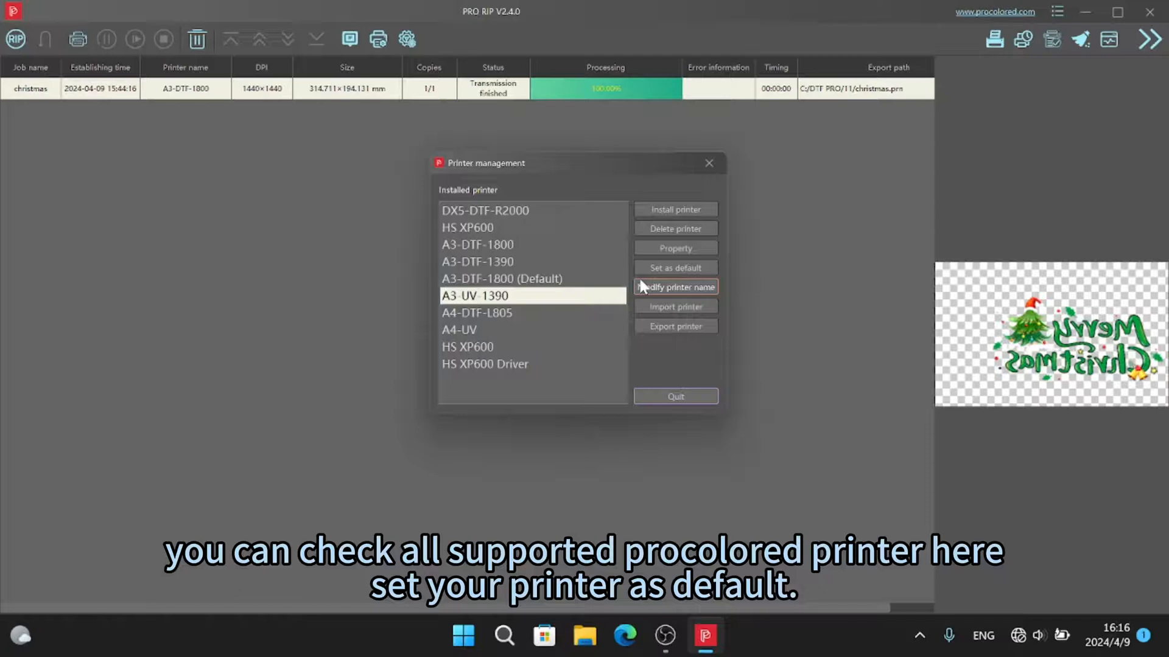
{"action": "left_click", "coordinate": [674, 268]}
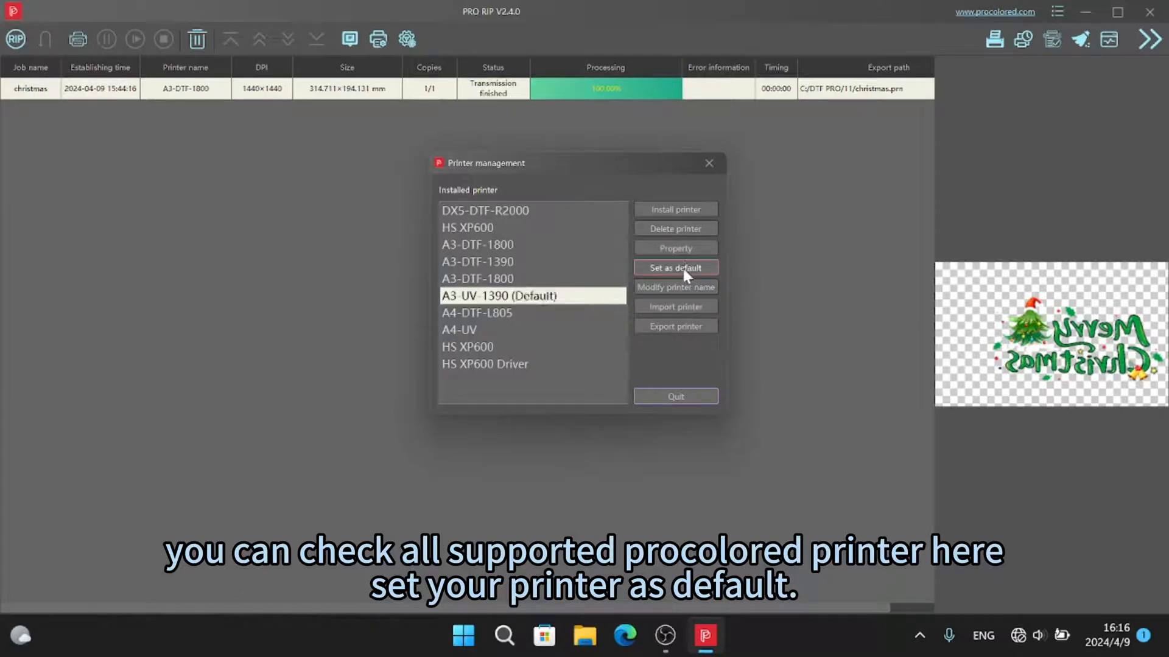
{"action": "left_click", "coordinate": [675, 268]}
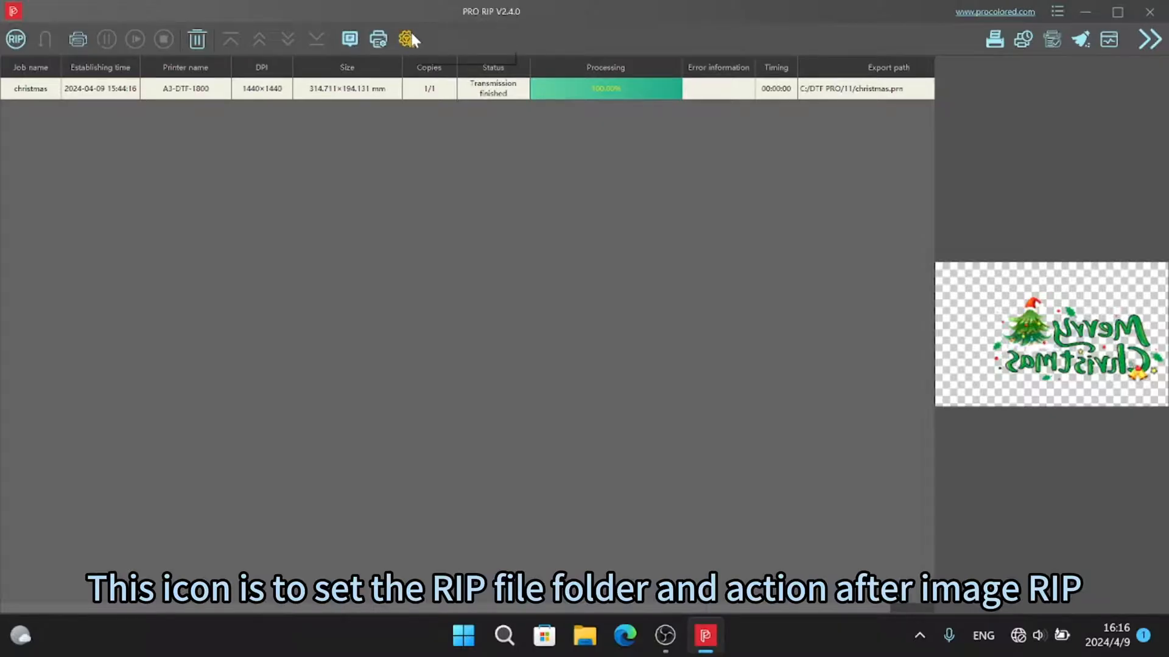
Set the after-RIP print mode to manual print and save the options
{"action": "left_click", "coordinate": [407, 39]}
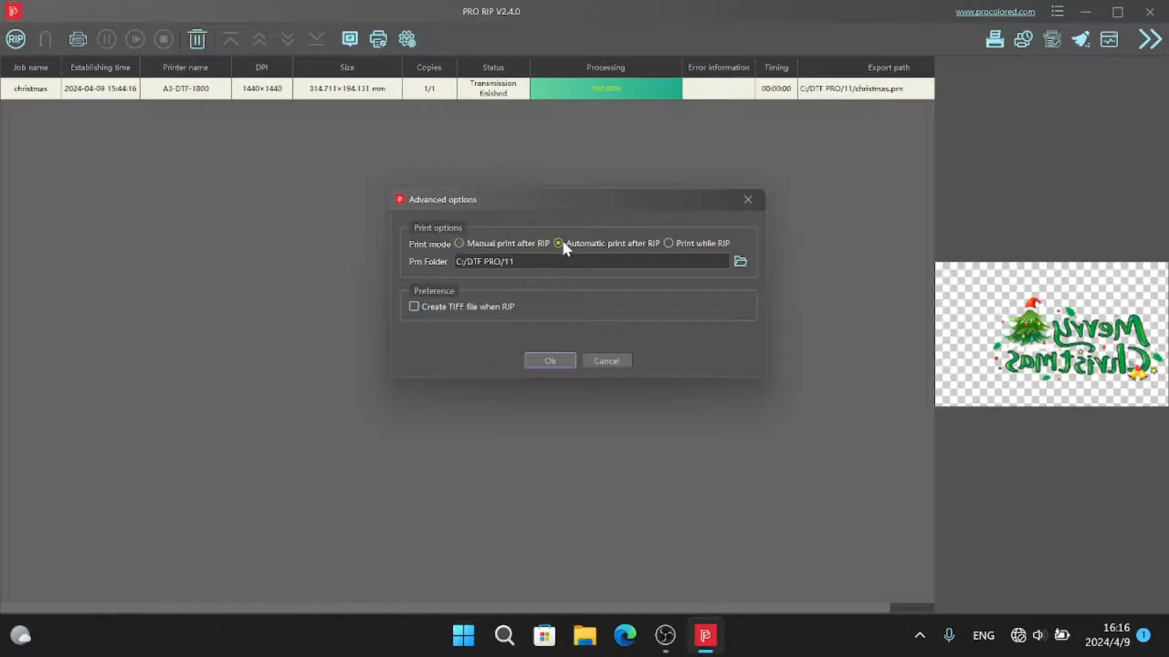
{"action": "left_click", "coordinate": [458, 243]}
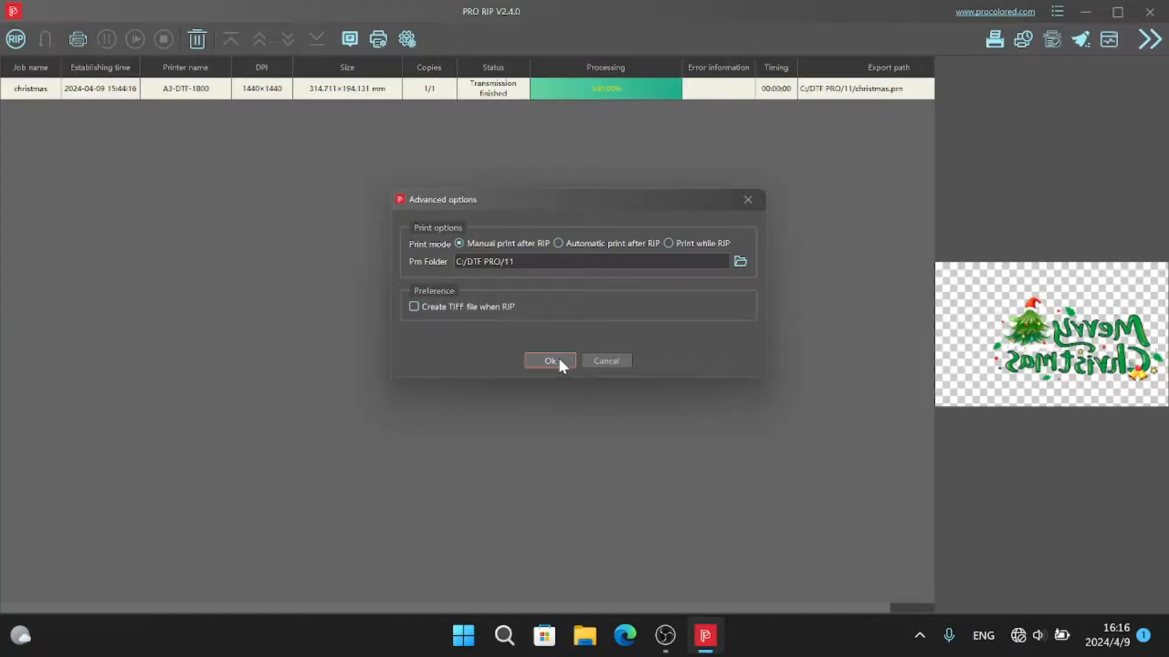
{"action": "left_click", "coordinate": [550, 361]}
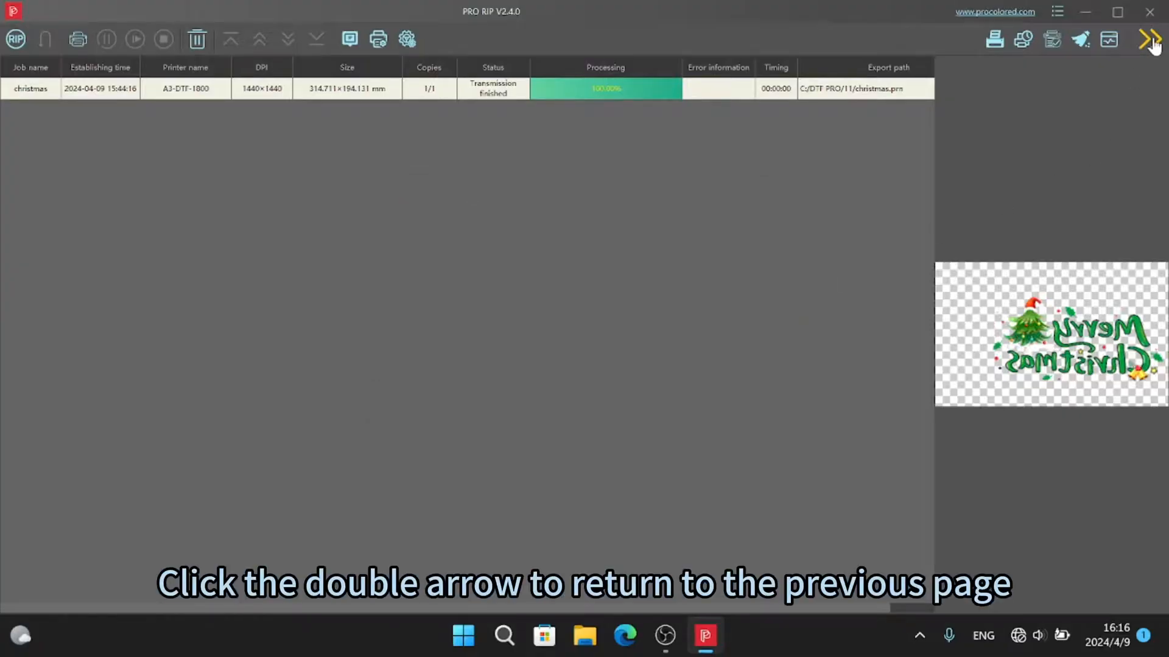
Return to the layout page and import the christmas picture onto Job1
{"action": "left_click", "coordinate": [1150, 39]}
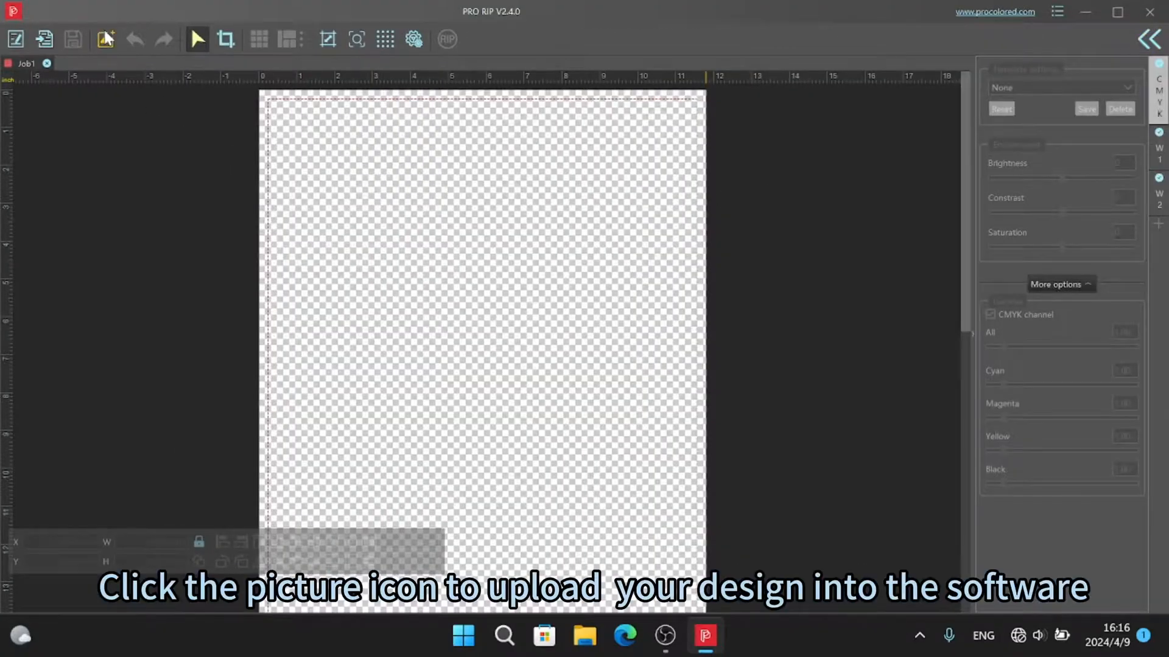
{"action": "left_click", "coordinate": [105, 40]}
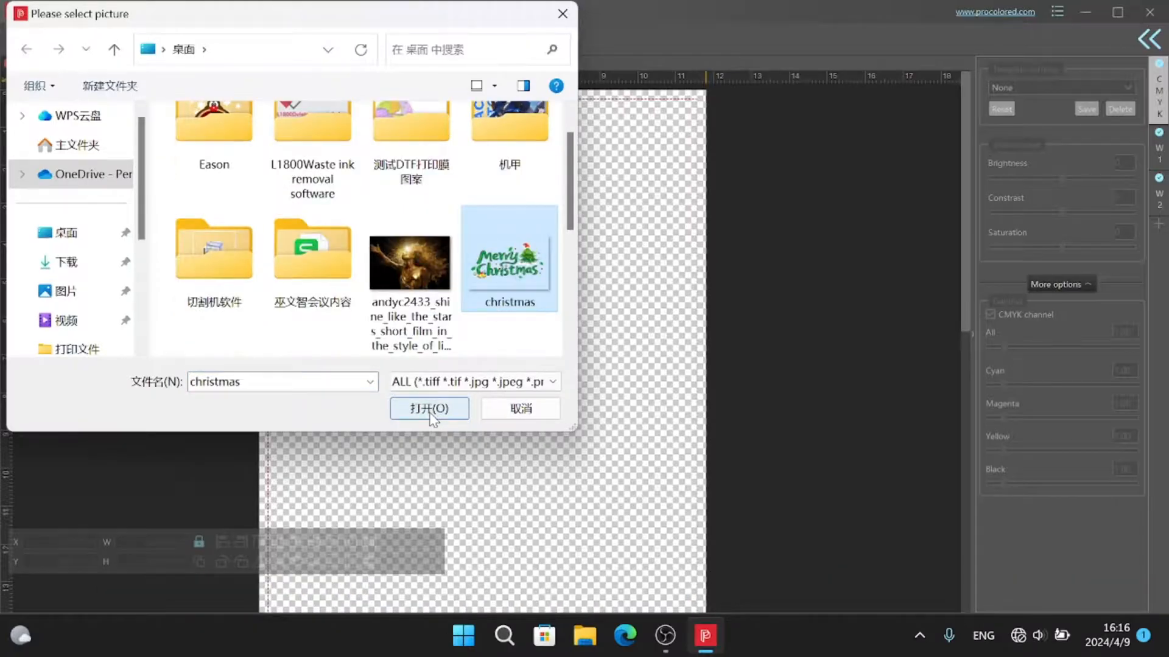
{"action": "left_click", "coordinate": [428, 409]}
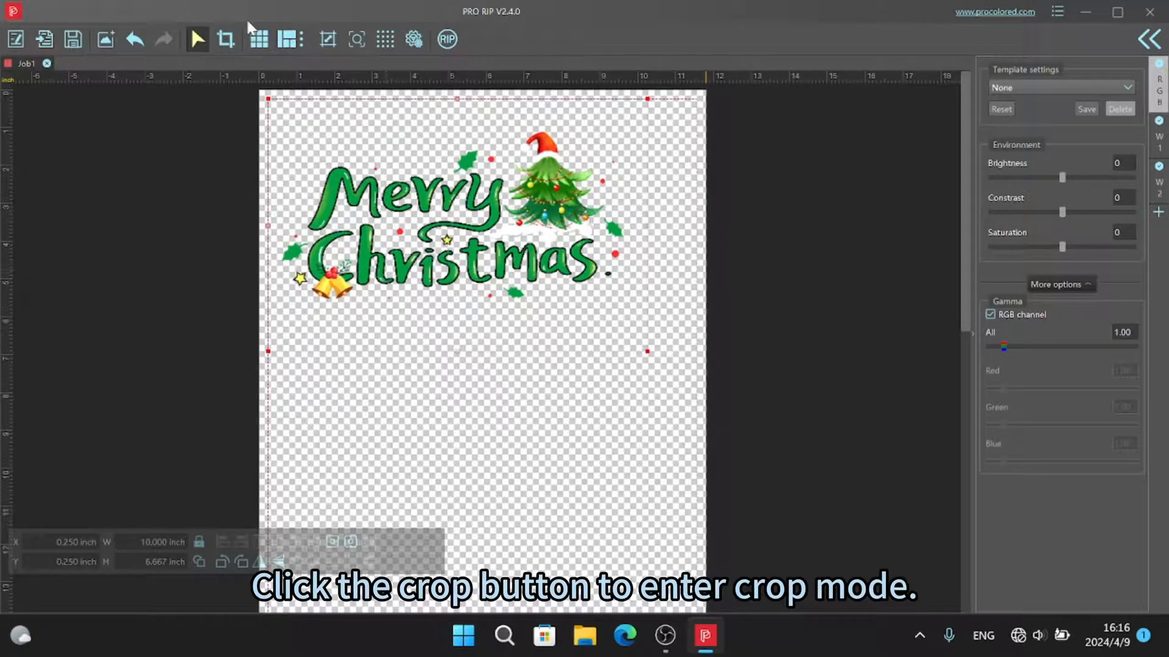
Crop the Merry Christmas design to 9.598 by 4.9 inches and undo two moves
{"action": "left_click", "coordinate": [225, 39]}
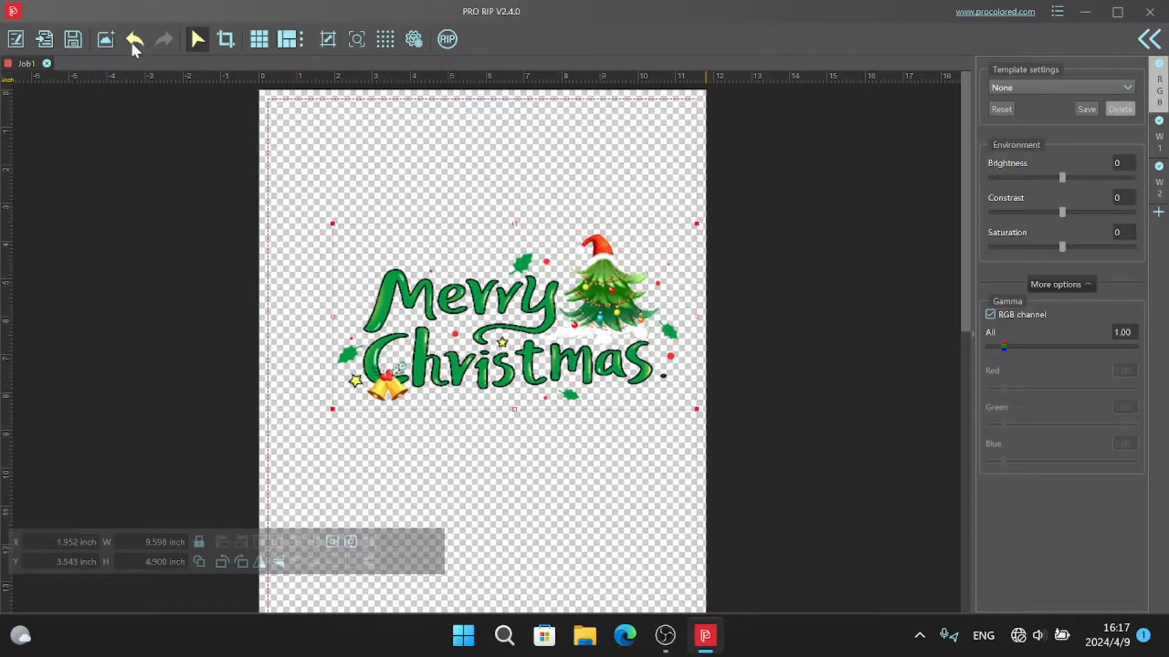
{"action": "left_click", "coordinate": [134, 39]}
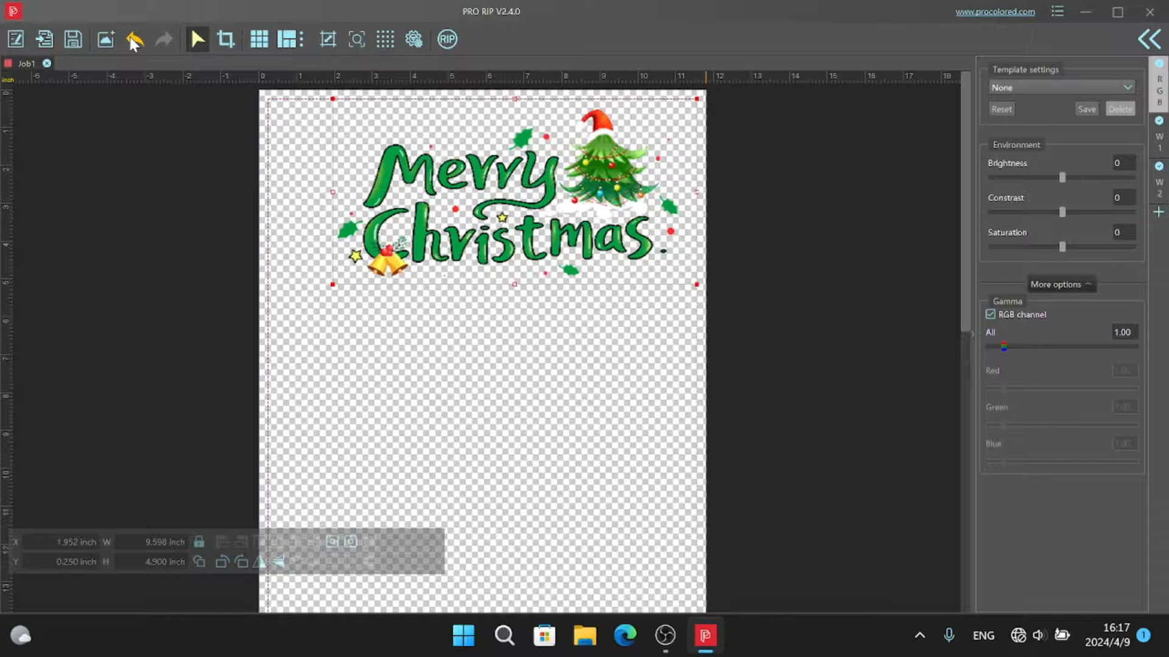
{"action": "left_click", "coordinate": [134, 39]}
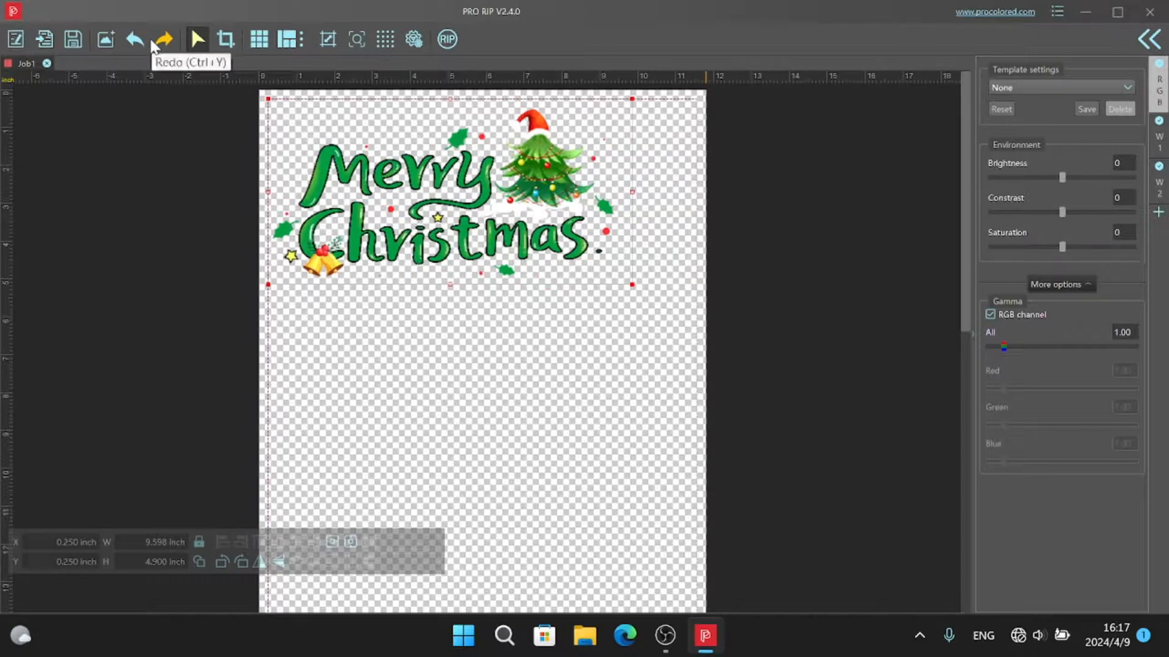
{"action": "mouse_move", "coordinate": [426, 237]}
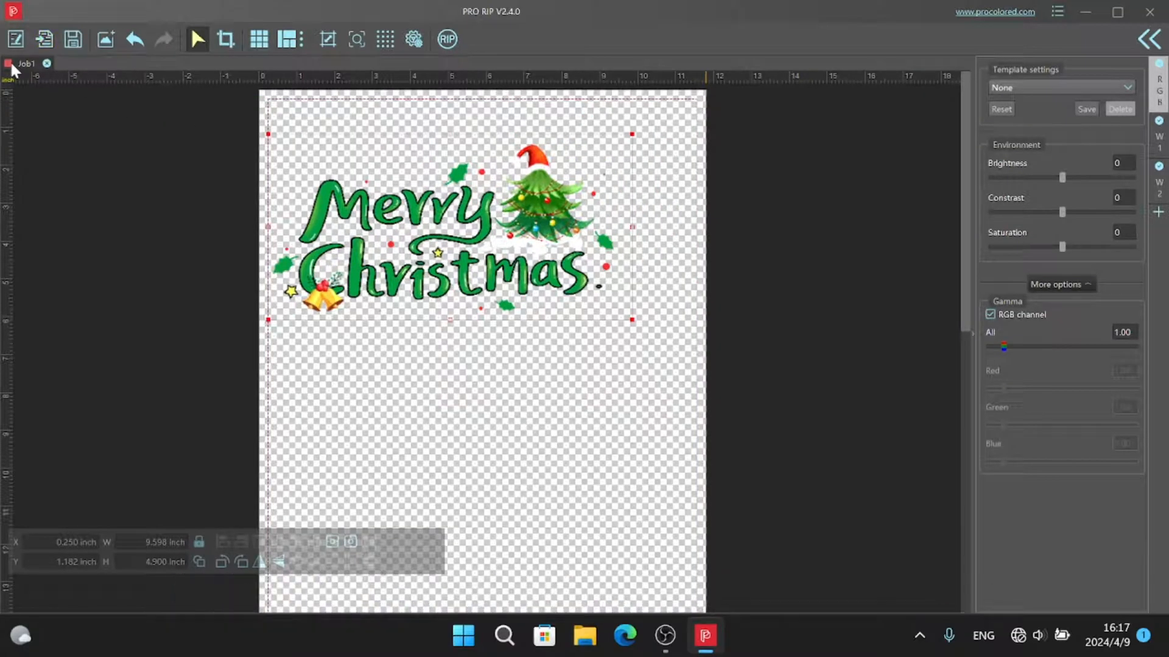
Create Job2, import the golden figure picture, and start saving the job
{"action": "left_click", "coordinate": [15, 39]}
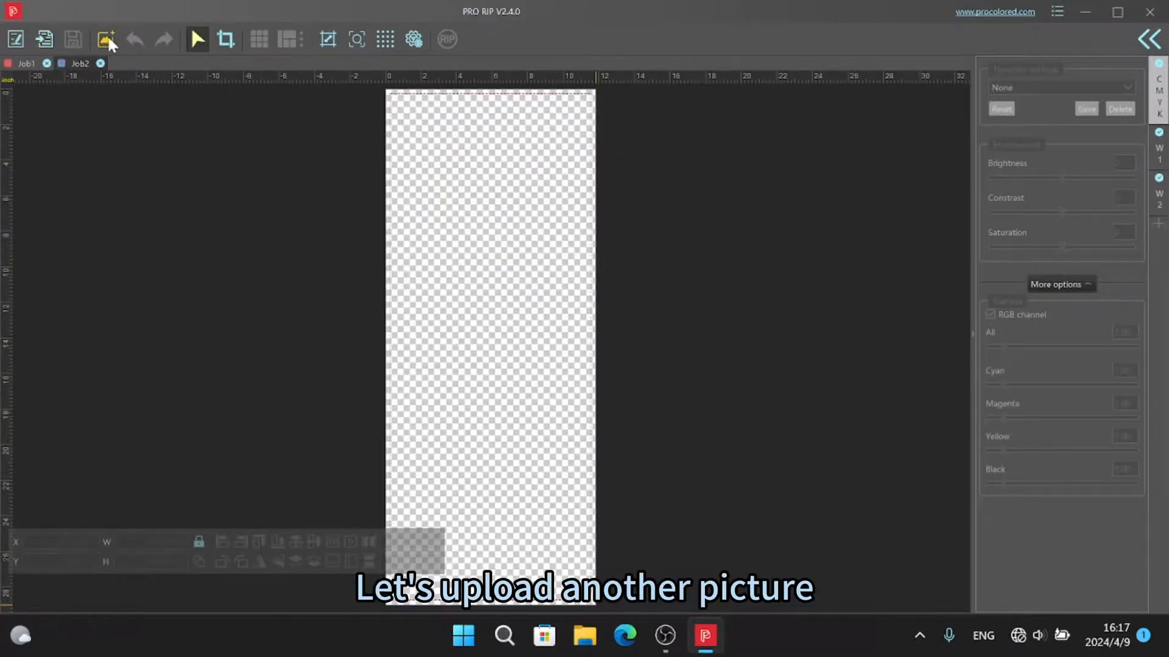
{"action": "left_click", "coordinate": [106, 39]}
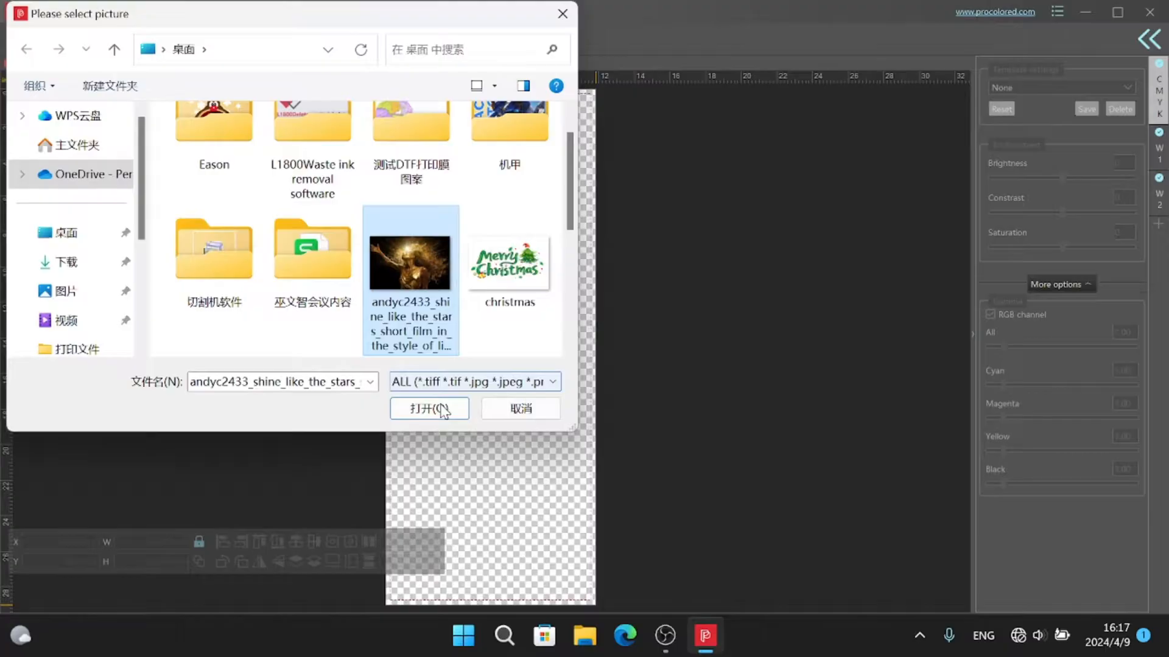
{"action": "left_click", "coordinate": [424, 409]}
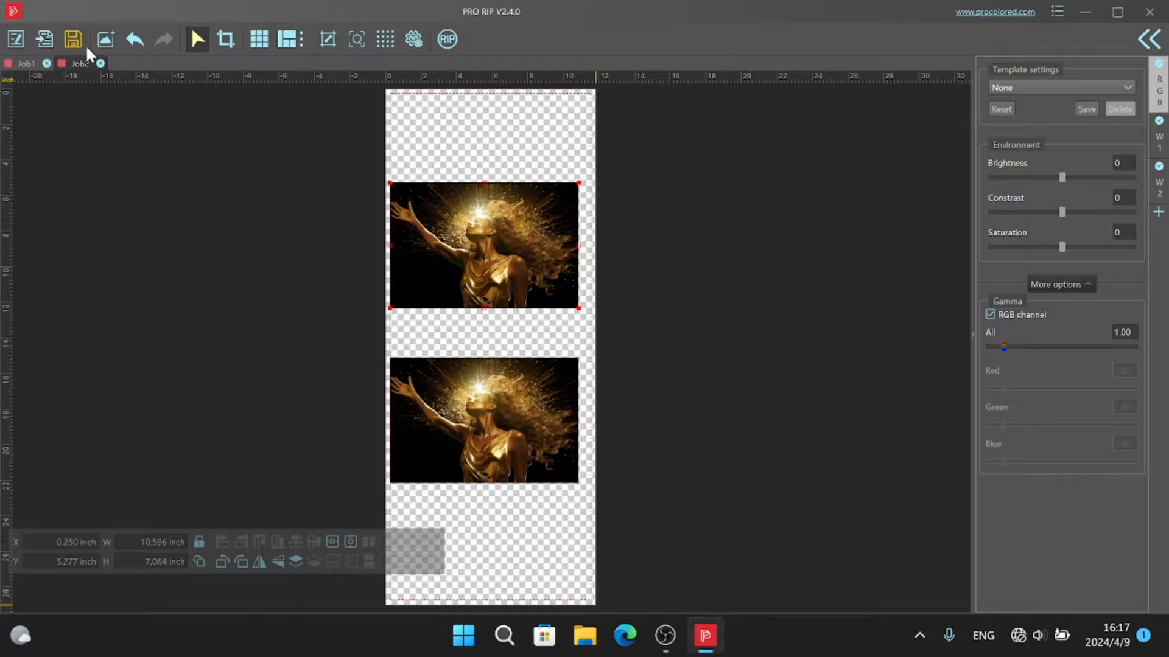
{"action": "left_click", "coordinate": [72, 39]}
{"action": "type", "text": "t"}
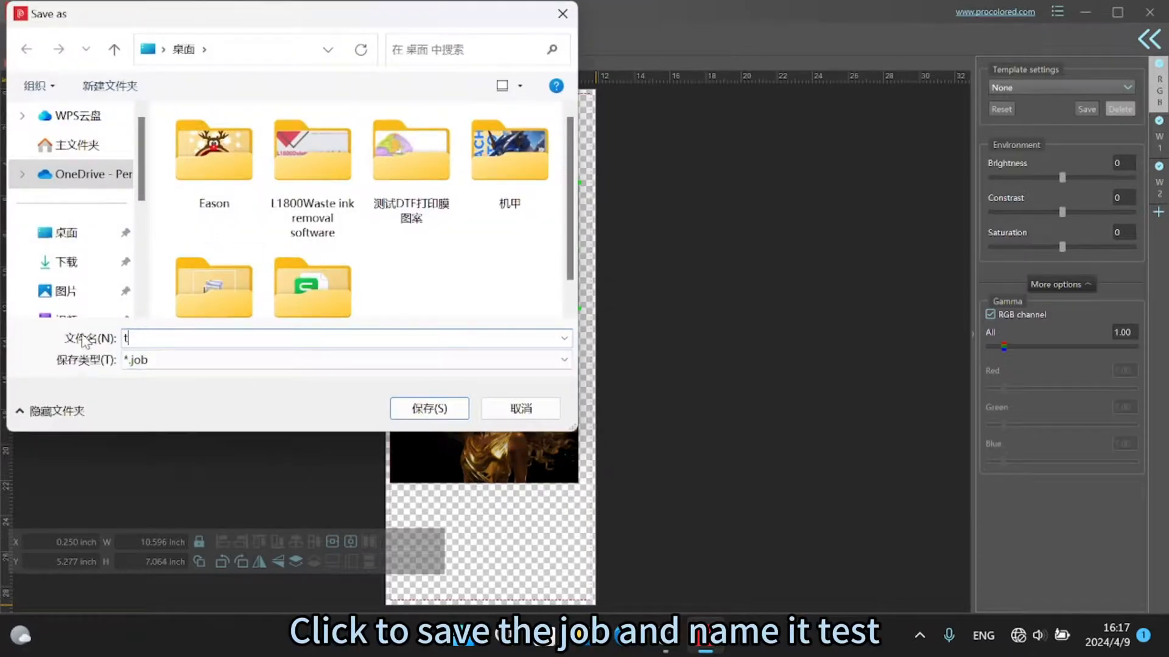
Save the golden figure job as 'test', close it, reopen it, and select the upper copy
{"action": "type", "text": "est"}
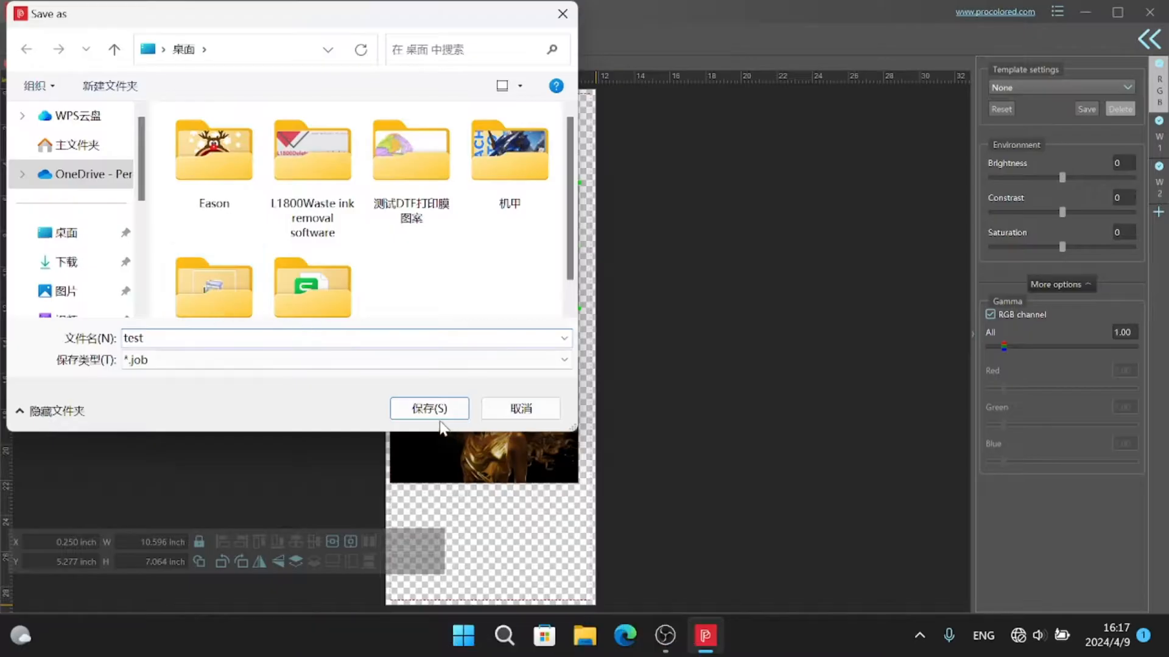
{"action": "left_click", "coordinate": [429, 408]}
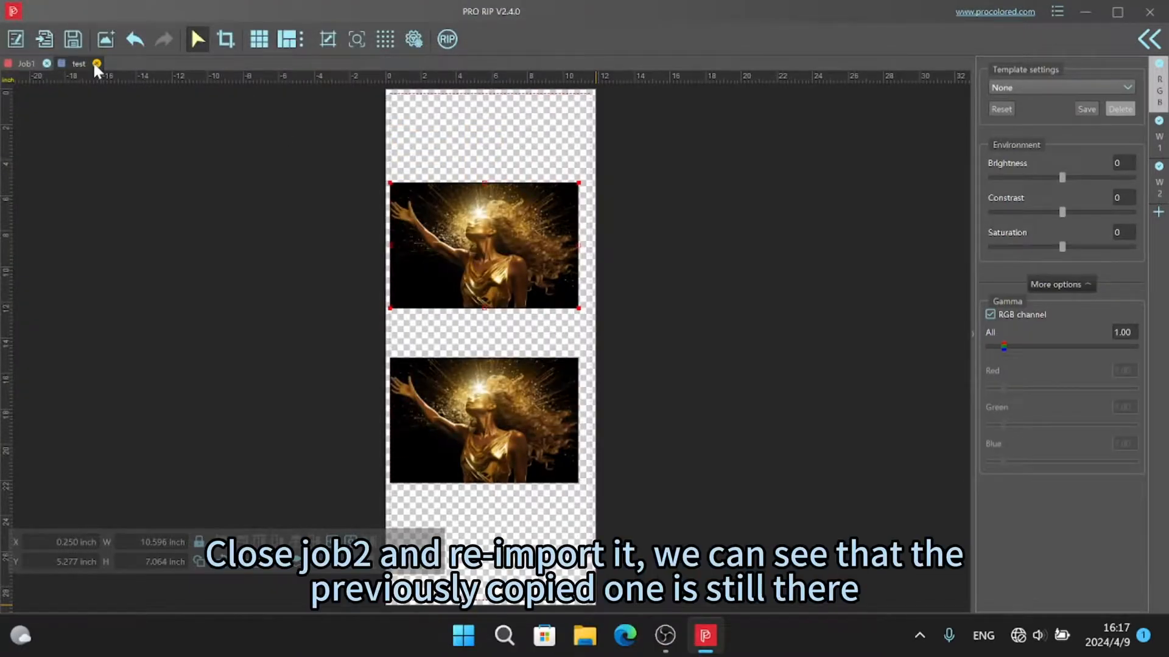
{"action": "left_click", "coordinate": [96, 63]}
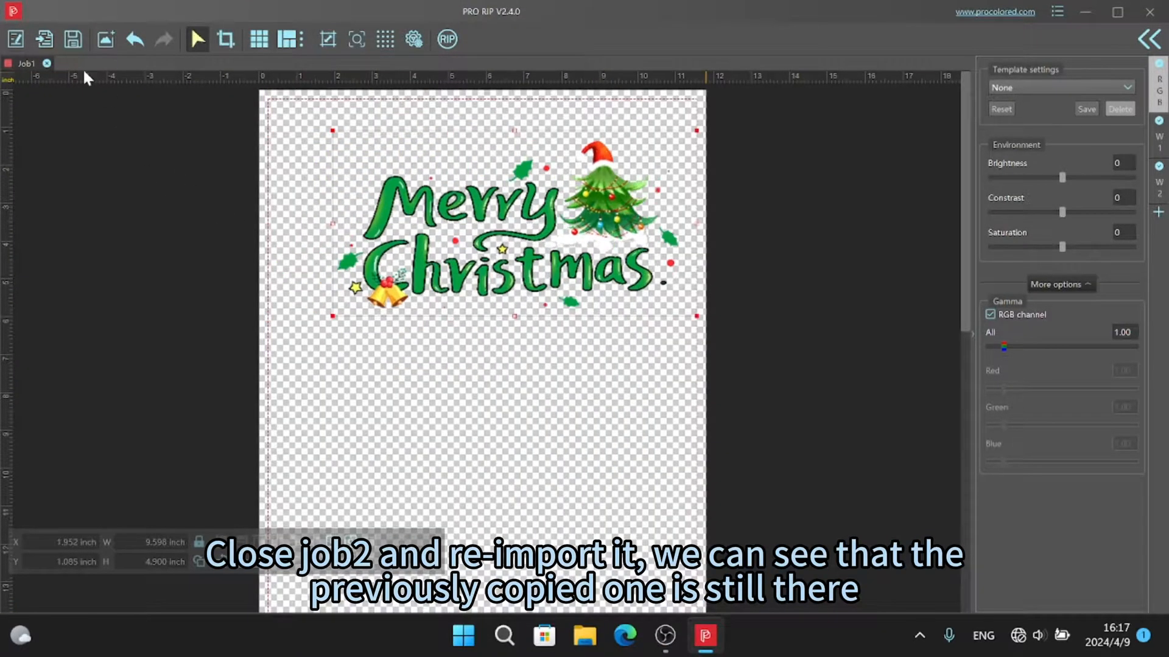
{"action": "left_click", "coordinate": [44, 38]}
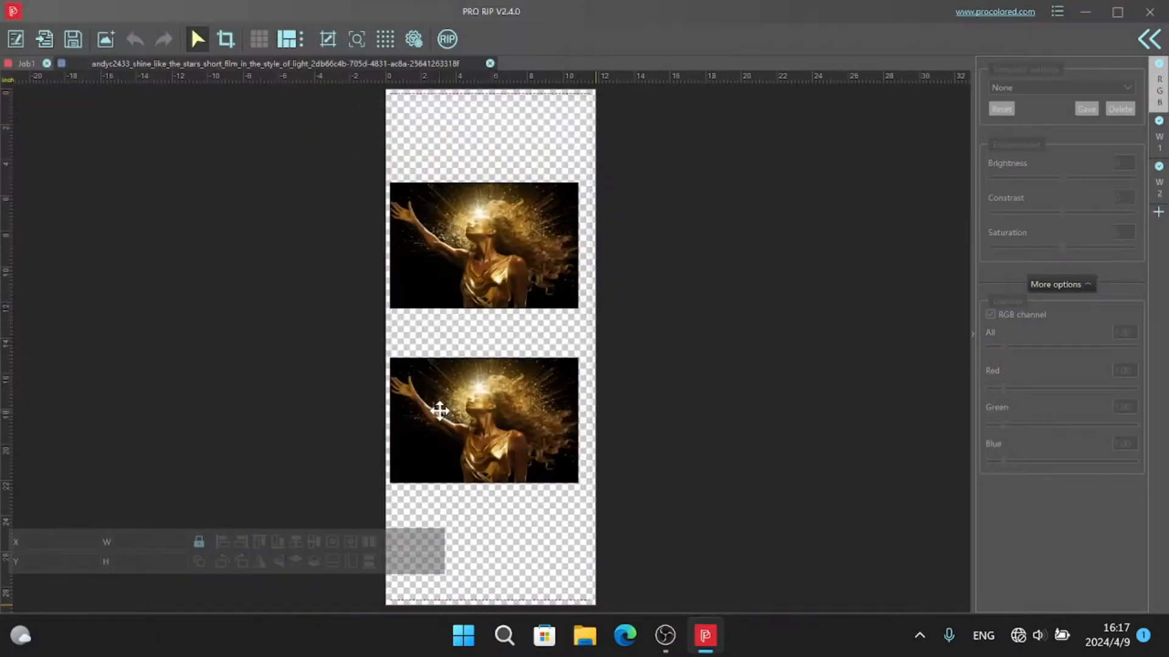
{"action": "left_click", "coordinate": [483, 245]}
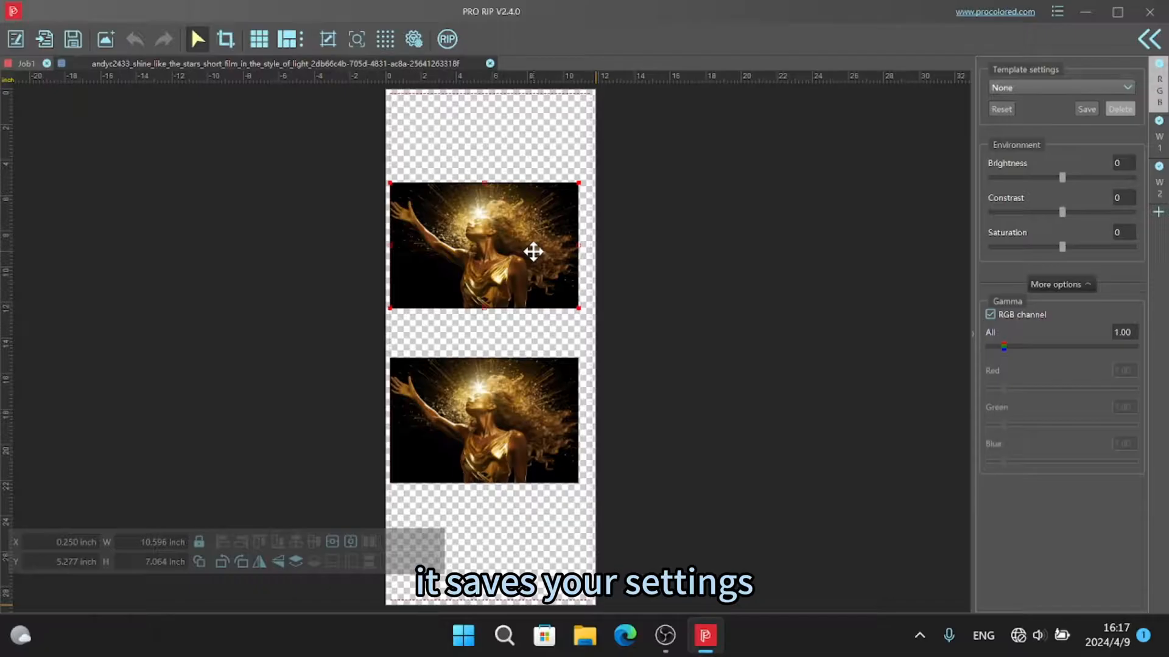
{"action": "mouse_move", "coordinate": [489, 64]}
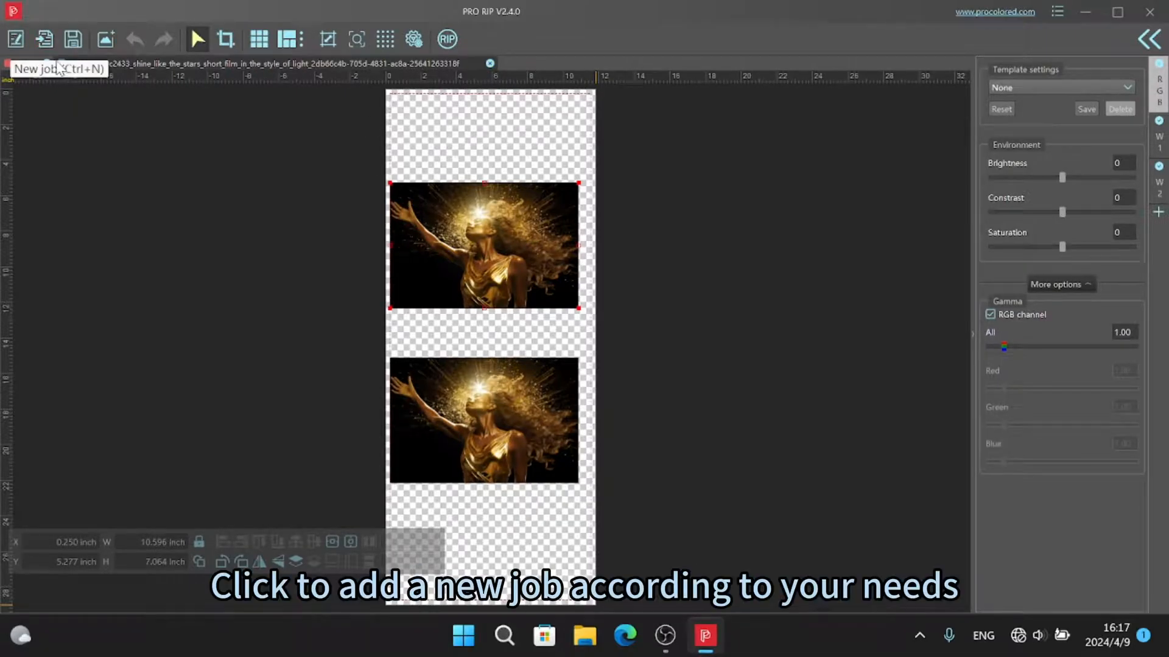
Close extra jobs and resize the Merry Christmas design to 7.366 by 3.760 inches
{"action": "left_click", "coordinate": [14, 39]}
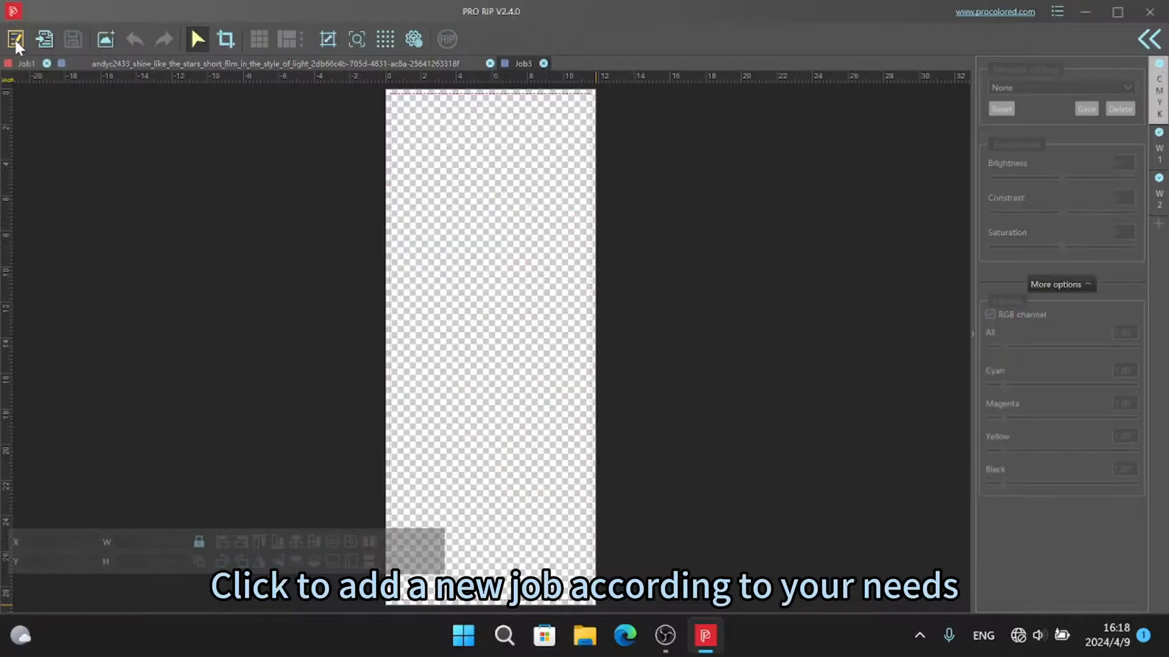
{"action": "left_click", "coordinate": [15, 39]}
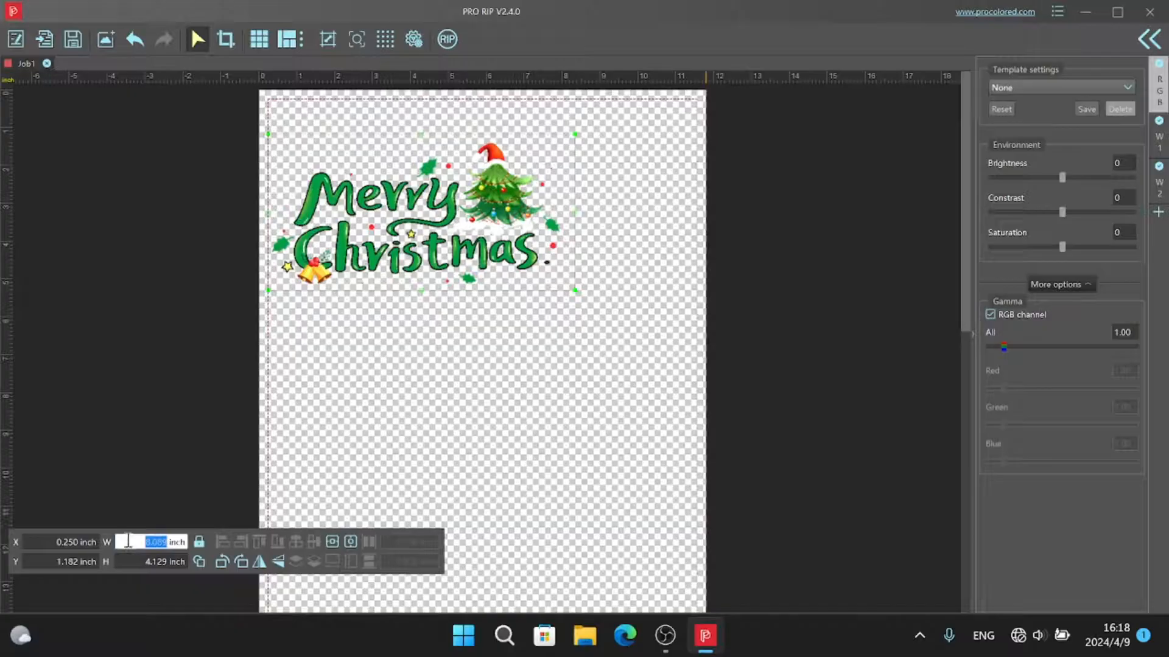
{"action": "type", "text": "10"}
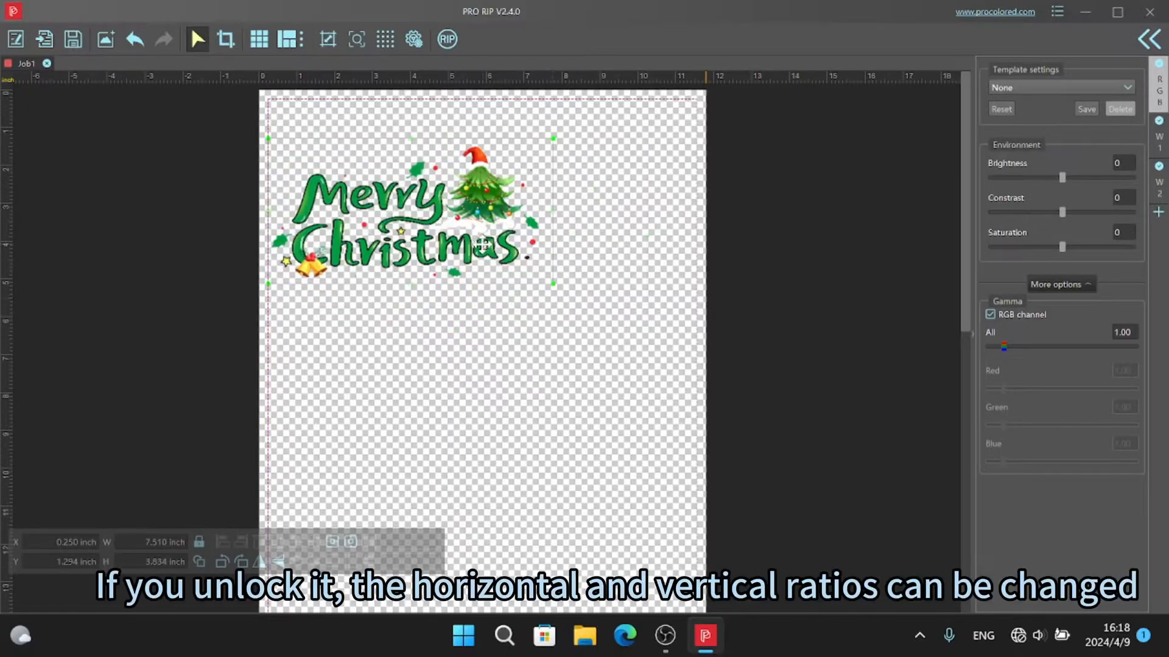
{"action": "left_click", "coordinate": [199, 542]}
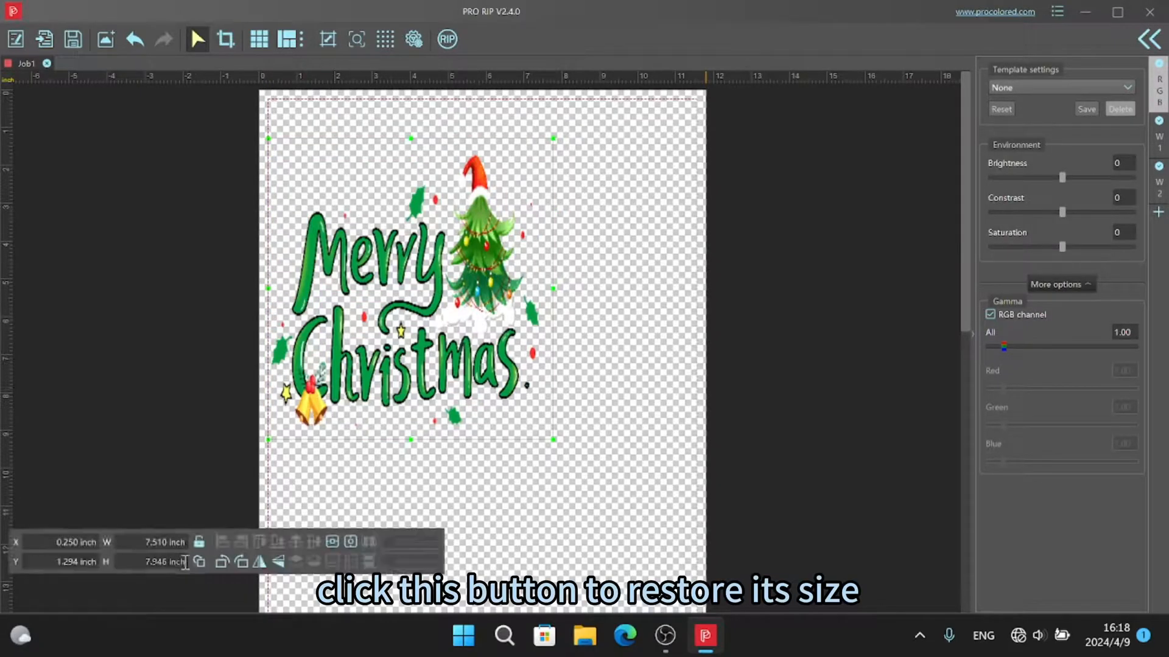
{"action": "left_click", "coordinate": [199, 561]}
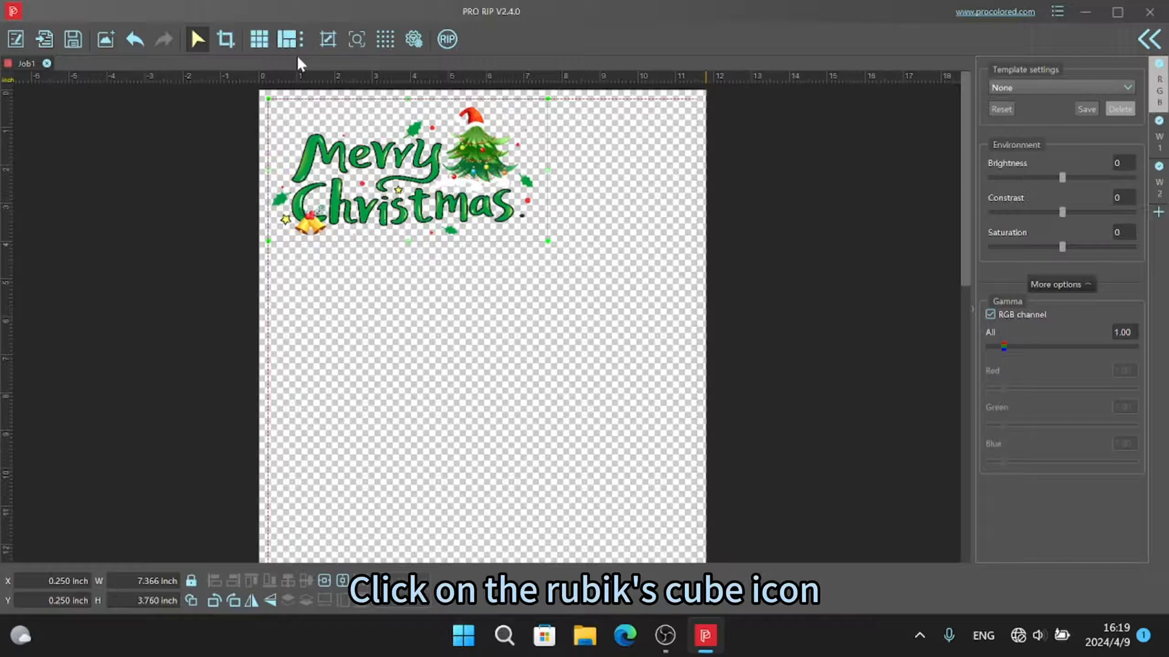
{"action": "mouse_move", "coordinate": [259, 39]}
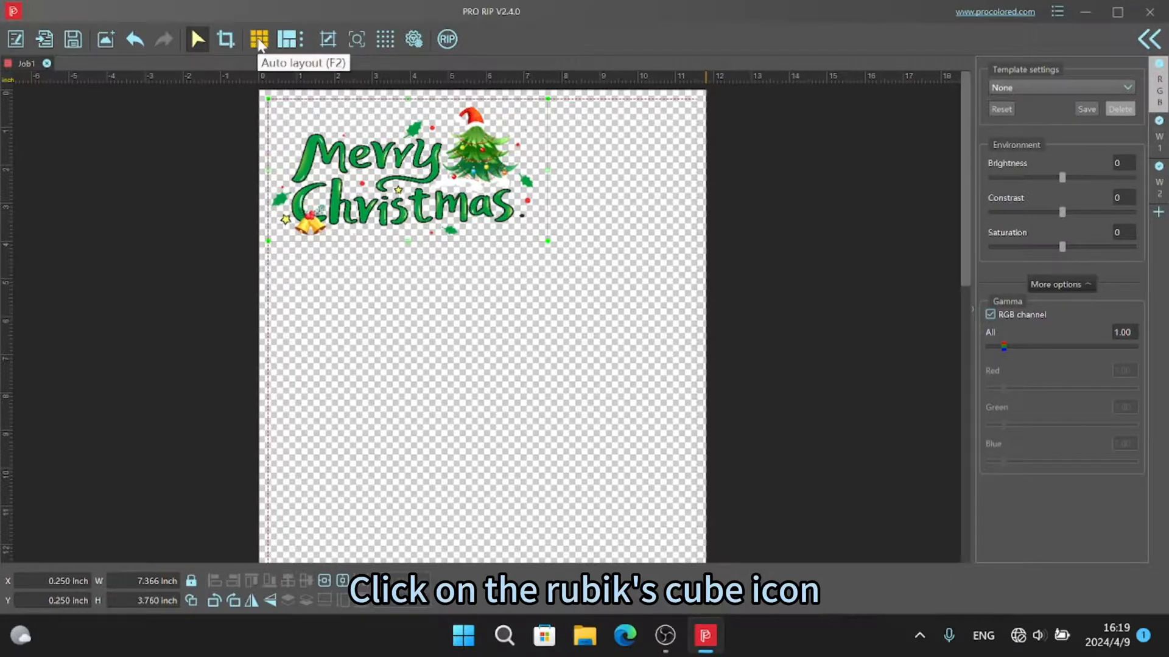
{"action": "left_click", "coordinate": [259, 39]}
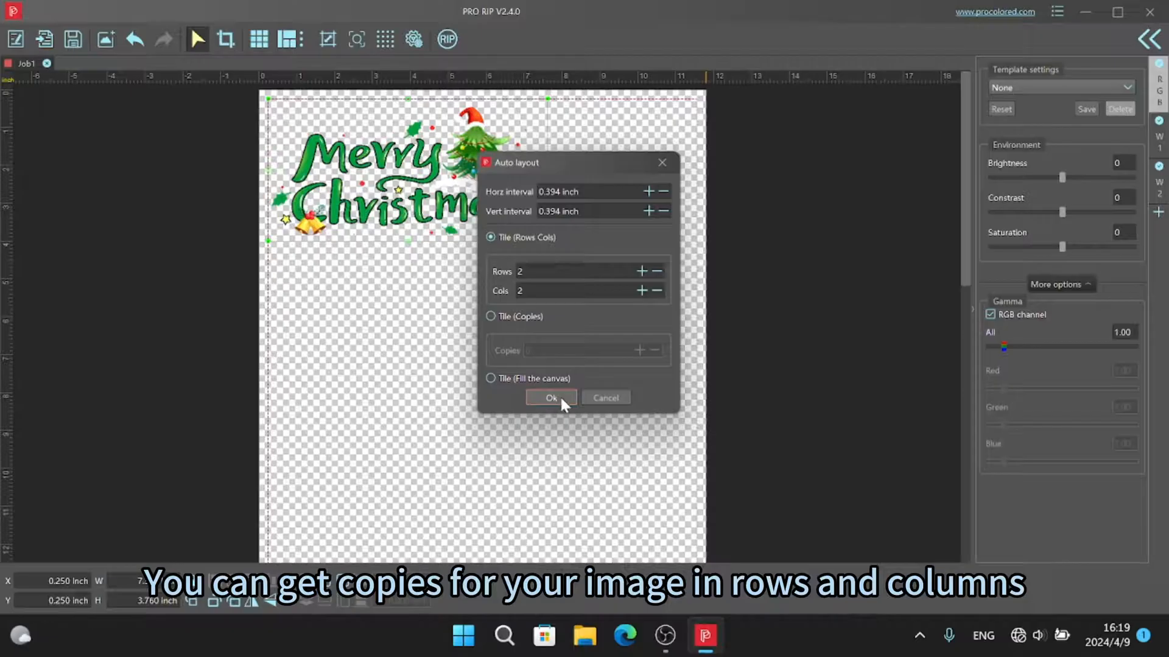
{"action": "left_click", "coordinate": [574, 271]}
{"action": "type", "text": "3"}
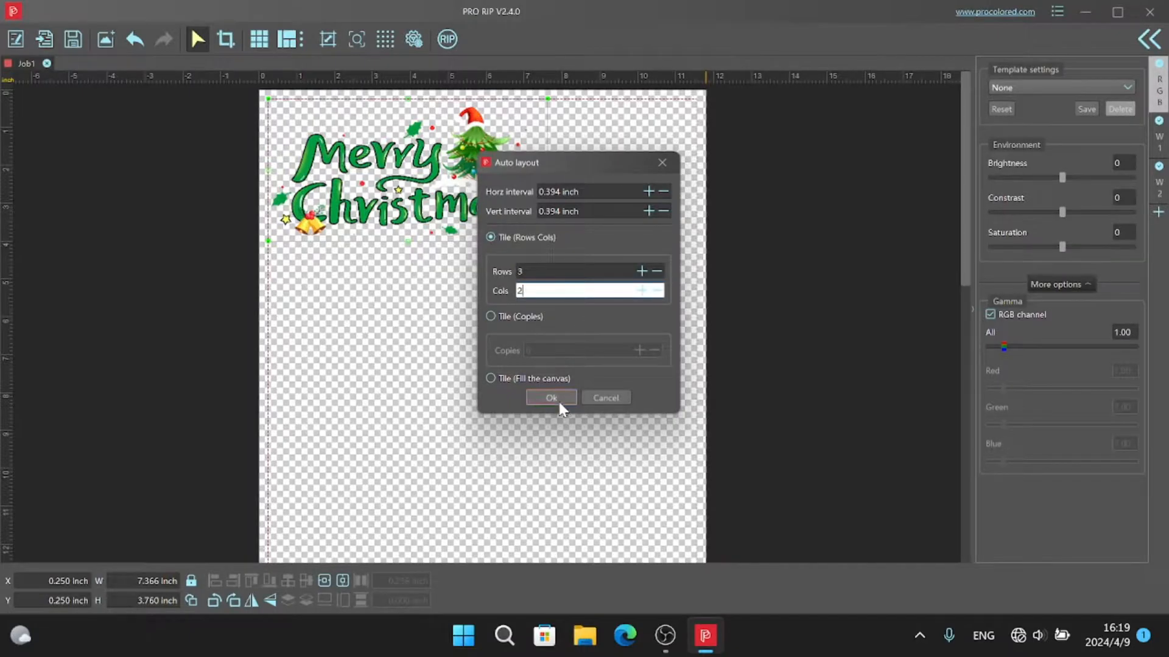
{"action": "left_click", "coordinate": [551, 398]}
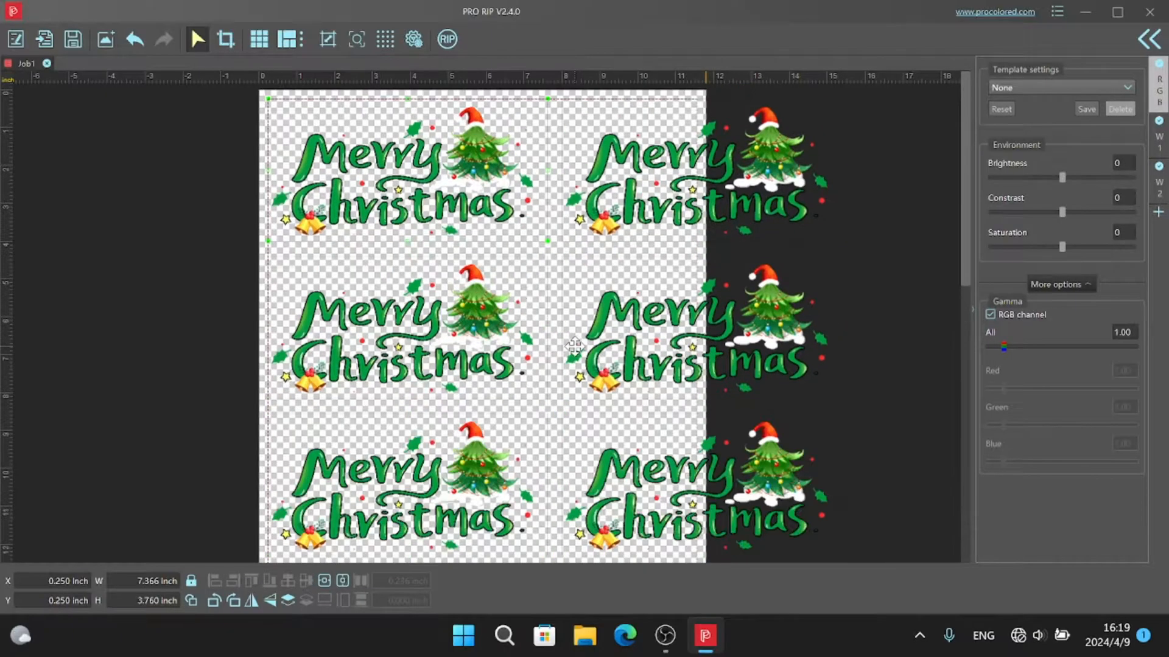
{"action": "mouse_move", "coordinate": [480, 212]}
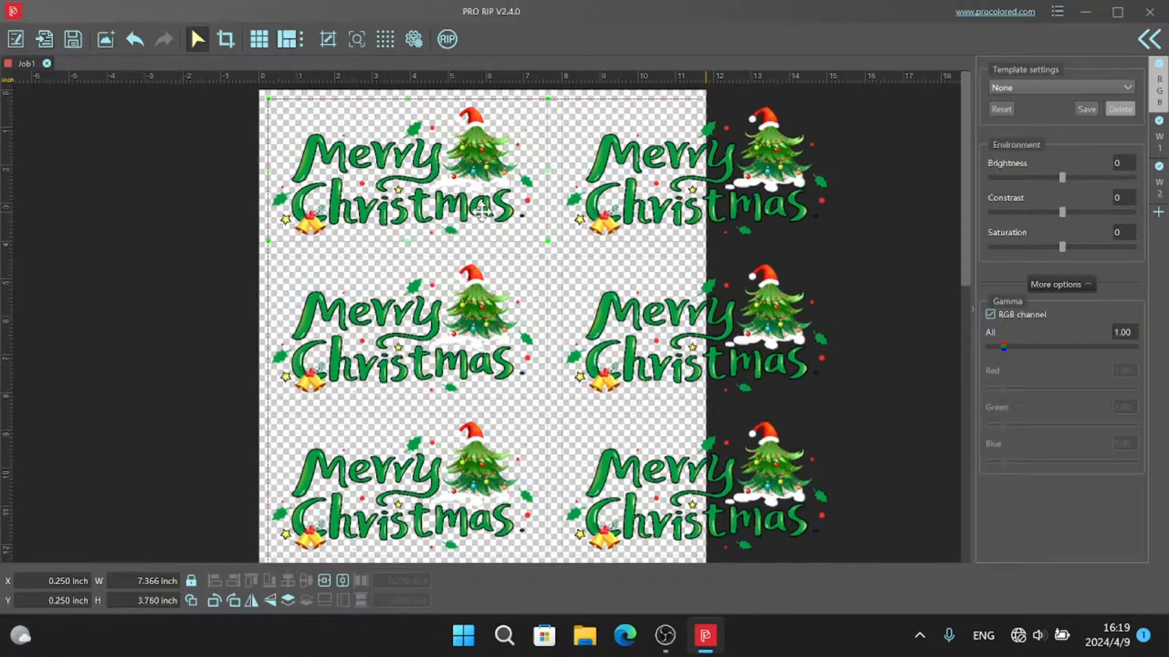
{"action": "mouse_move", "coordinate": [290, 39]}
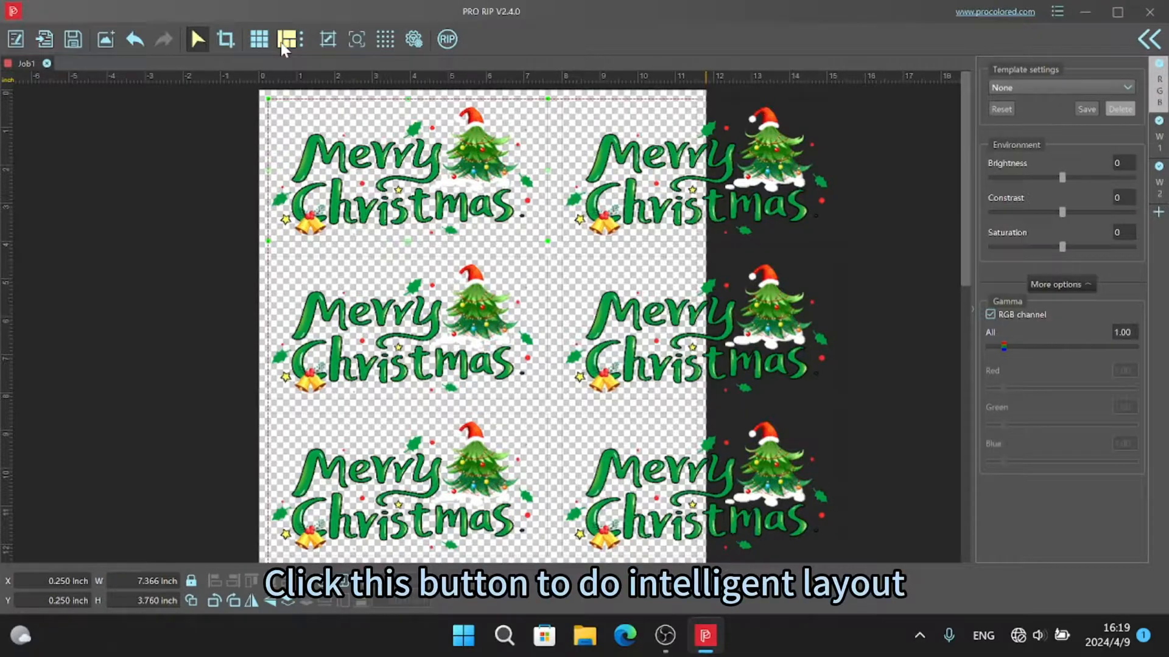
Auto-pack the Merry Christmas copies into two columns on the page
{"action": "left_click", "coordinate": [286, 39]}
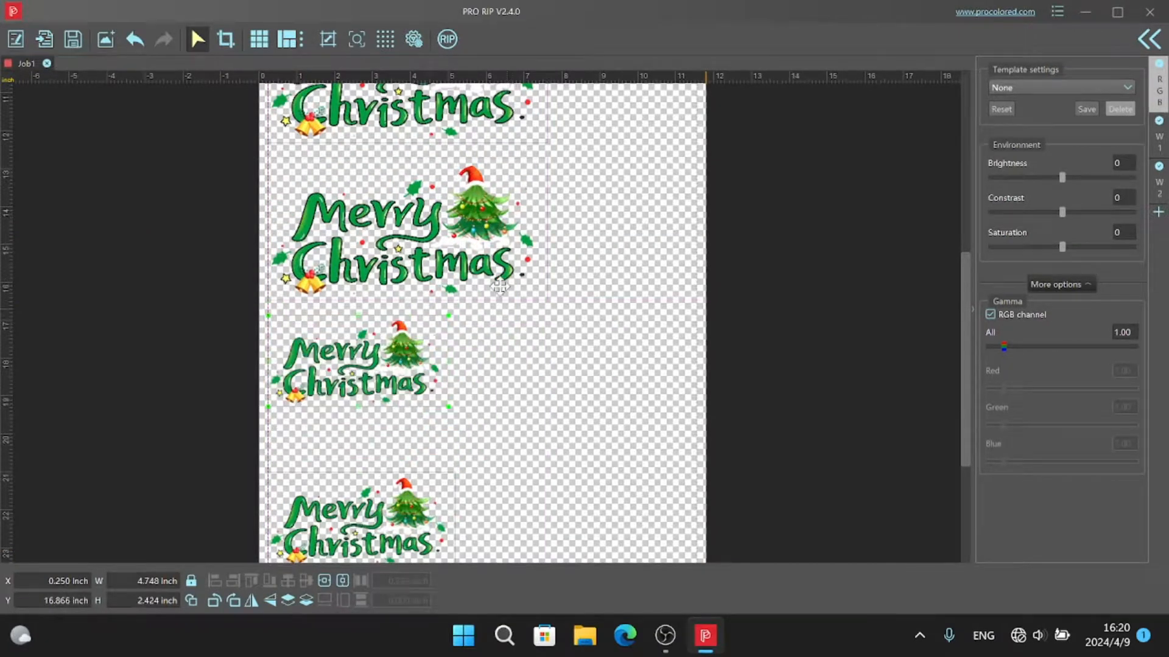
{"action": "scroll", "scroll_direction": "down", "scroll_amount": 3}
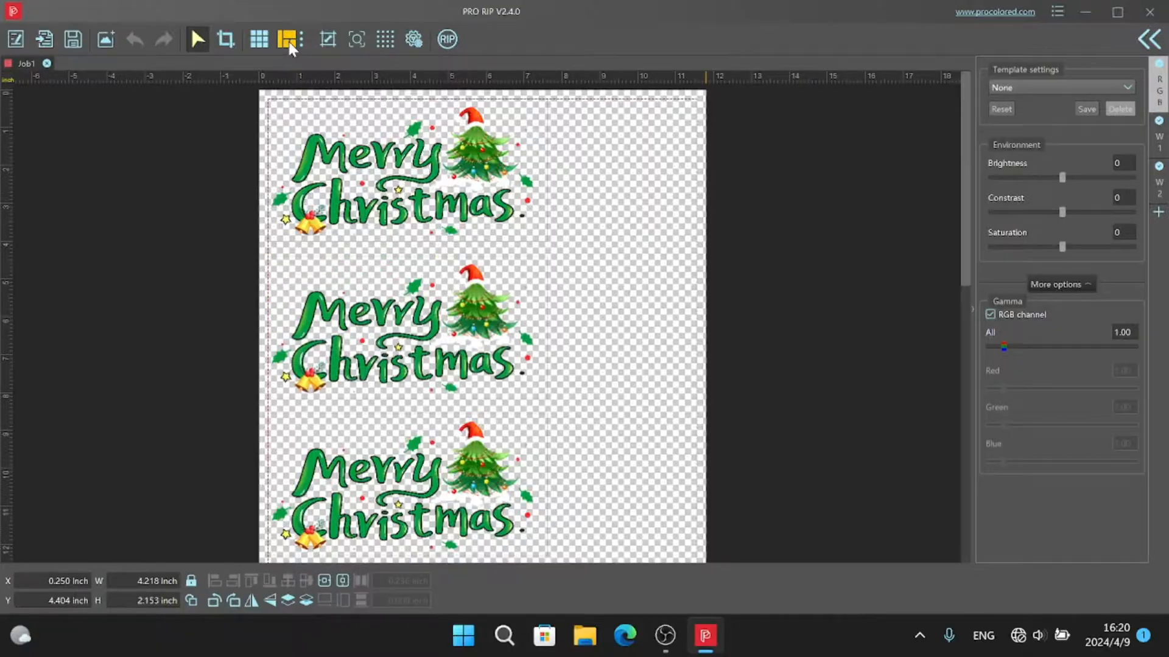
{"action": "left_click", "coordinate": [291, 39]}
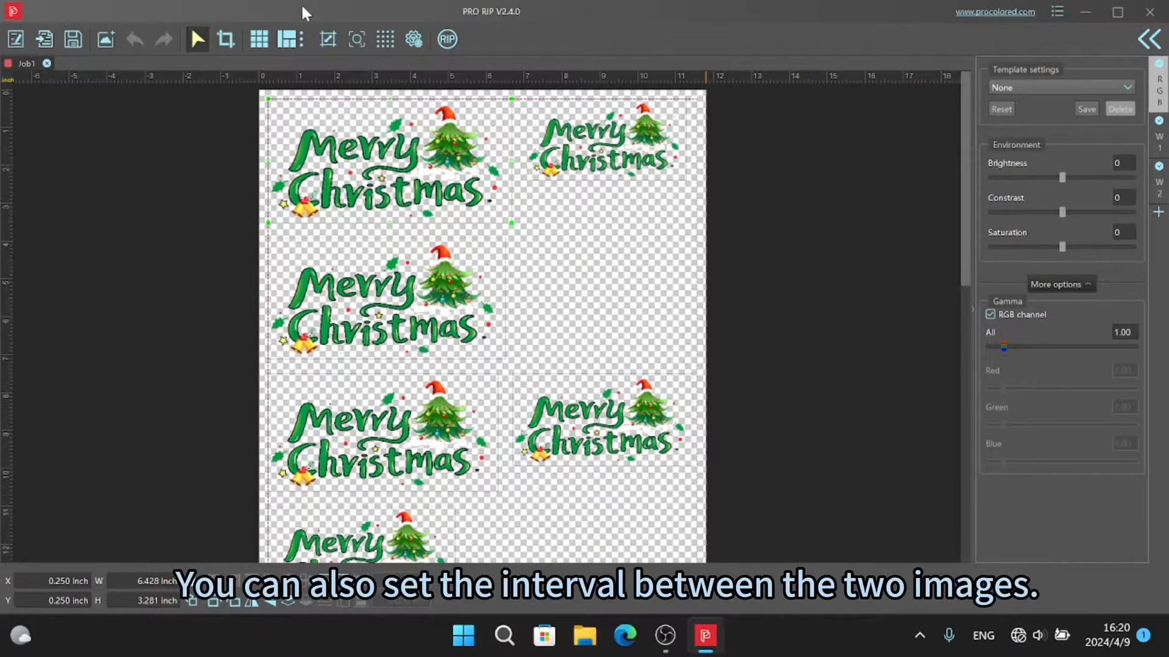
Review the Intelligent layout intervals, leaving horizontal and vertical spacing at 10 mm
{"action": "left_click", "coordinate": [286, 39]}
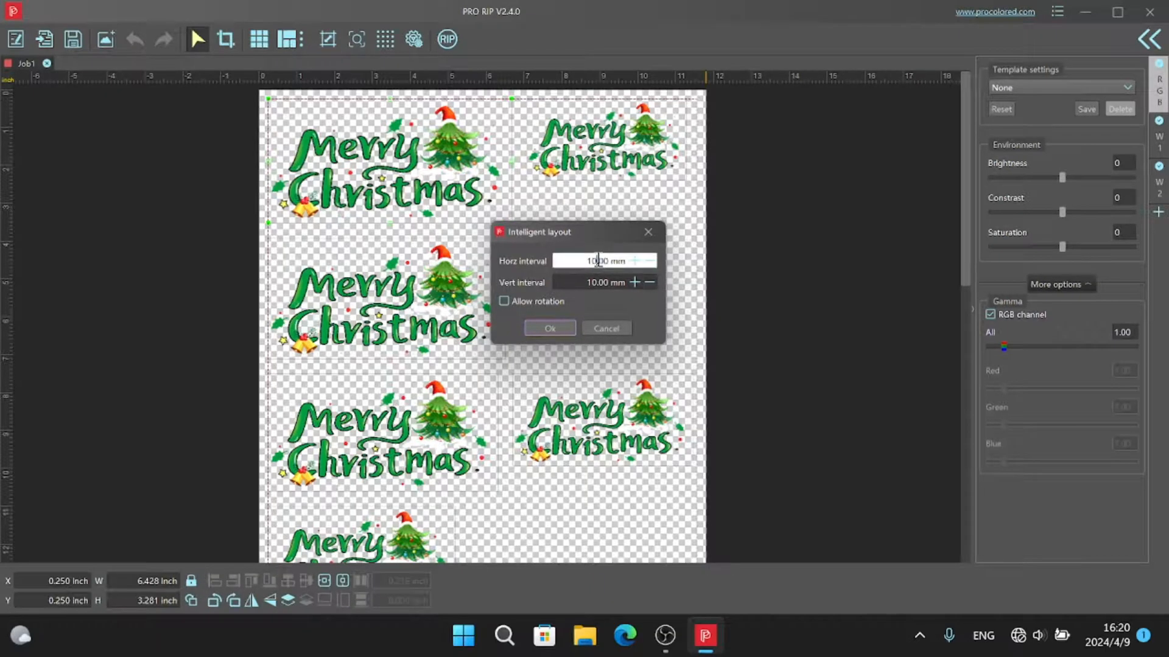
{"action": "left_click", "coordinate": [605, 282]}
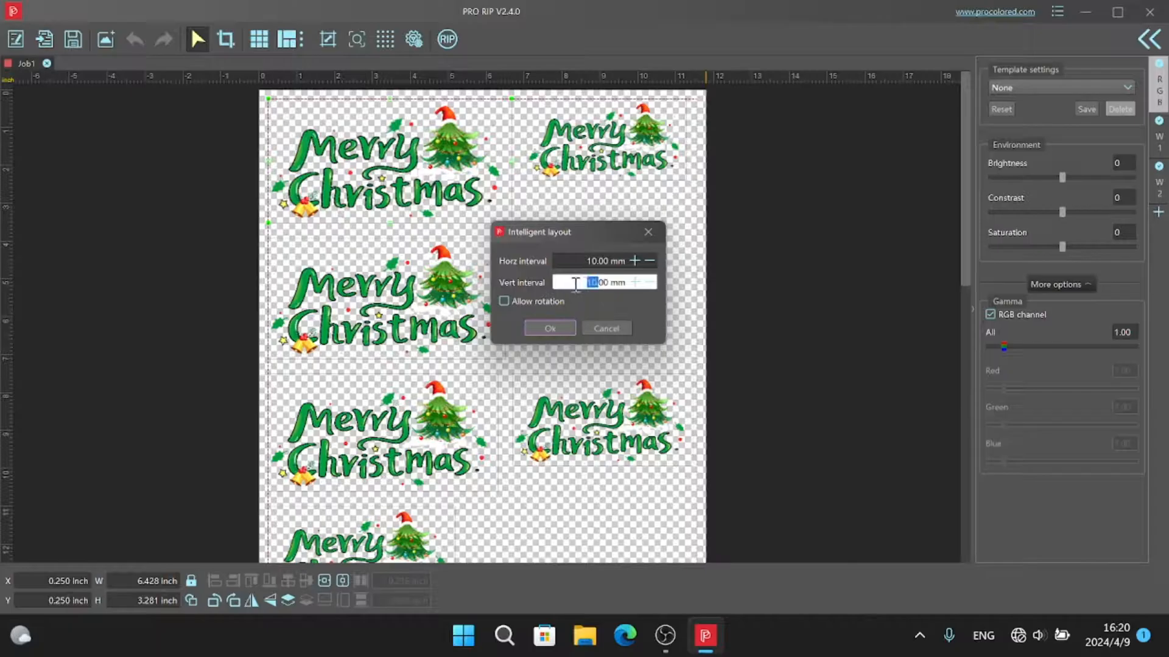
{"action": "left_click", "coordinate": [647, 232]}
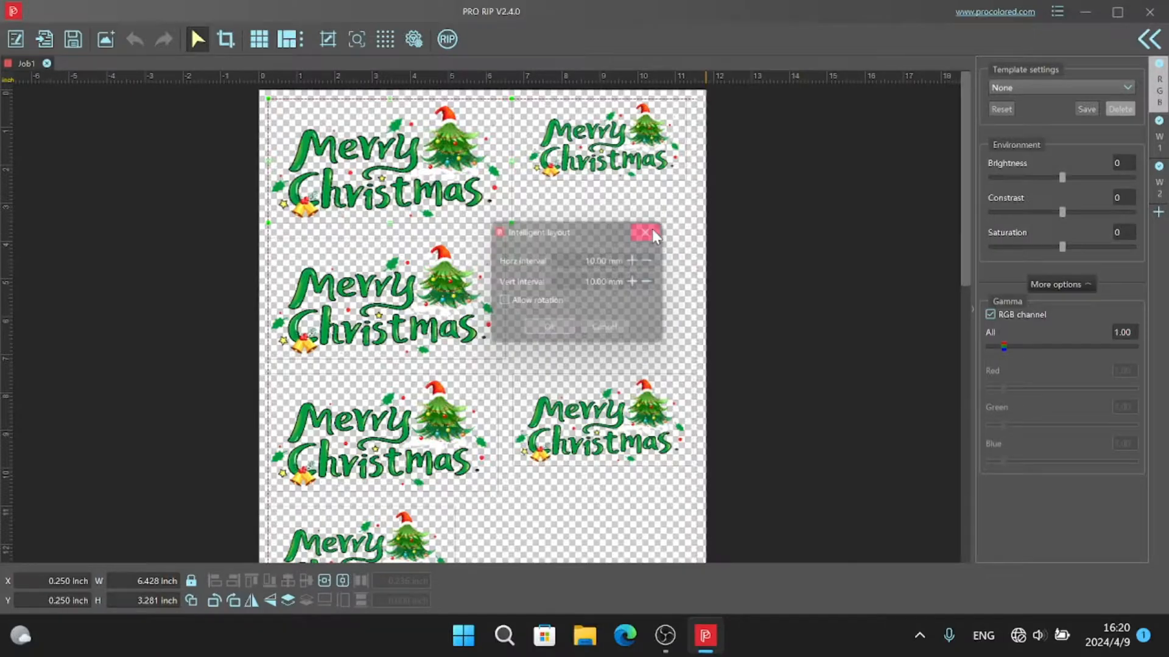
{"action": "left_click", "coordinate": [643, 232]}
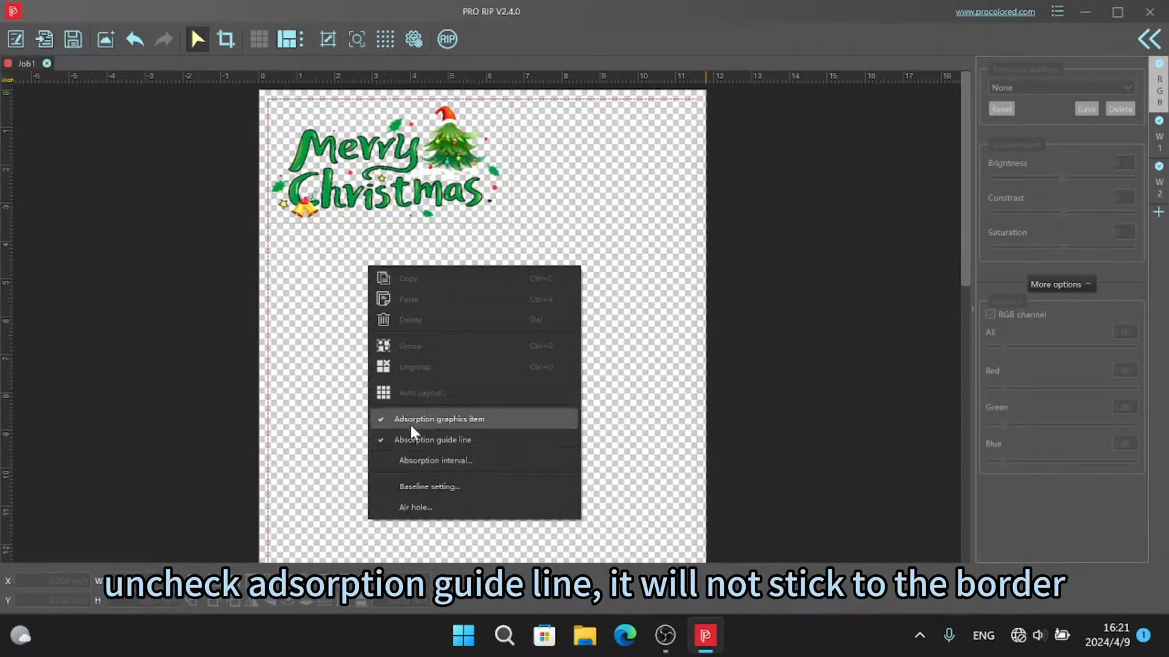
Turn off guide-line snapping and move the Merry Christmas image to the top-left page edge
{"action": "left_click", "coordinate": [432, 440]}
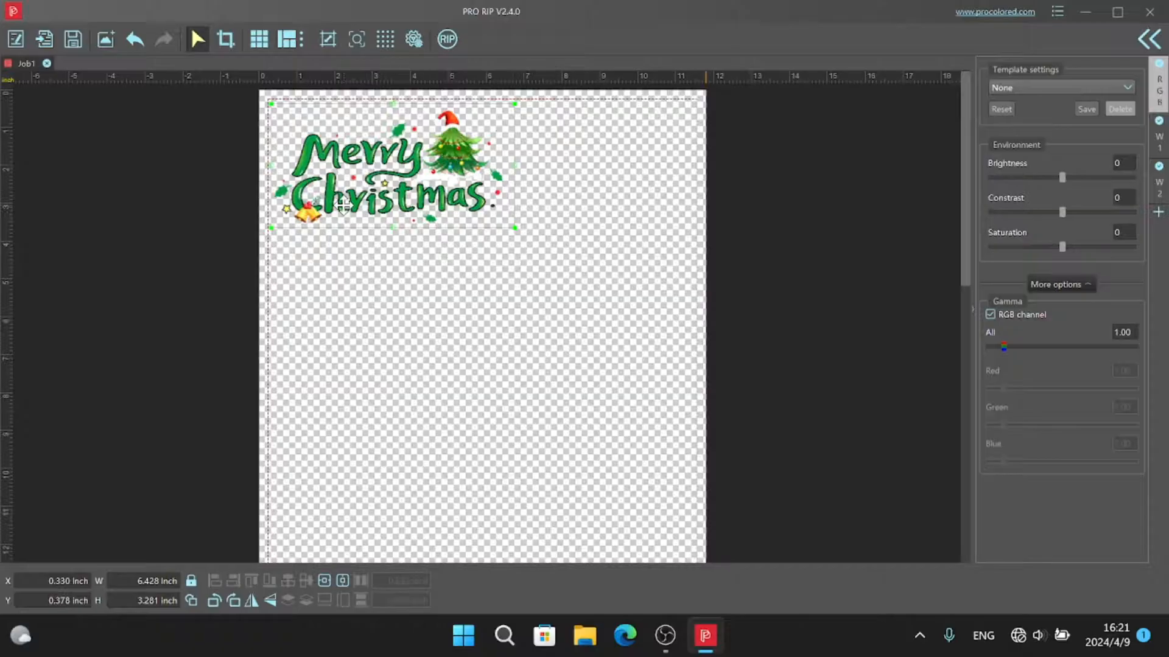
{"action": "left_click_drag", "start_coordinate": [388, 172], "coordinate": [376, 172]}
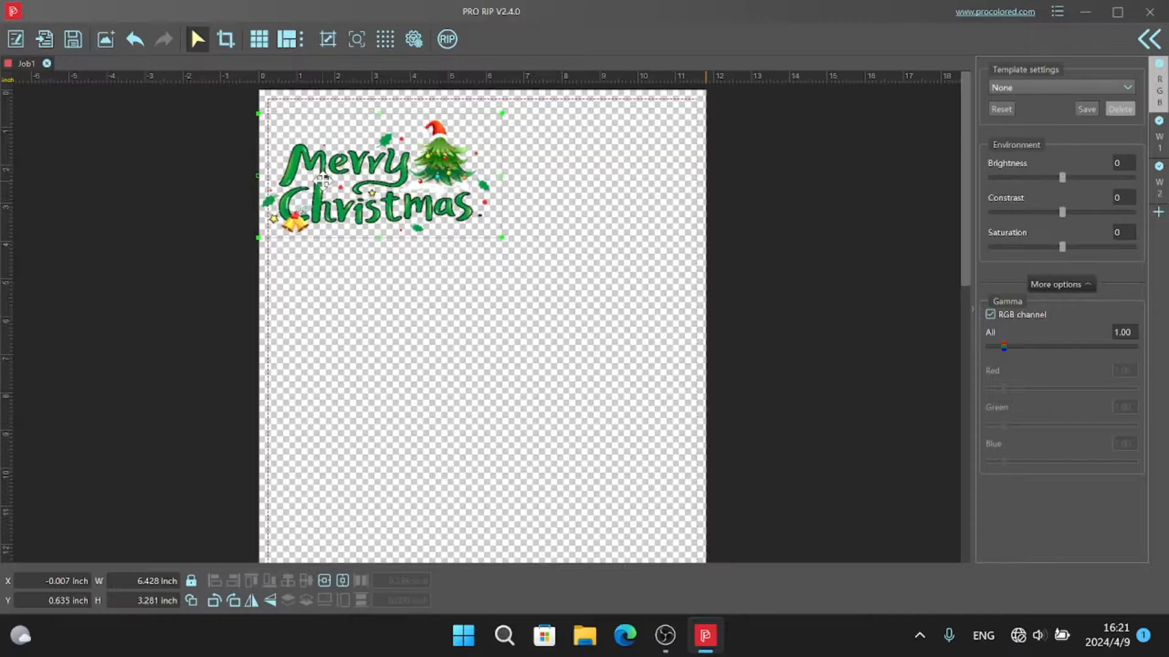
{"action": "left_click_drag", "start_coordinate": [379, 175], "coordinate": [380, 193]}
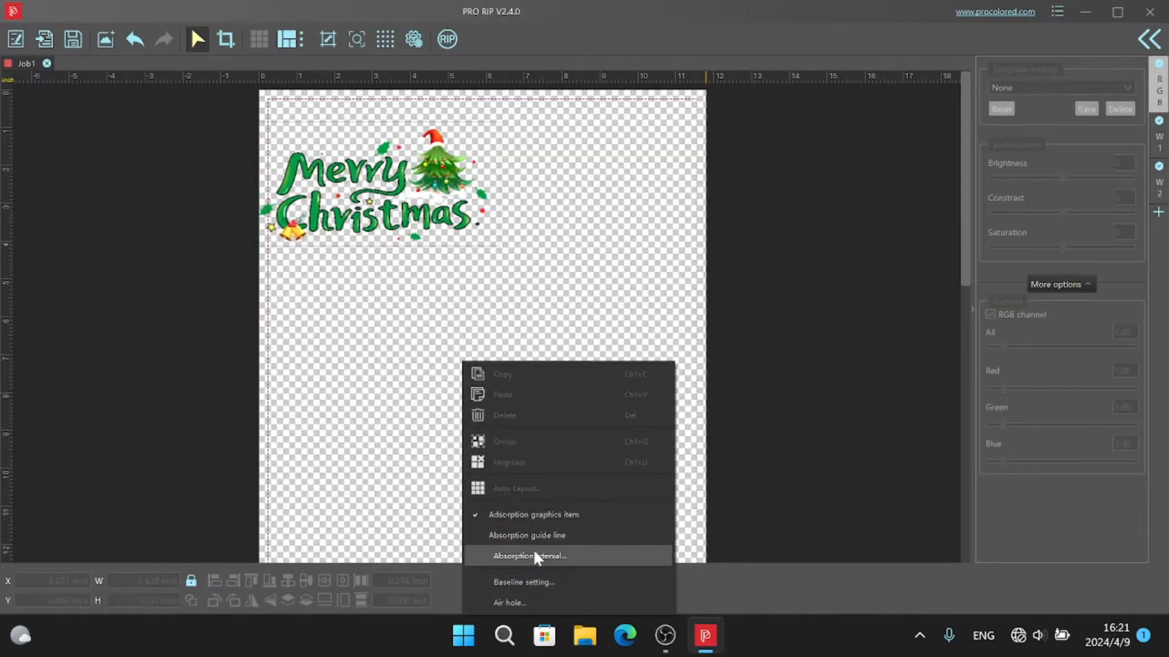
{"action": "mouse_move", "coordinate": [527, 535]}
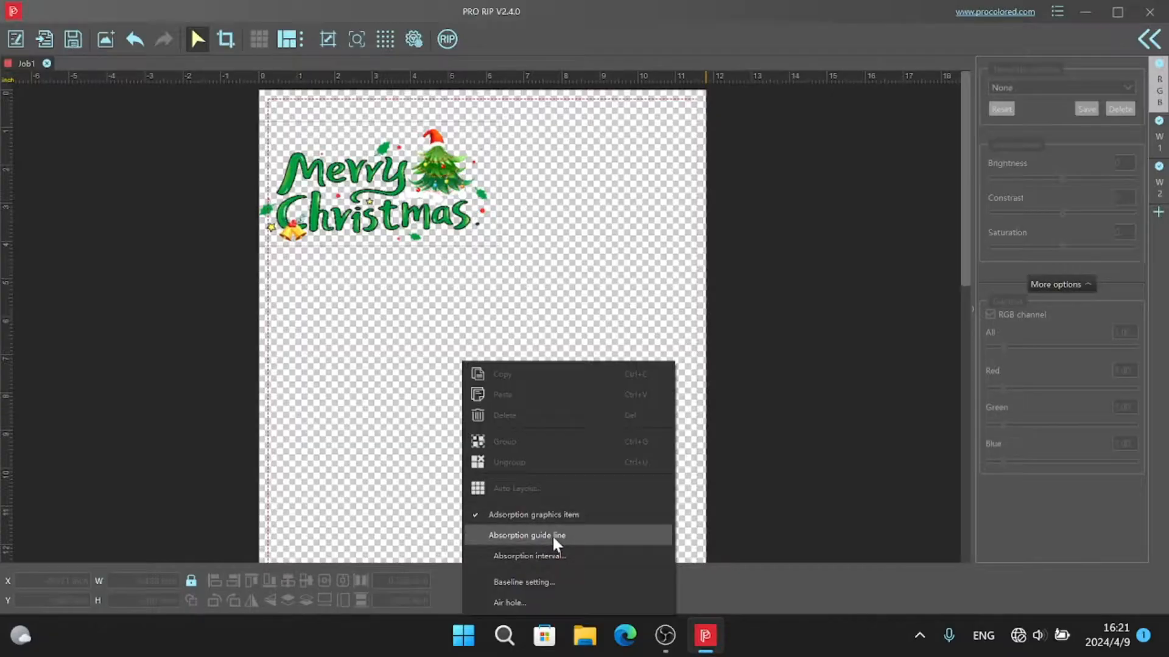
{"action": "mouse_move", "coordinate": [533, 514]}
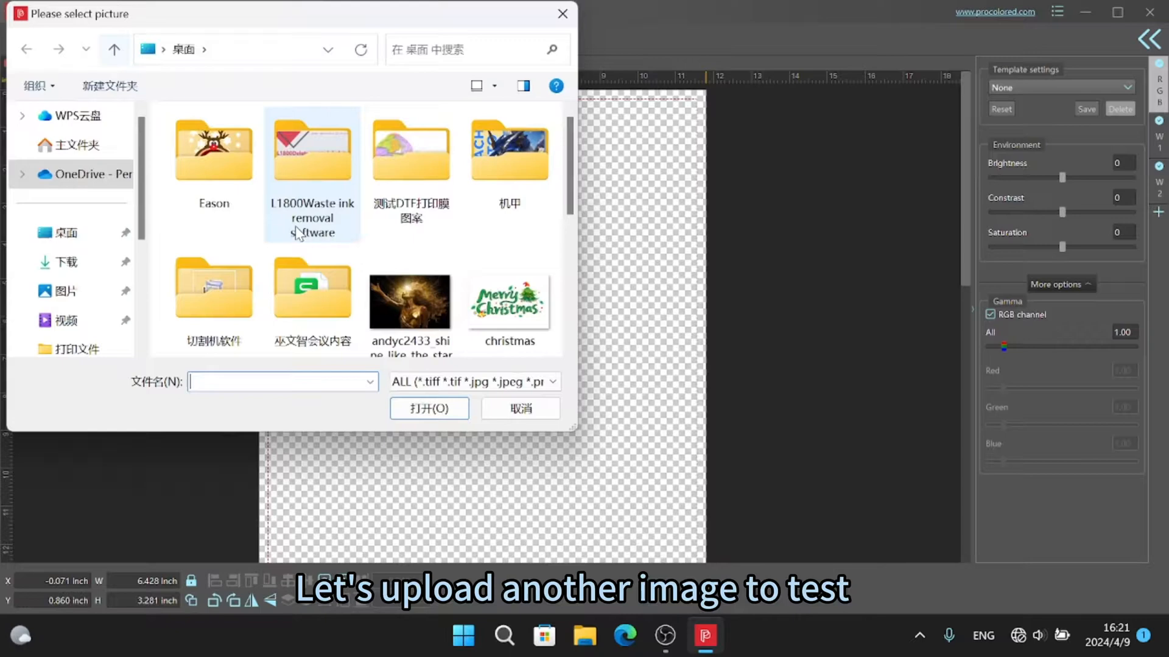
Import the gold medallion picture and disable snapping between images
{"action": "scroll", "scroll_direction": "down", "scroll_amount": 3}
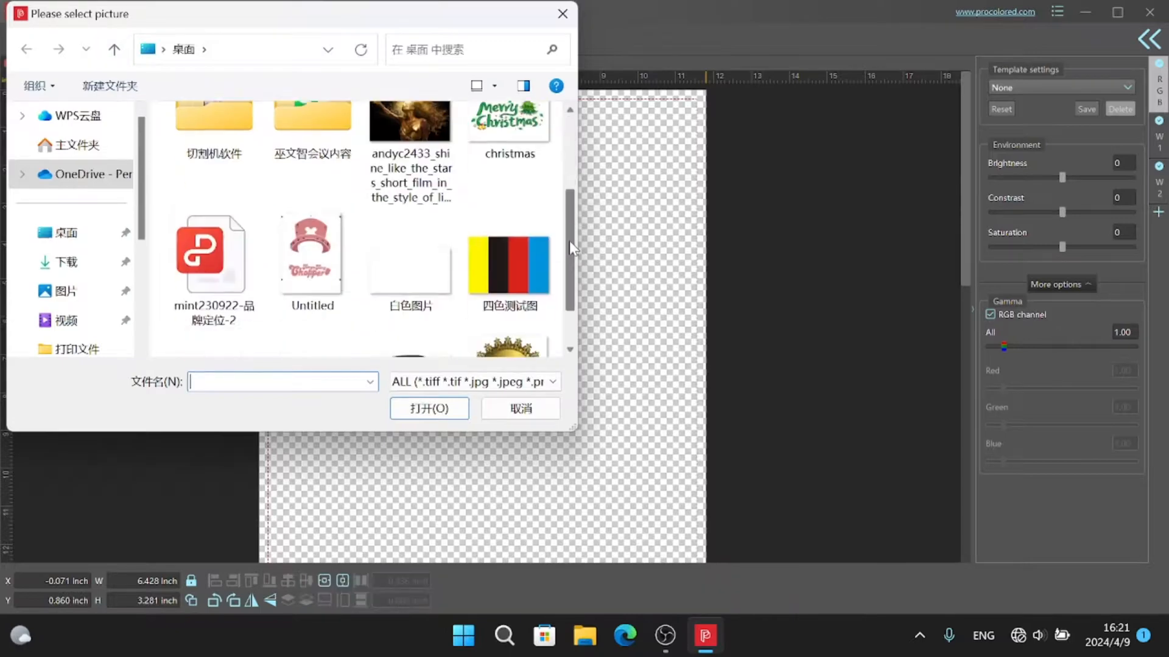
{"action": "left_click", "coordinate": [428, 408]}
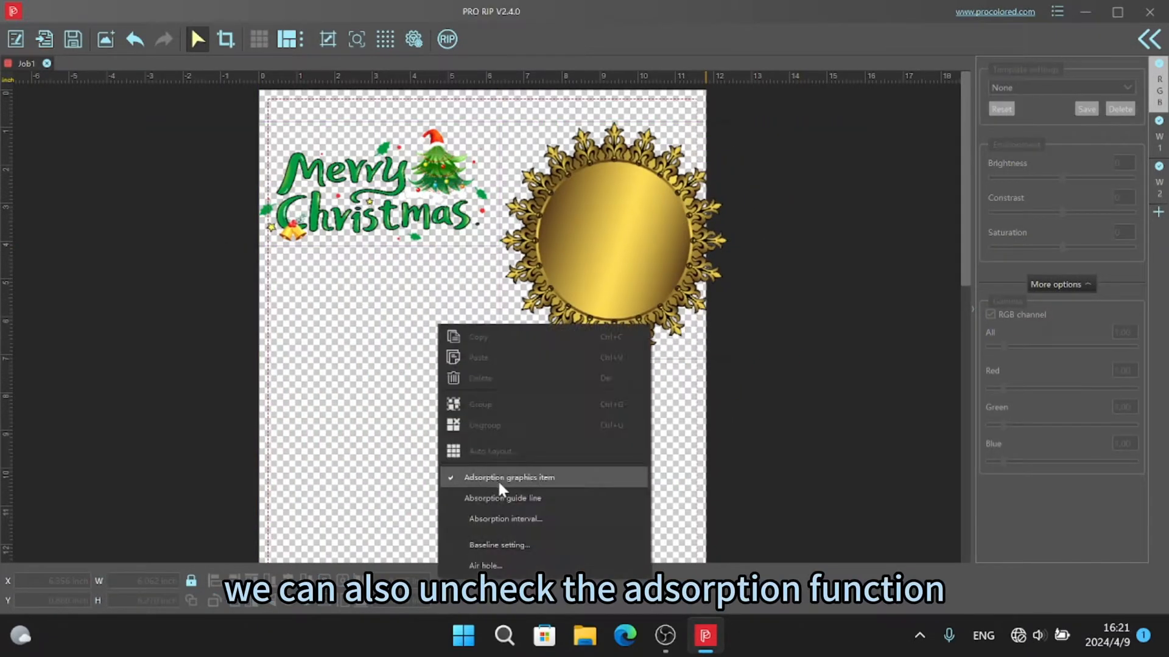
{"action": "left_click", "coordinate": [509, 477]}
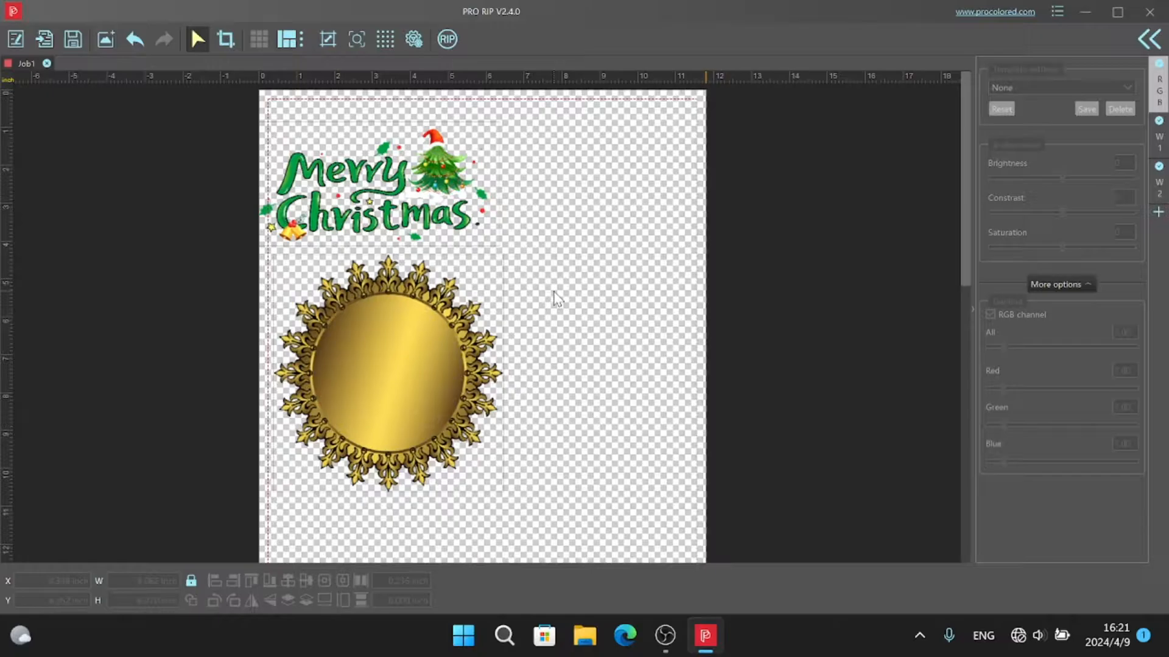
{"action": "left_click", "coordinate": [386, 369]}
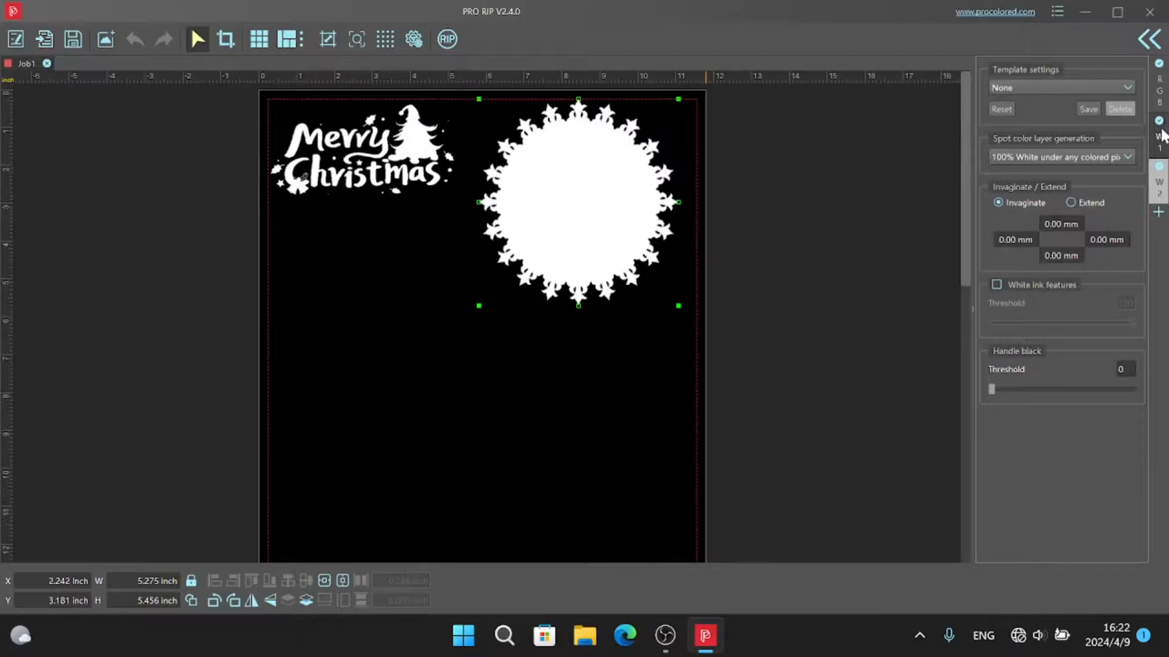
{"action": "mouse_move", "coordinate": [1095, 188]}
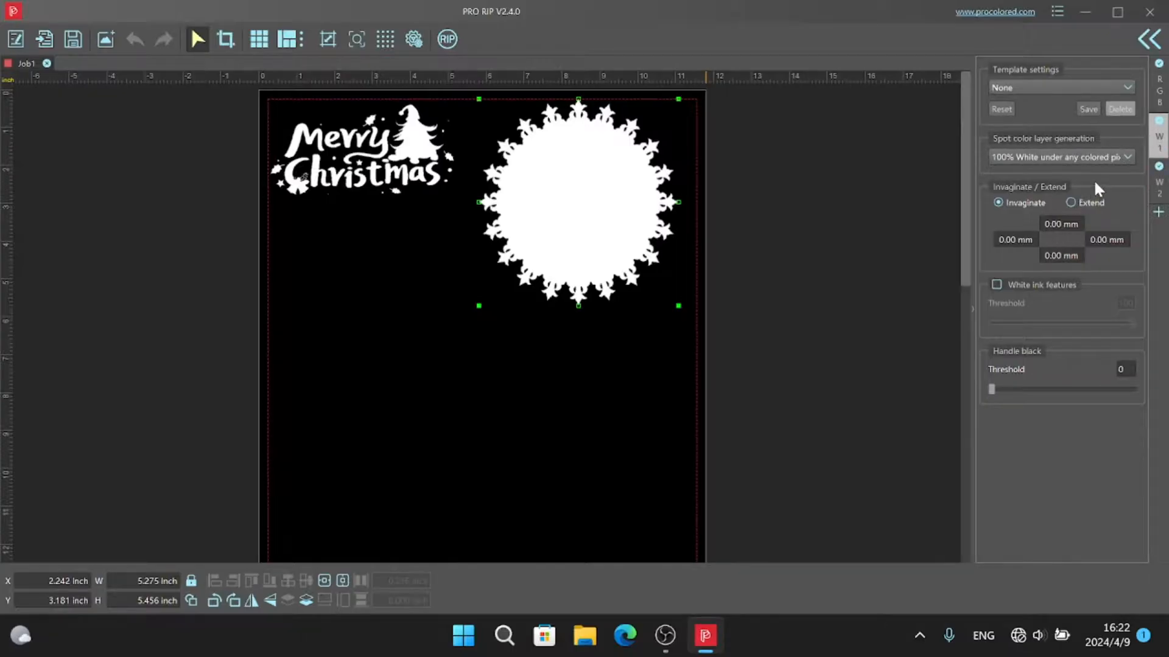
{"action": "mouse_move", "coordinate": [648, 167]}
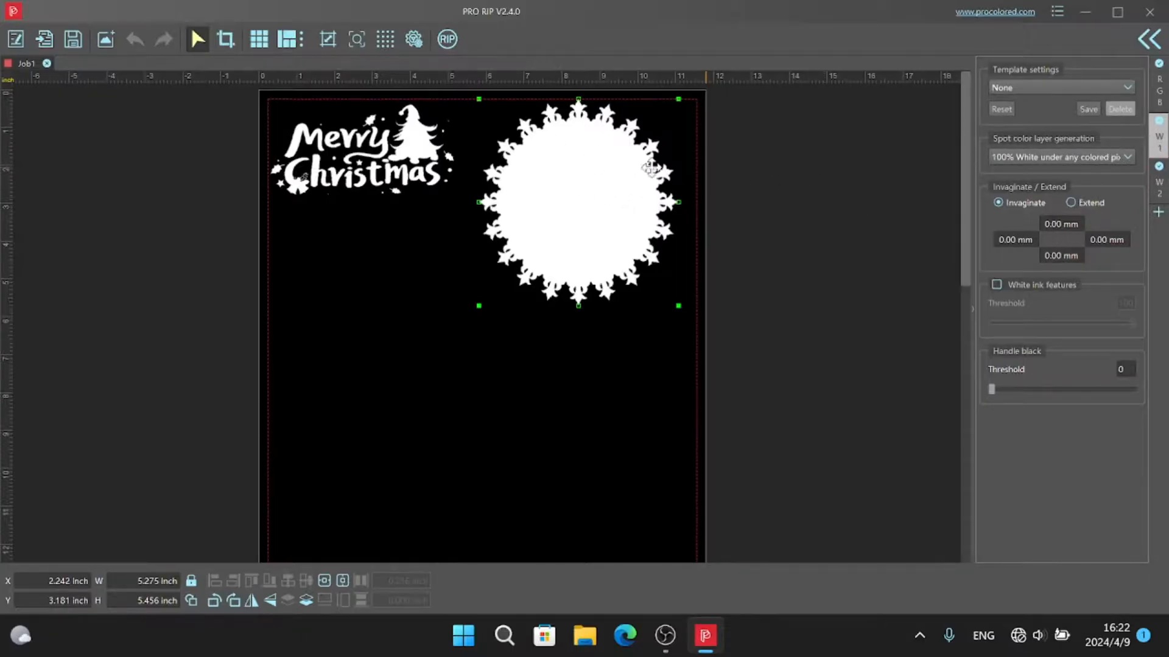
{"action": "mouse_move", "coordinate": [814, 181]}
{"action": "type", "text": "0.25"}
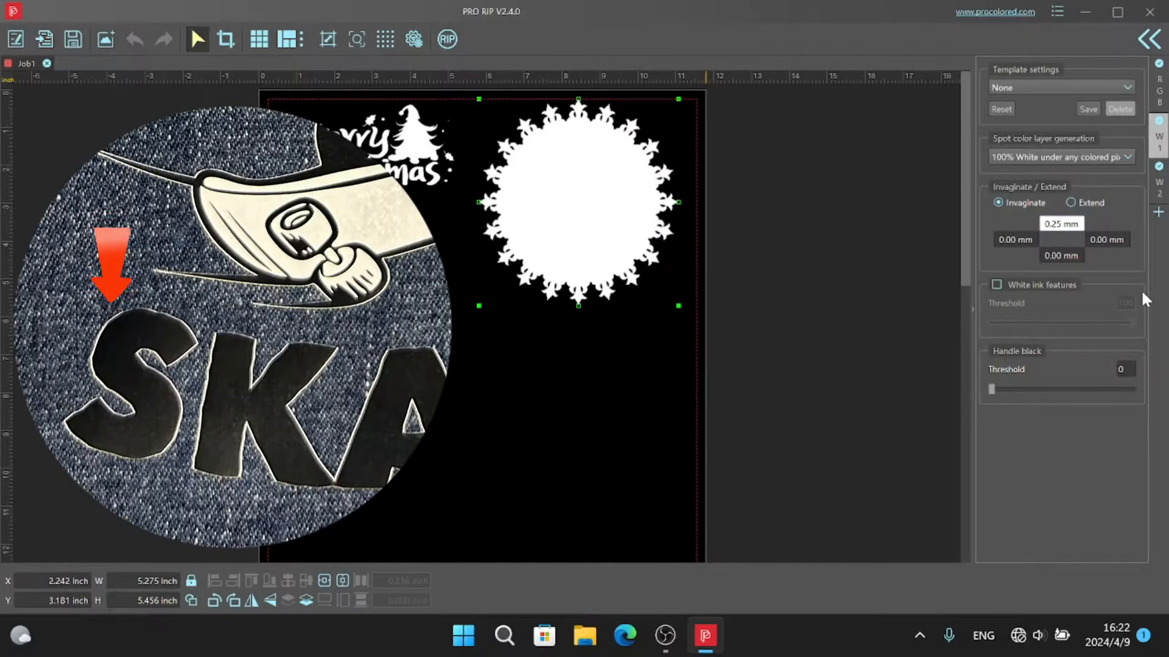
Choke the W1 white layer inward by 0.25 mm on all sides and preview it
{"action": "triple_click", "coordinate": [1060, 223]}
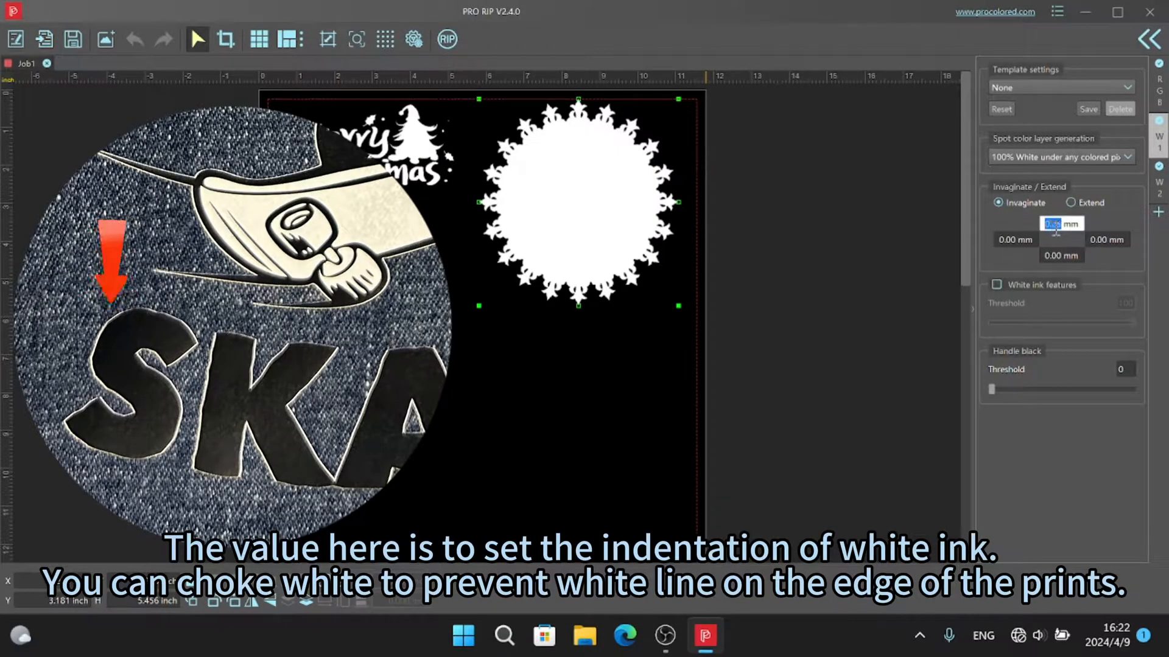
{"action": "type", "text": "0.25"}
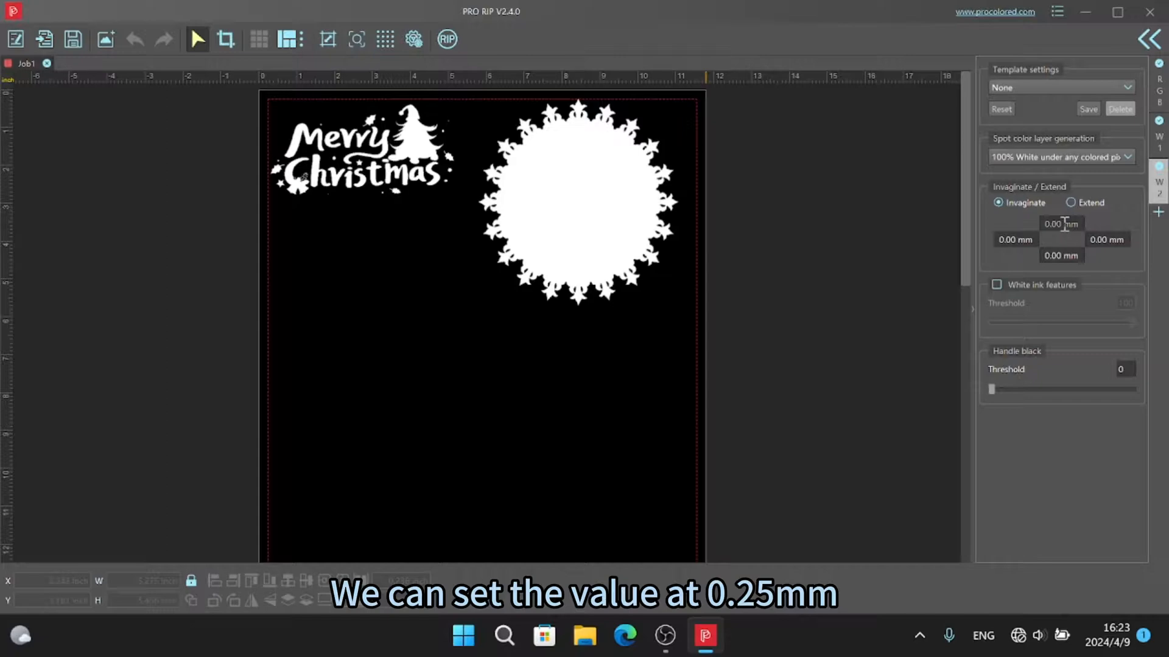
{"action": "type", "text": "0.25"}
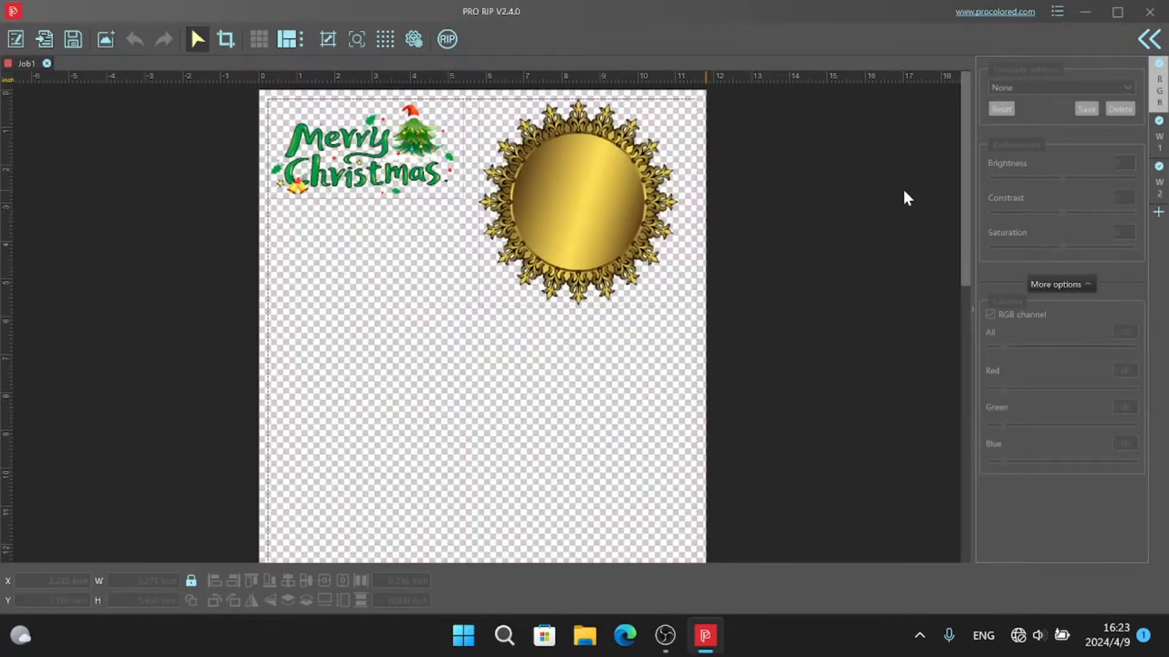
{"action": "left_click", "coordinate": [1159, 123]}
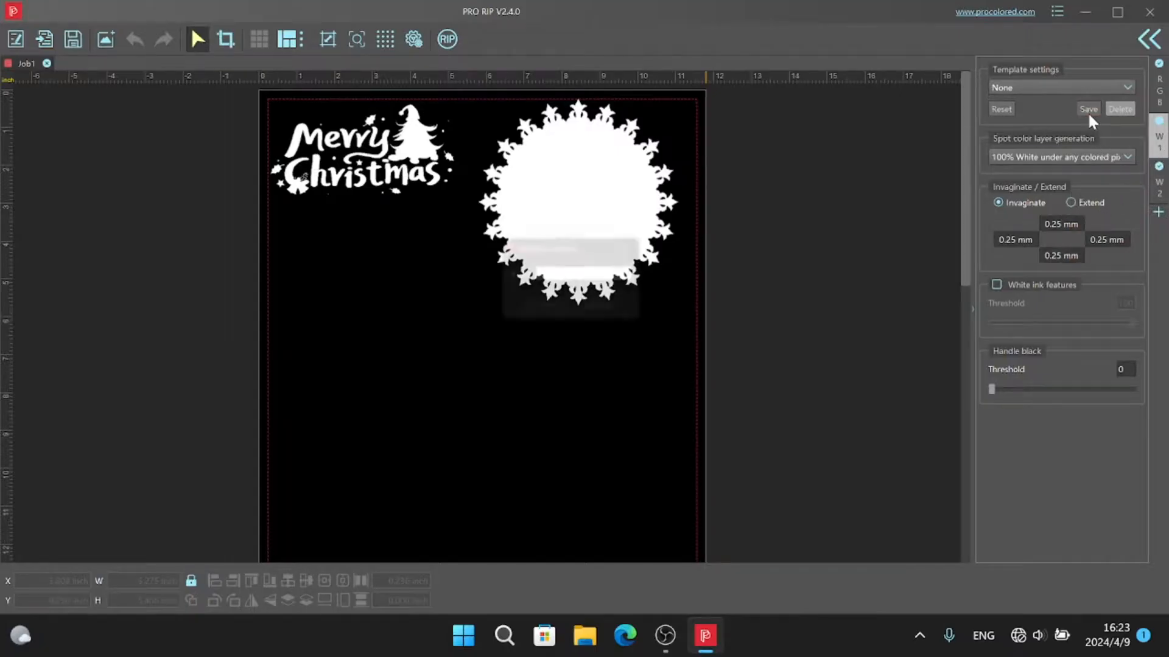
Save the white-choke settings as a template named 'choke white 0.25 mm'
{"action": "left_click", "coordinate": [1088, 109]}
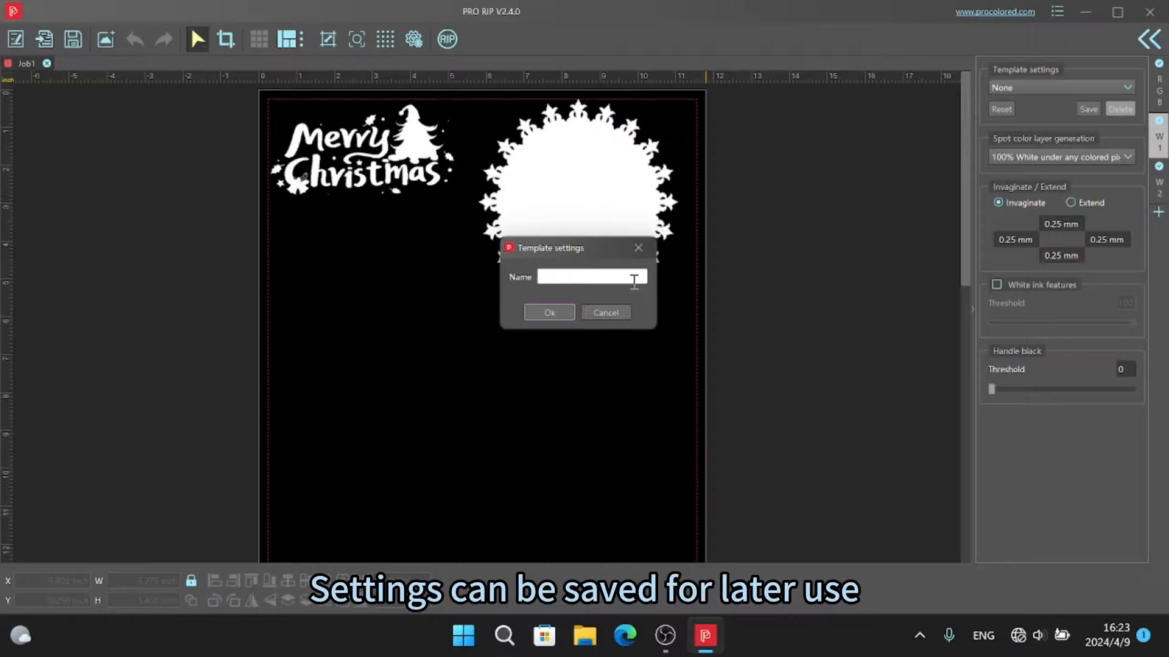
{"action": "type", "text": "cho"}
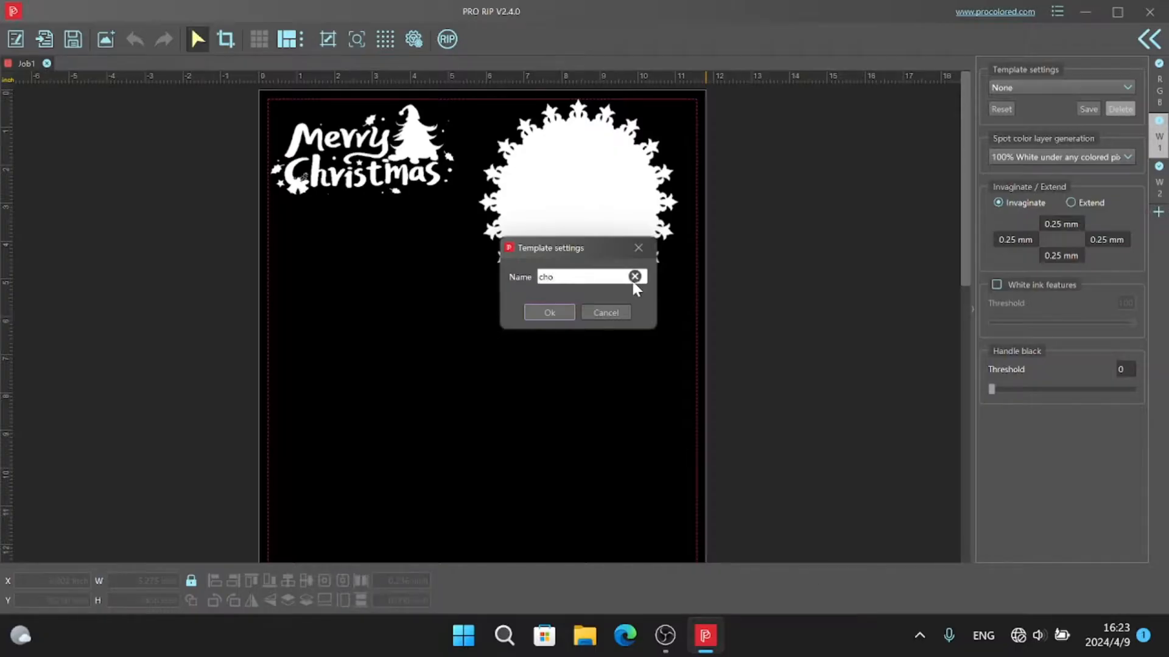
{"action": "type", "text": "ke wh"}
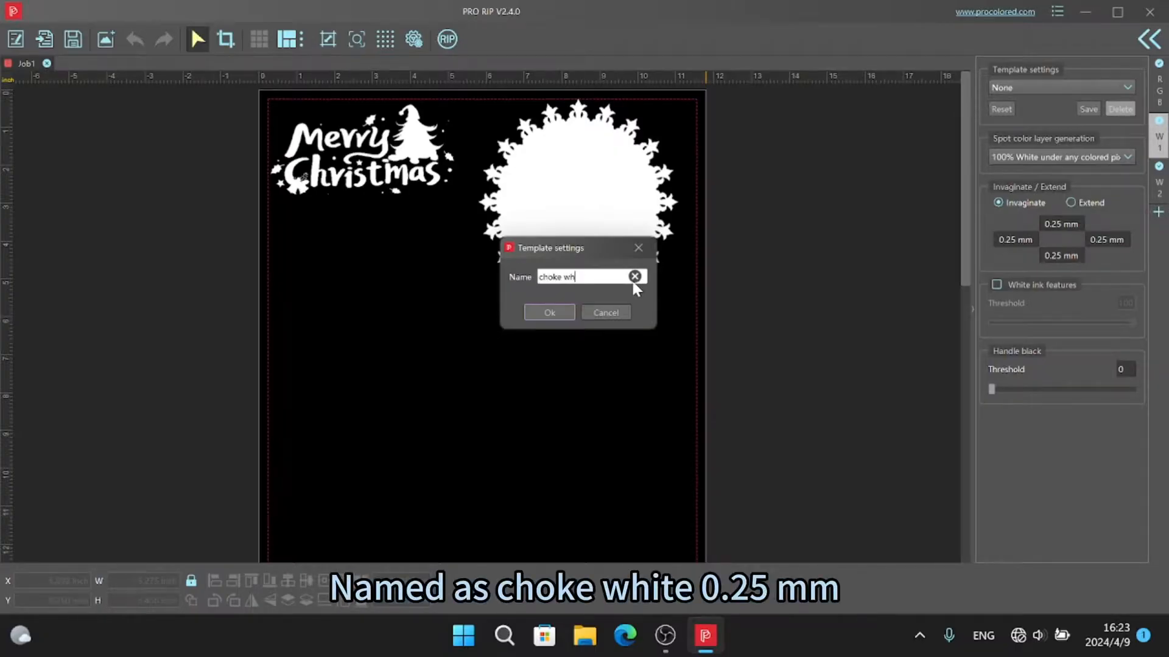
{"action": "type", "text": "ite"}
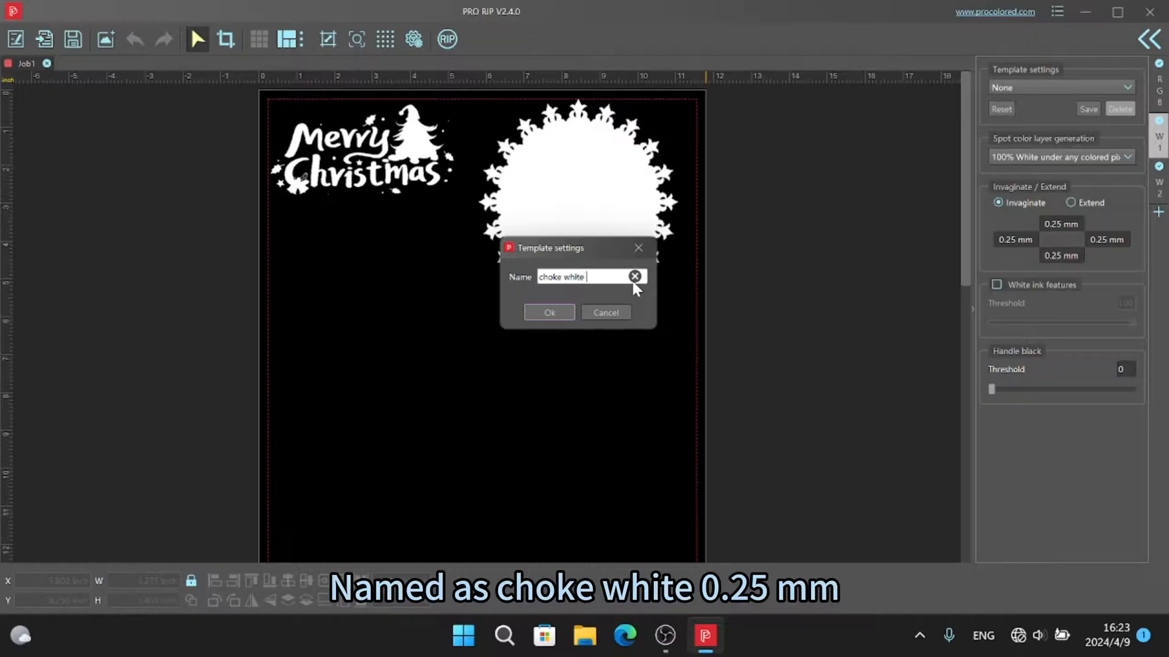
{"action": "type", "text": "0.2"}
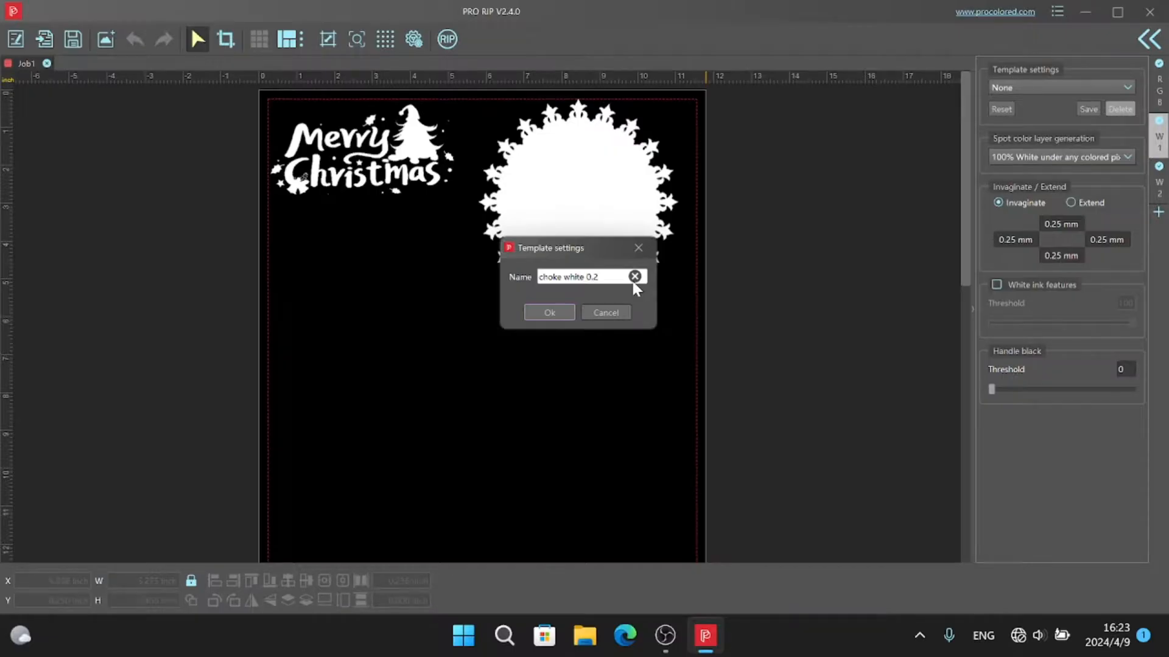
{"action": "type", "text": "5"}
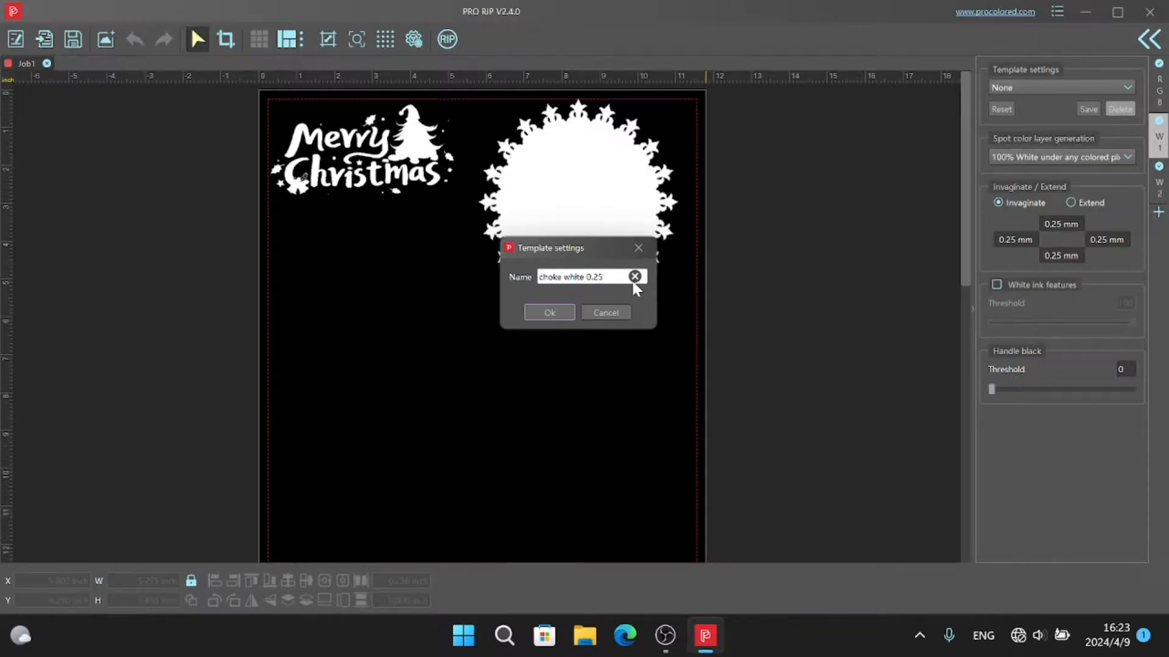
{"action": "type", "text": "mm"}
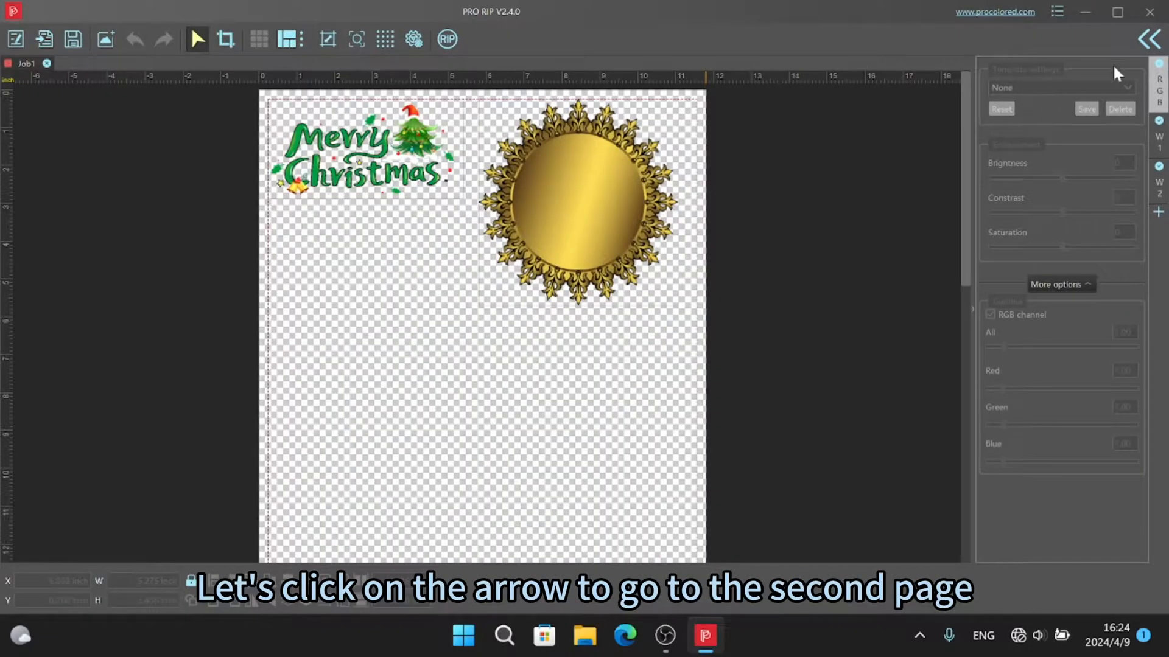
Show the job queue and the Epson L1800 preferences on the Maintenance tab
{"action": "left_click", "coordinate": [1150, 39]}
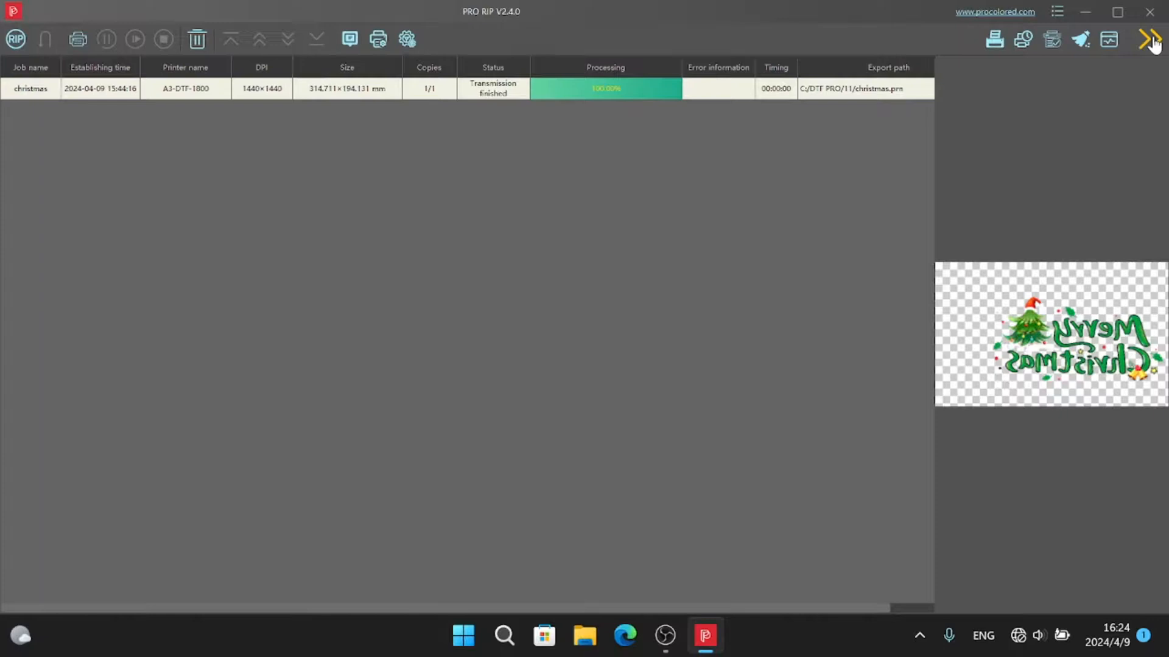
{"action": "mouse_move", "coordinate": [954, 147]}
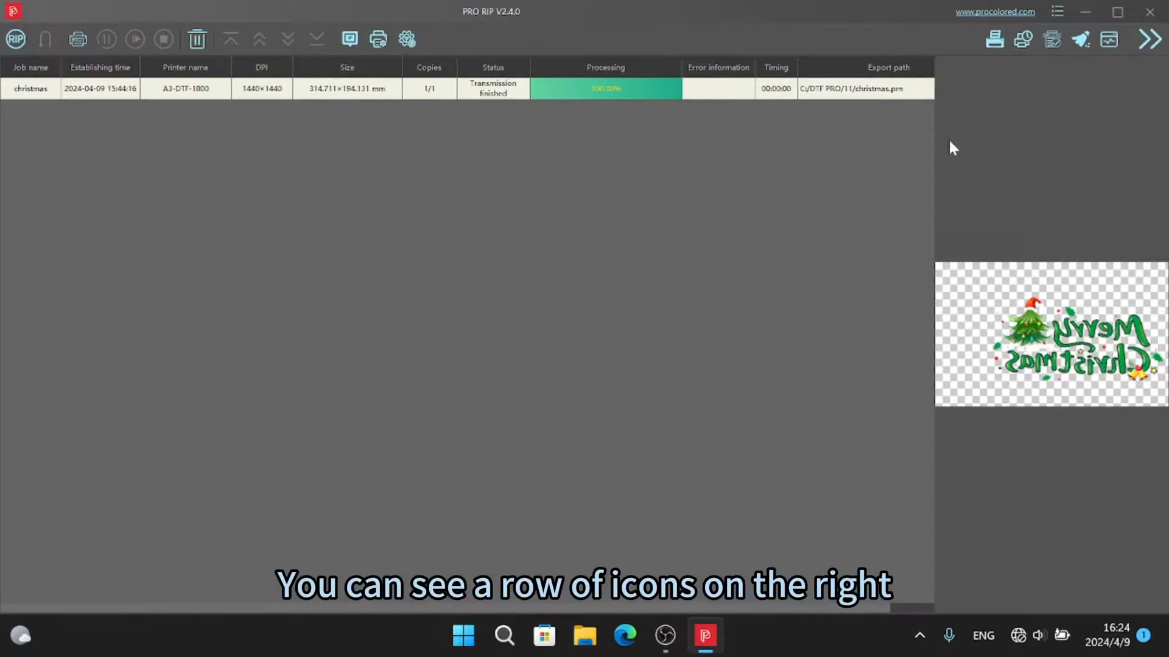
{"action": "mouse_move", "coordinate": [943, 82]}
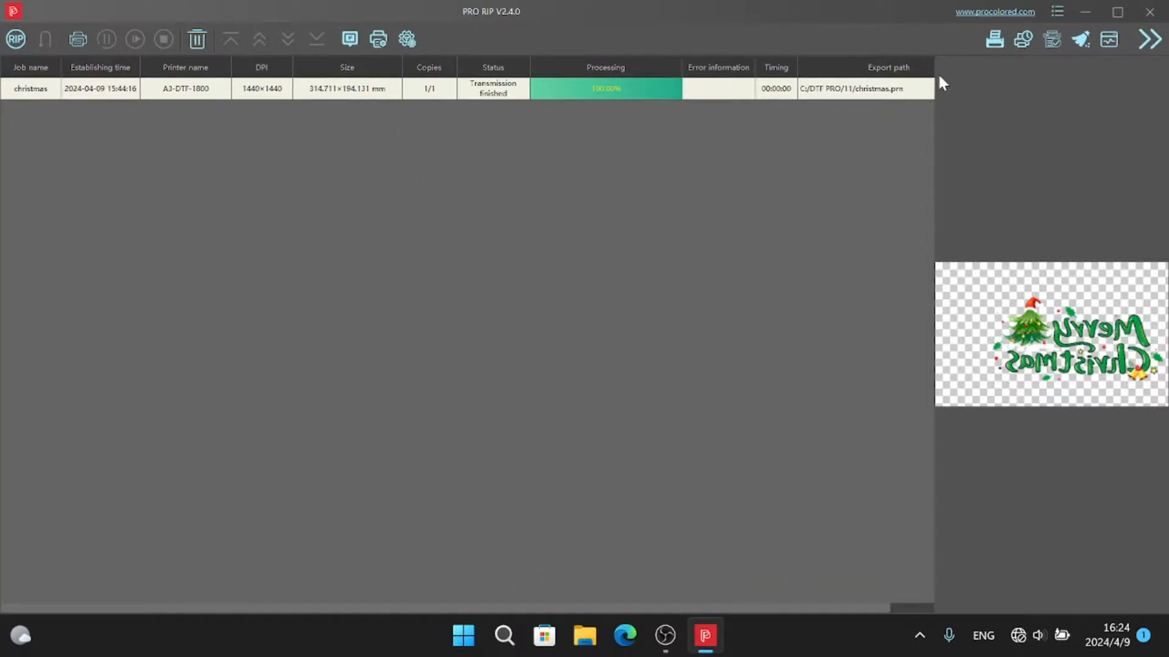
{"action": "mouse_move", "coordinate": [995, 39]}
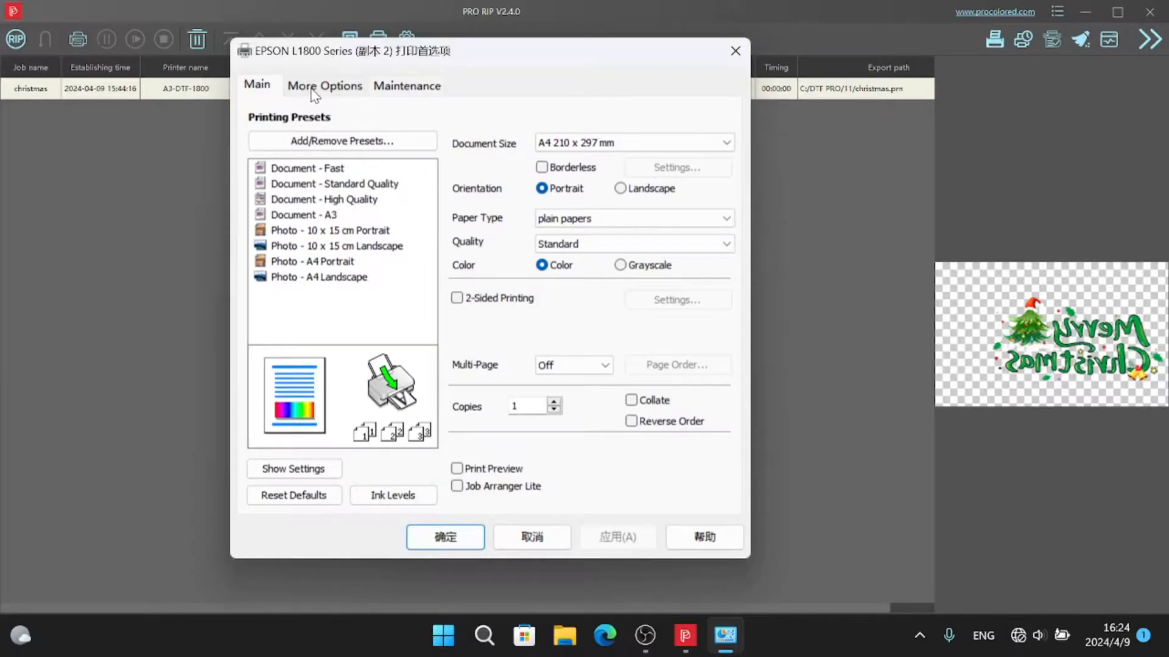
{"action": "left_click", "coordinate": [407, 85]}
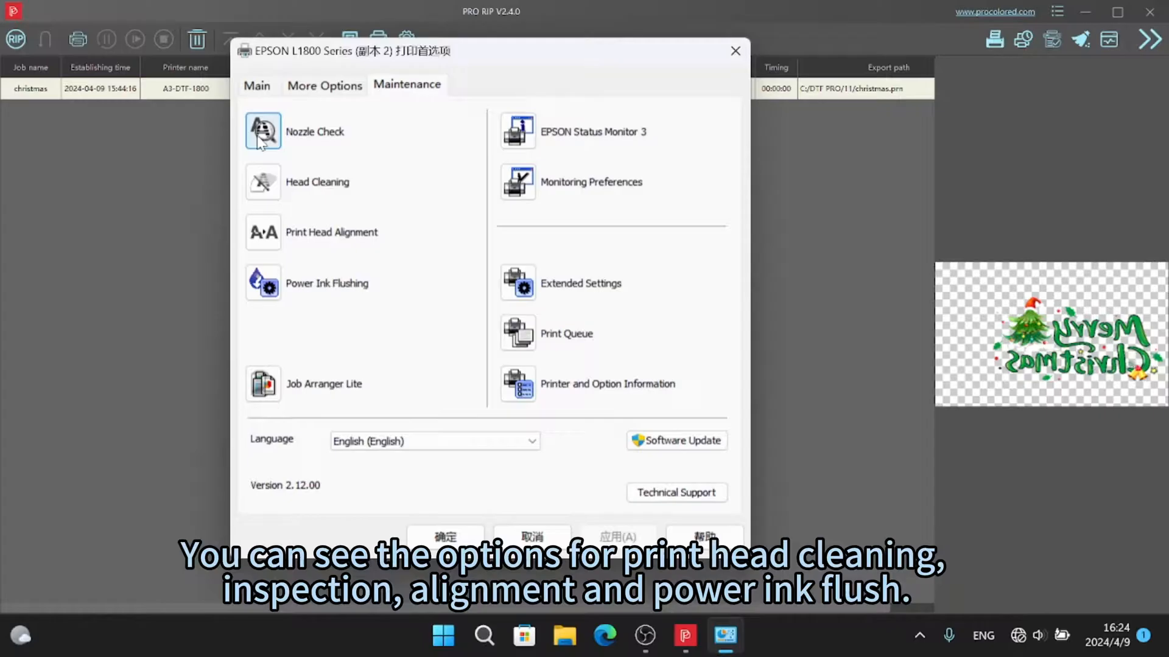
{"action": "mouse_move", "coordinate": [266, 228]}
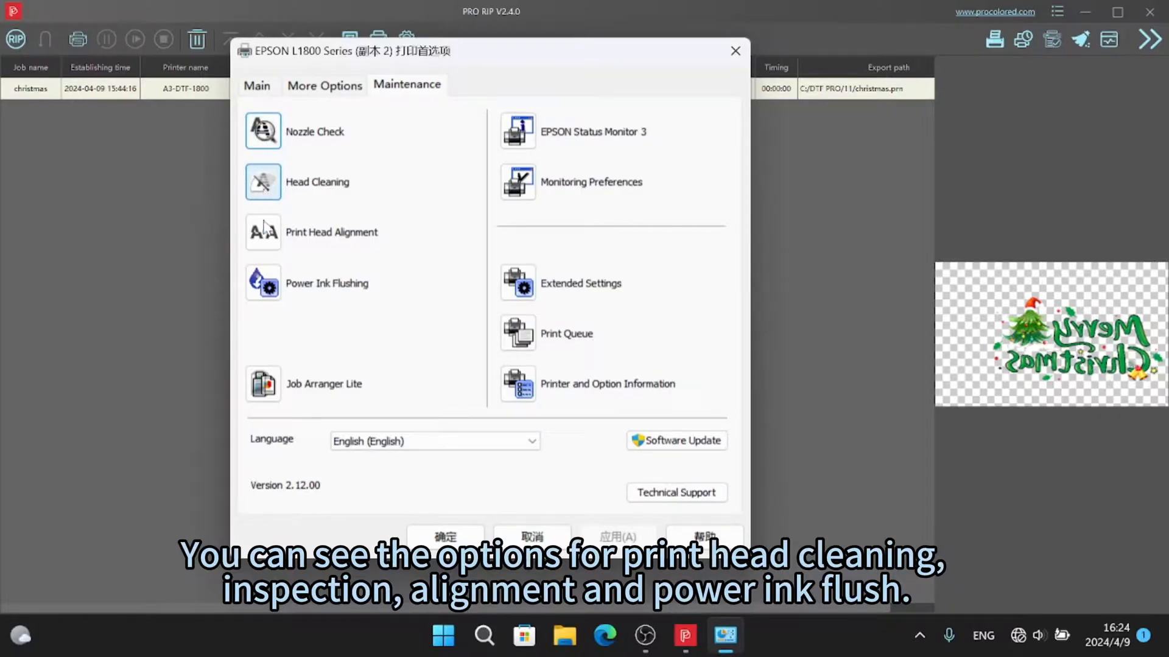
{"action": "mouse_move", "coordinate": [581, 464]}
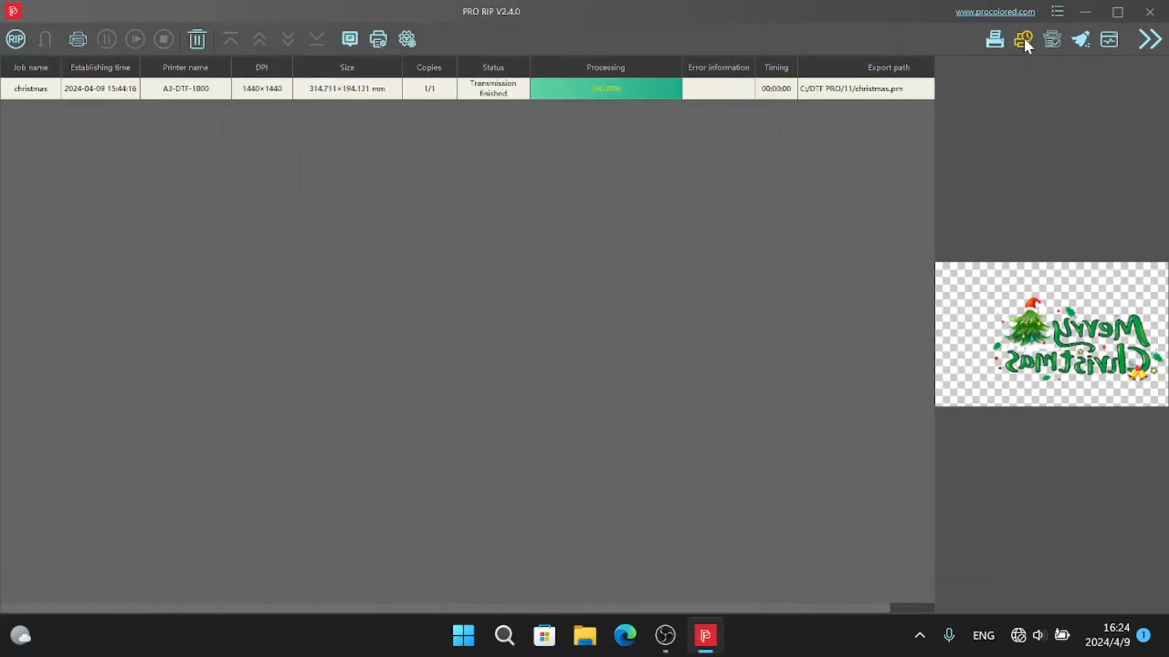
Check the print queue and printer status, then return to the layout and RIP the job
{"action": "left_click", "coordinate": [1023, 39]}
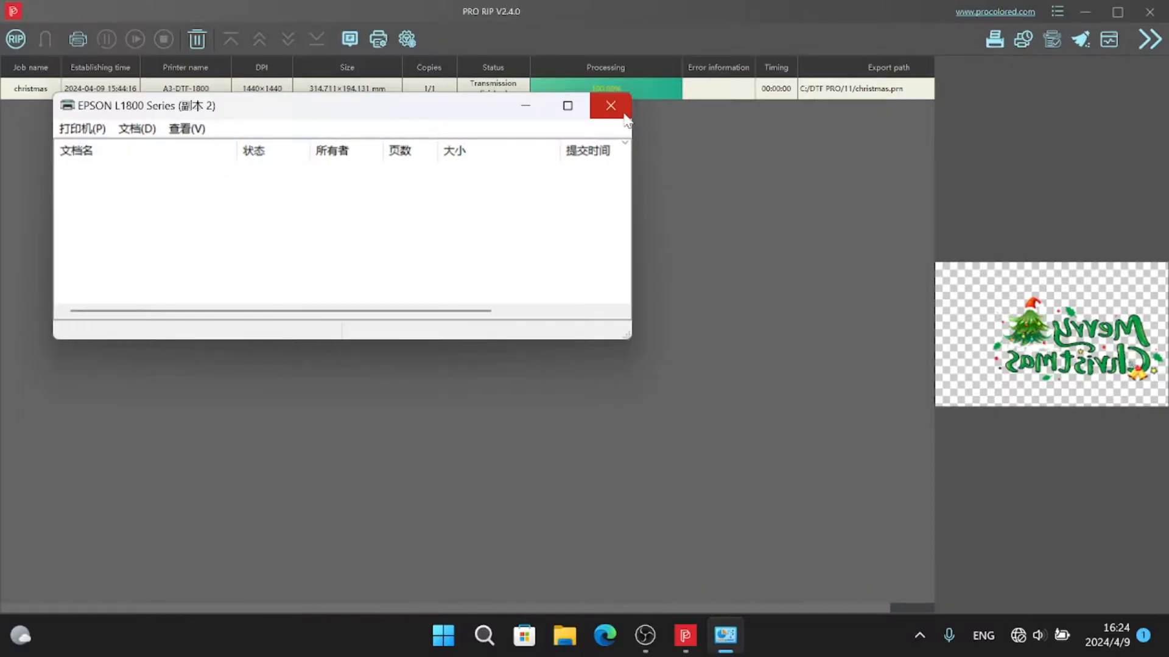
{"action": "left_click", "coordinate": [610, 105]}
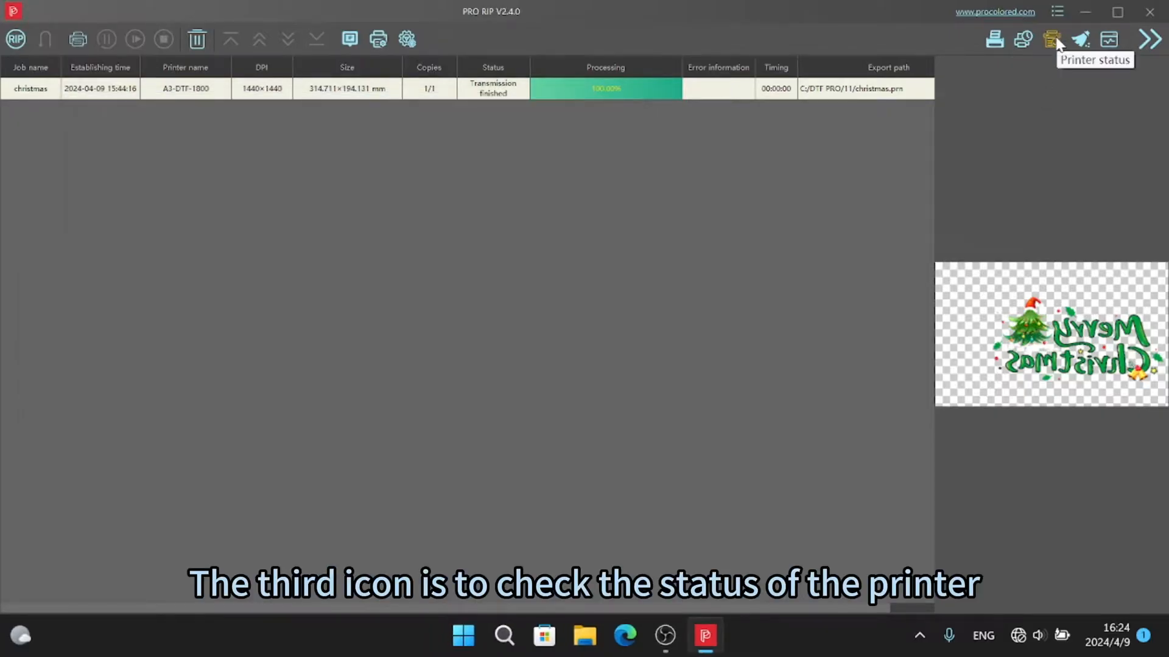
{"action": "left_click", "coordinate": [1051, 39]}
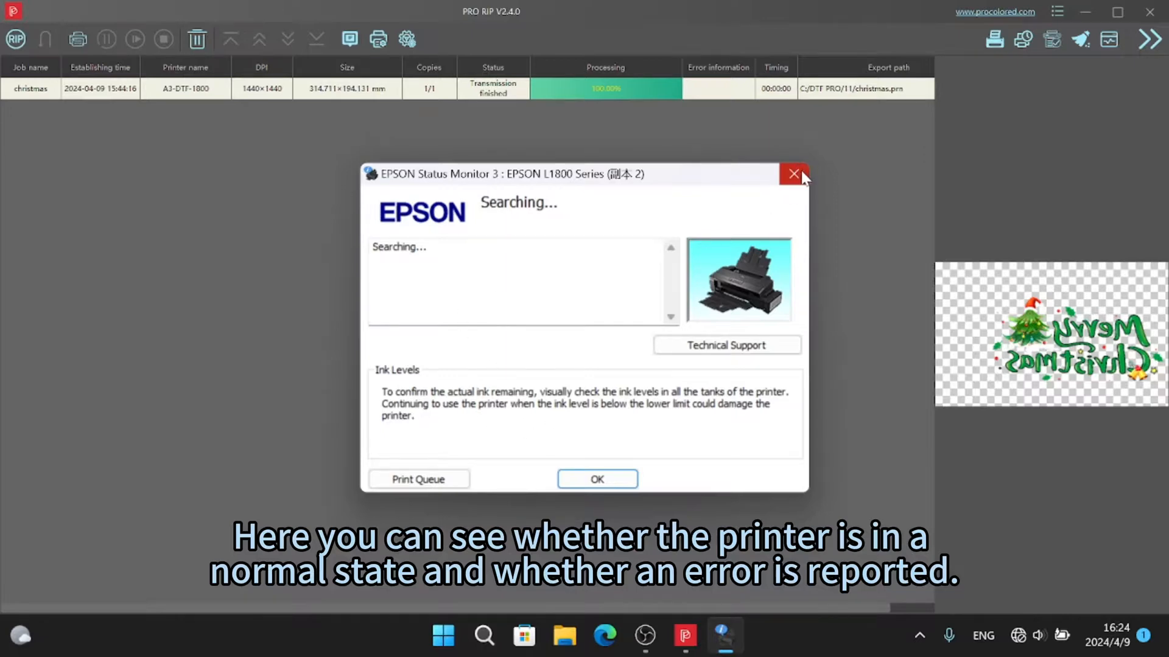
{"action": "left_click", "coordinate": [793, 173]}
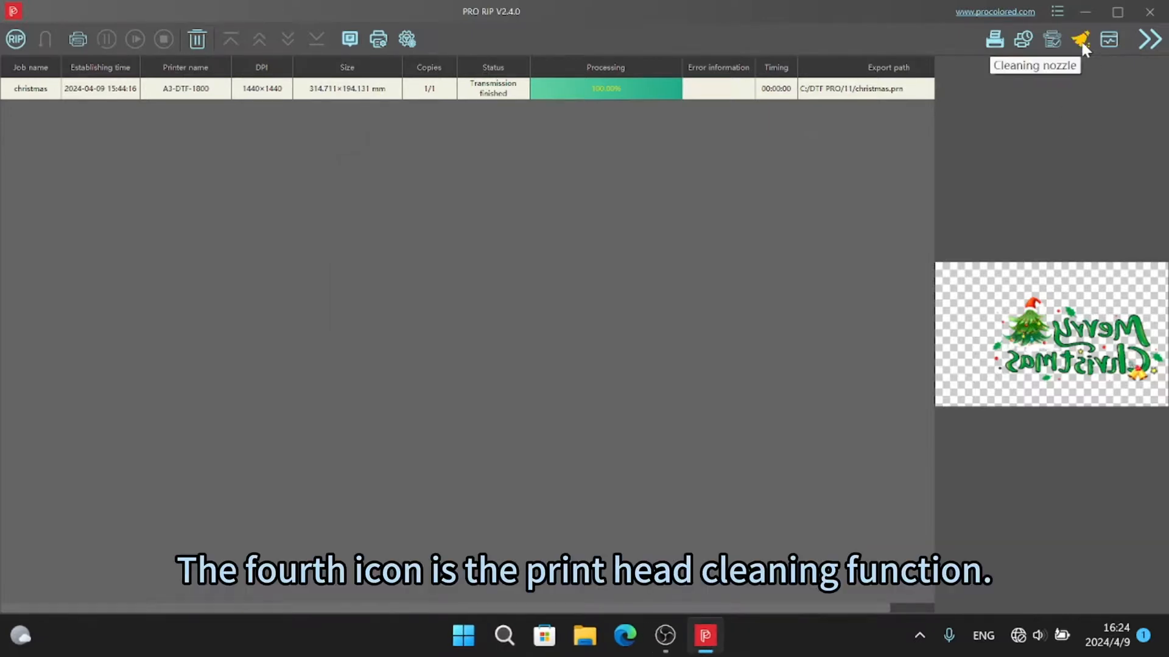
{"action": "mouse_move", "coordinate": [1109, 40]}
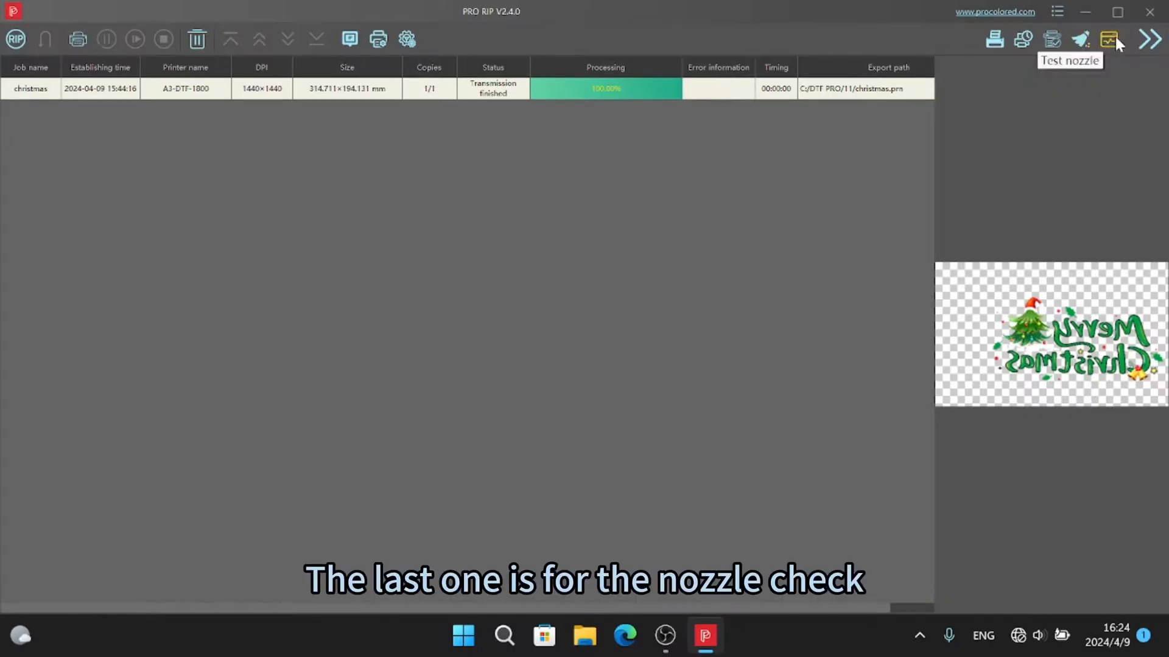
{"action": "left_click", "coordinate": [1150, 39]}
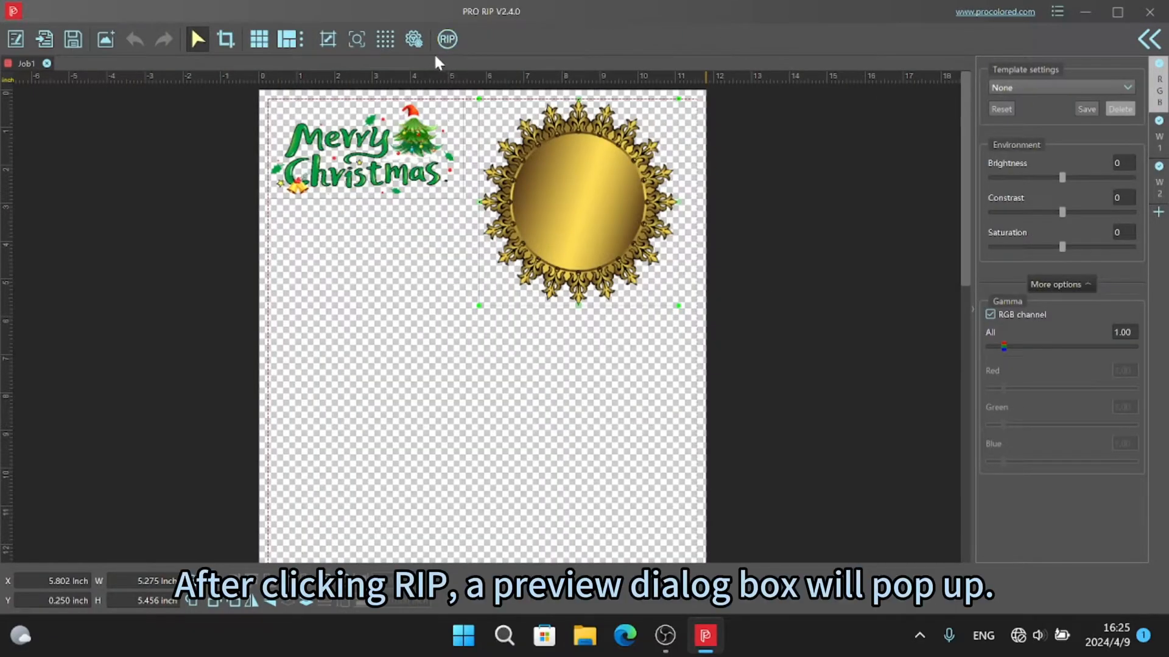
{"action": "left_click", "coordinate": [446, 39]}
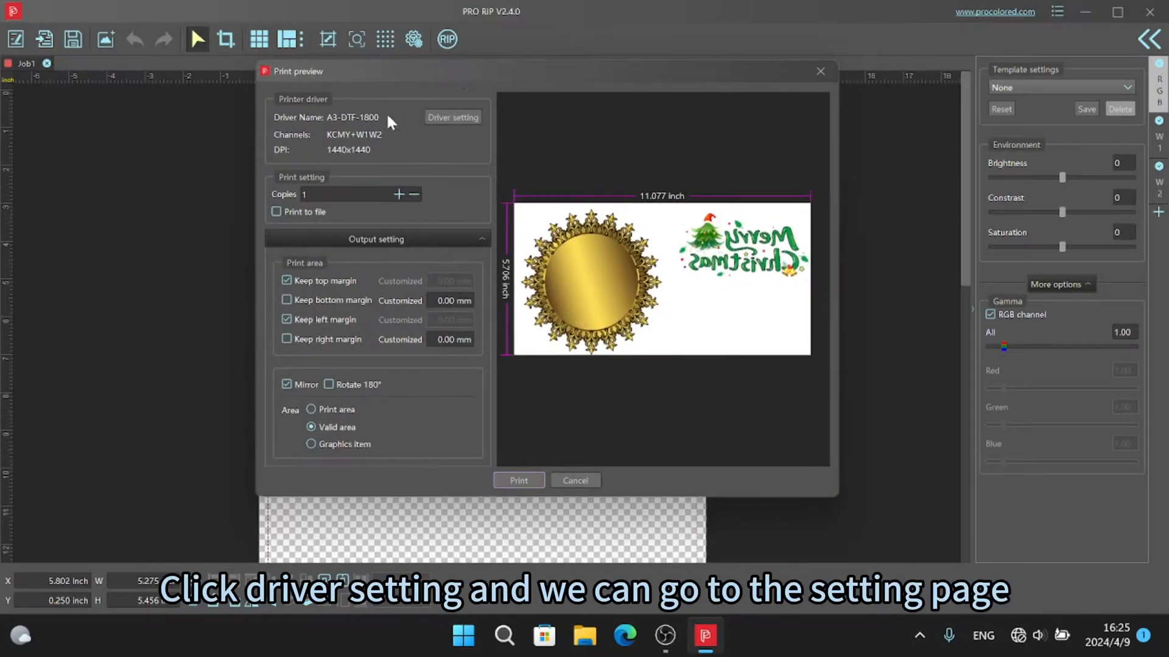
Show A3-DTF-1800 driver ICC and ink settings at 1440x1440dpi, toggling magenta off and back on
{"action": "left_click", "coordinate": [452, 117]}
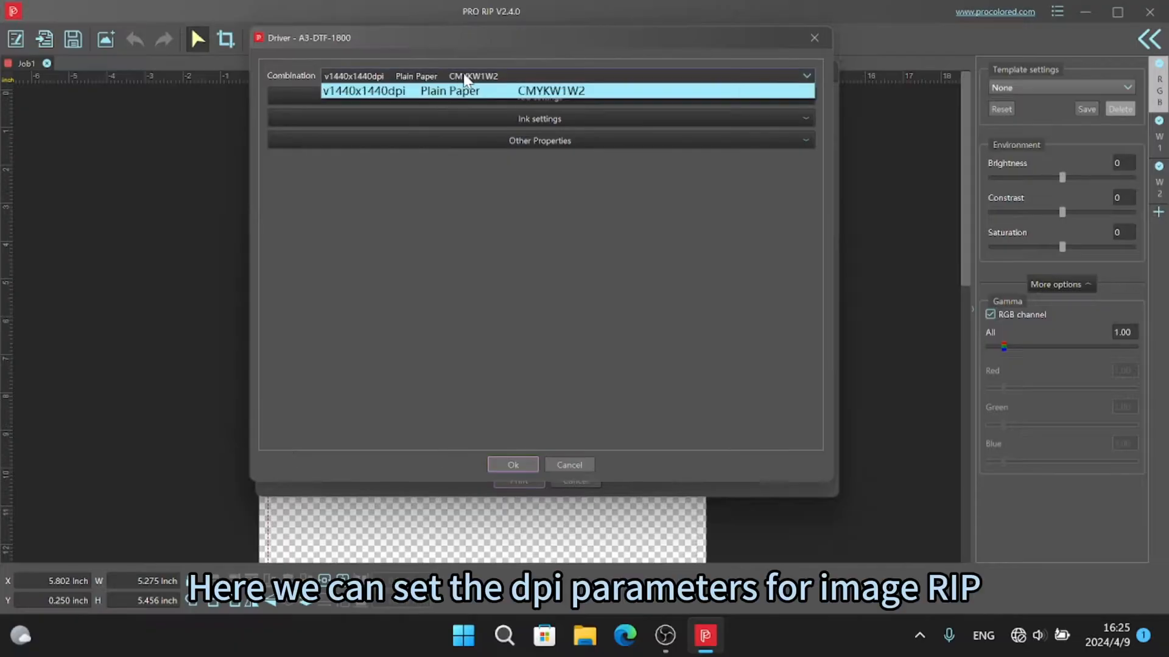
{"action": "left_click", "coordinate": [537, 90]}
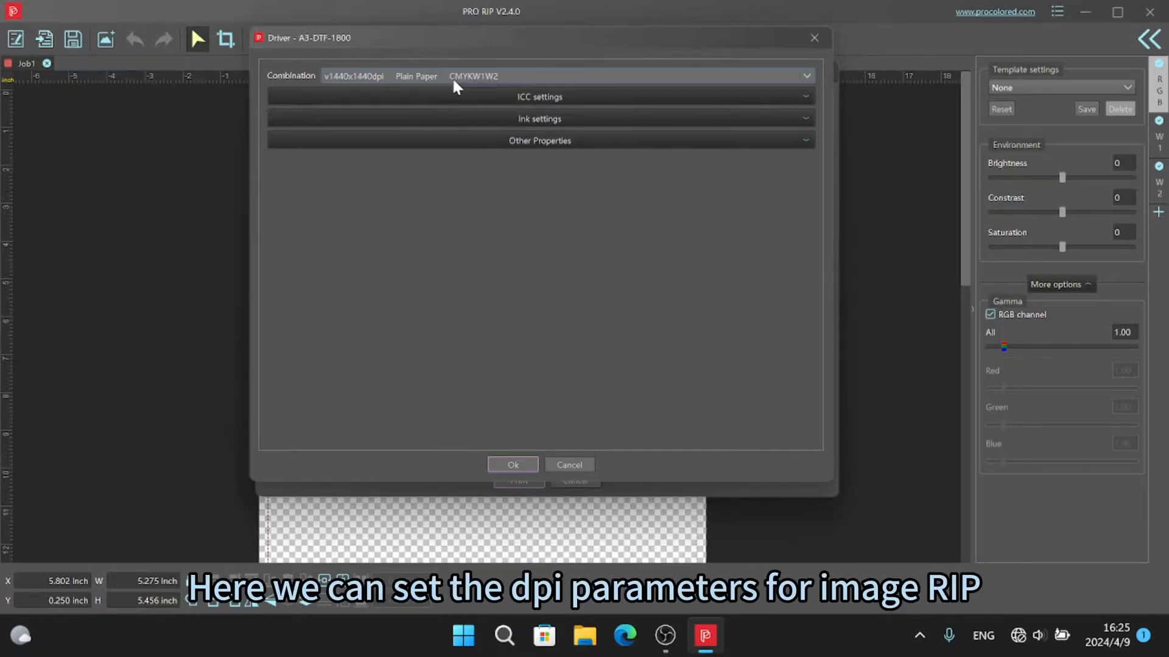
{"action": "left_click", "coordinate": [539, 97]}
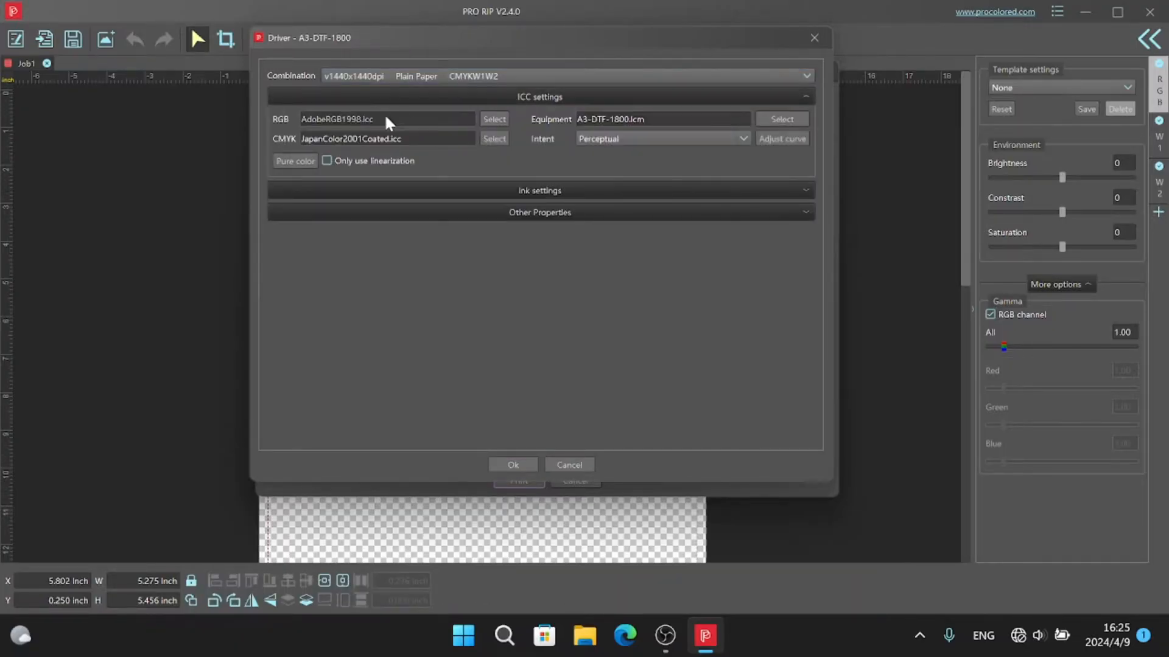
{"action": "mouse_move", "coordinate": [381, 127]}
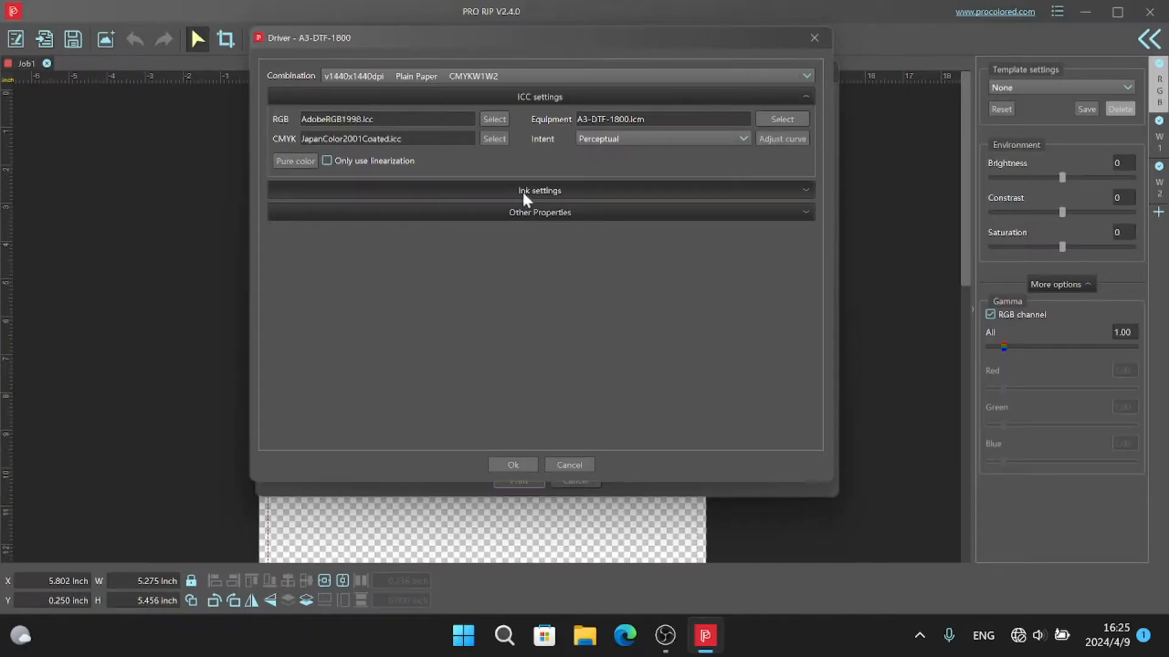
{"action": "left_click", "coordinate": [539, 190]}
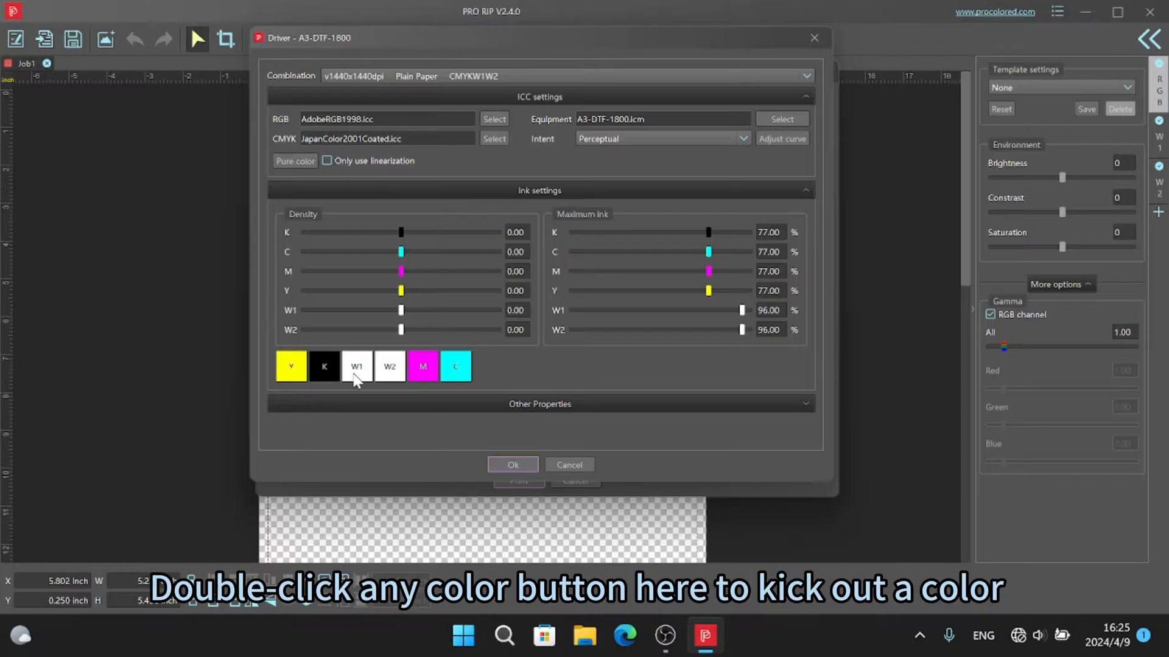
{"action": "double_click", "coordinate": [421, 366]}
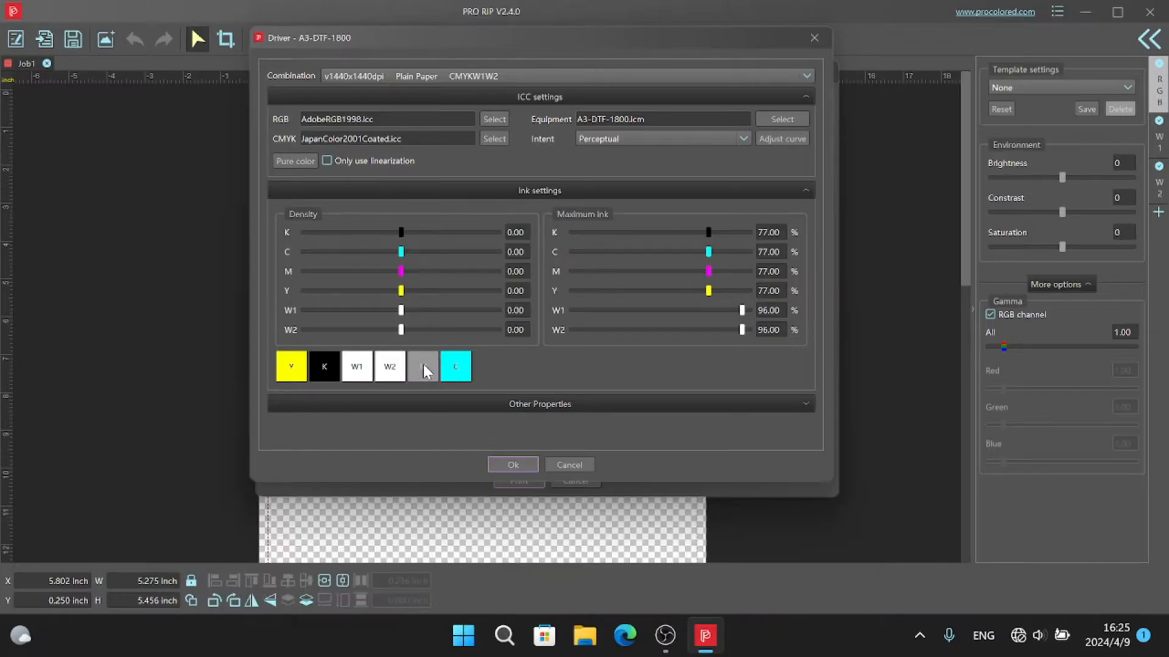
{"action": "left_click", "coordinate": [423, 366]}
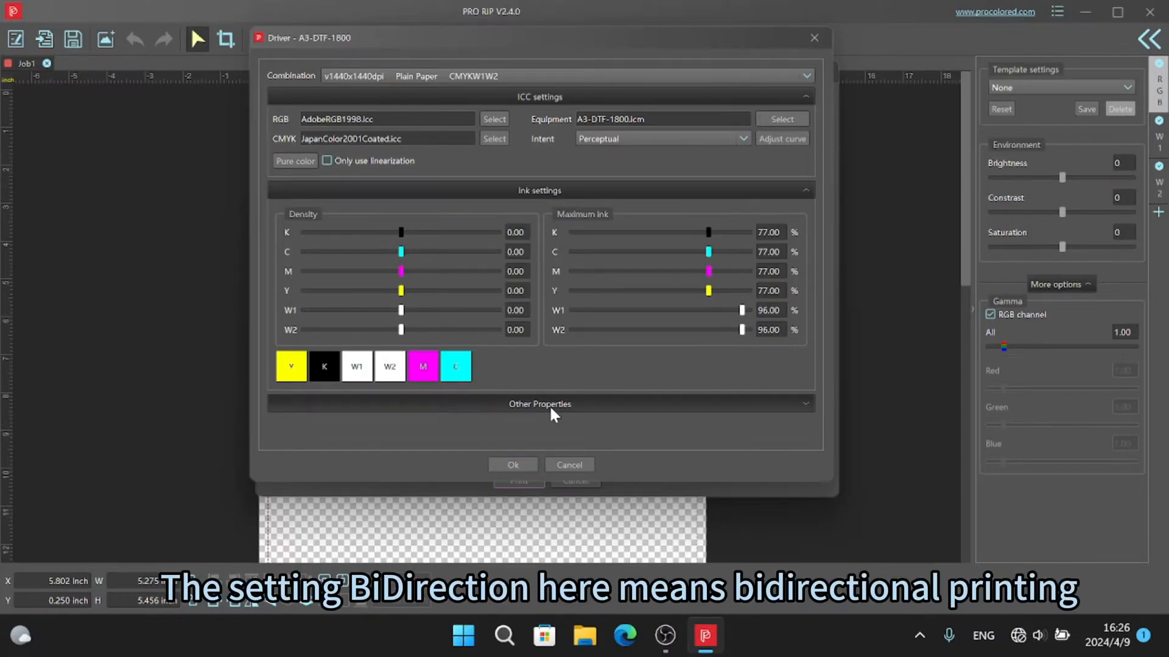
Set UniDirection speed, Auto feather, Two layer base color and Motionless completion, then confirm
{"action": "left_click", "coordinate": [539, 404]}
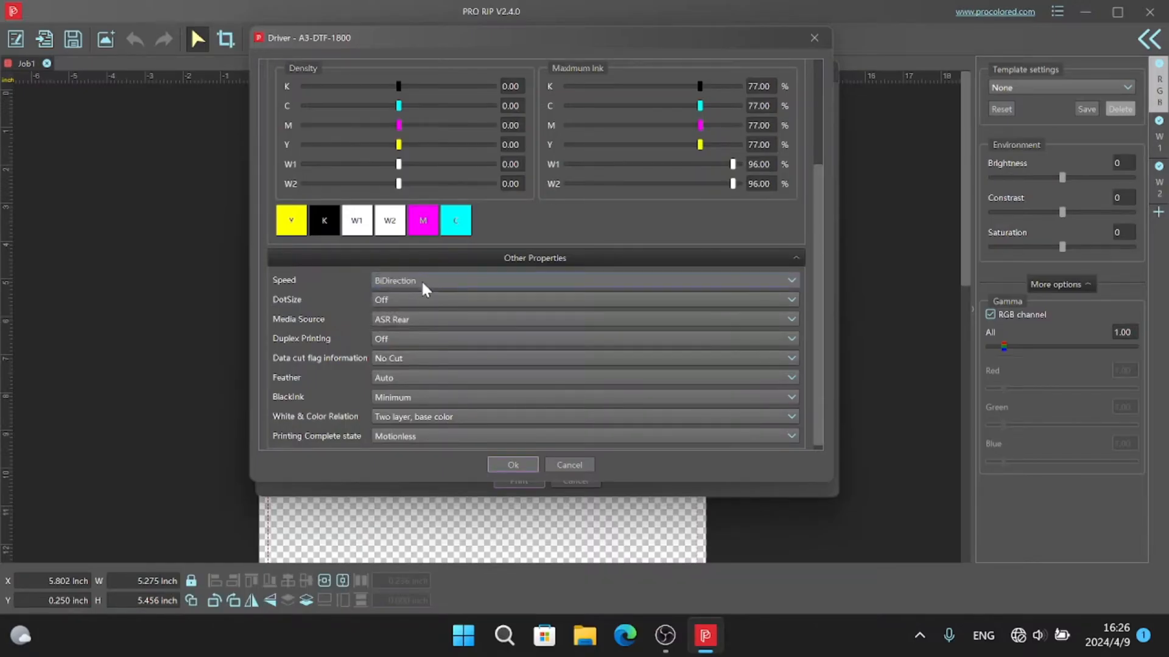
{"action": "left_click", "coordinate": [584, 280]}
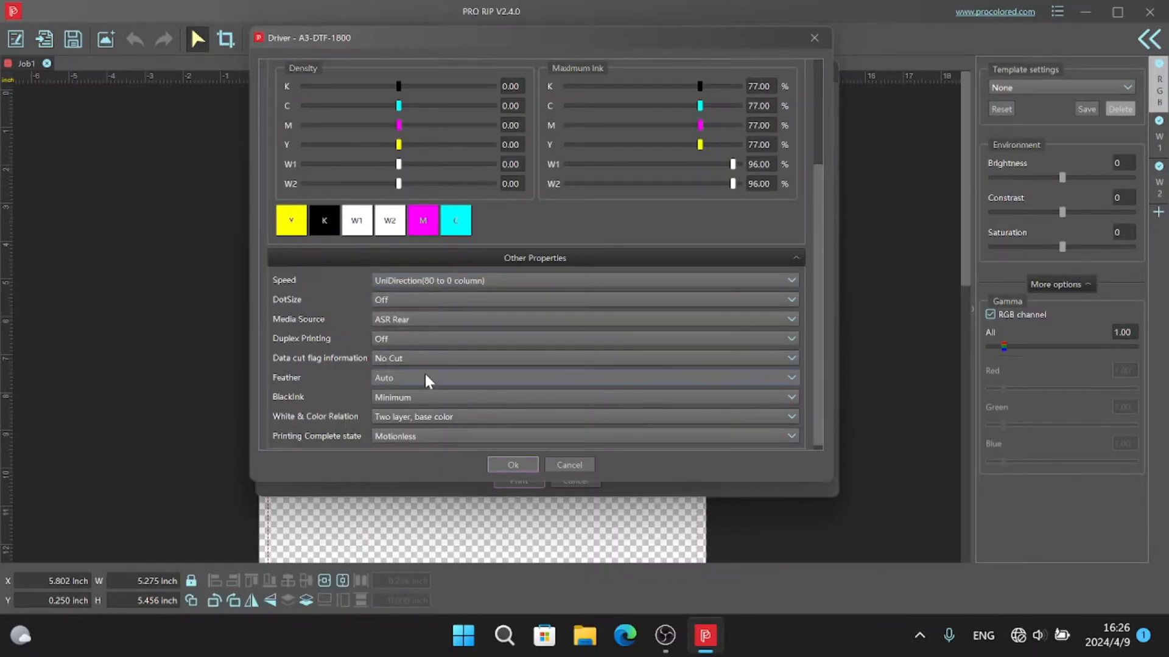
{"action": "left_click", "coordinate": [581, 378]}
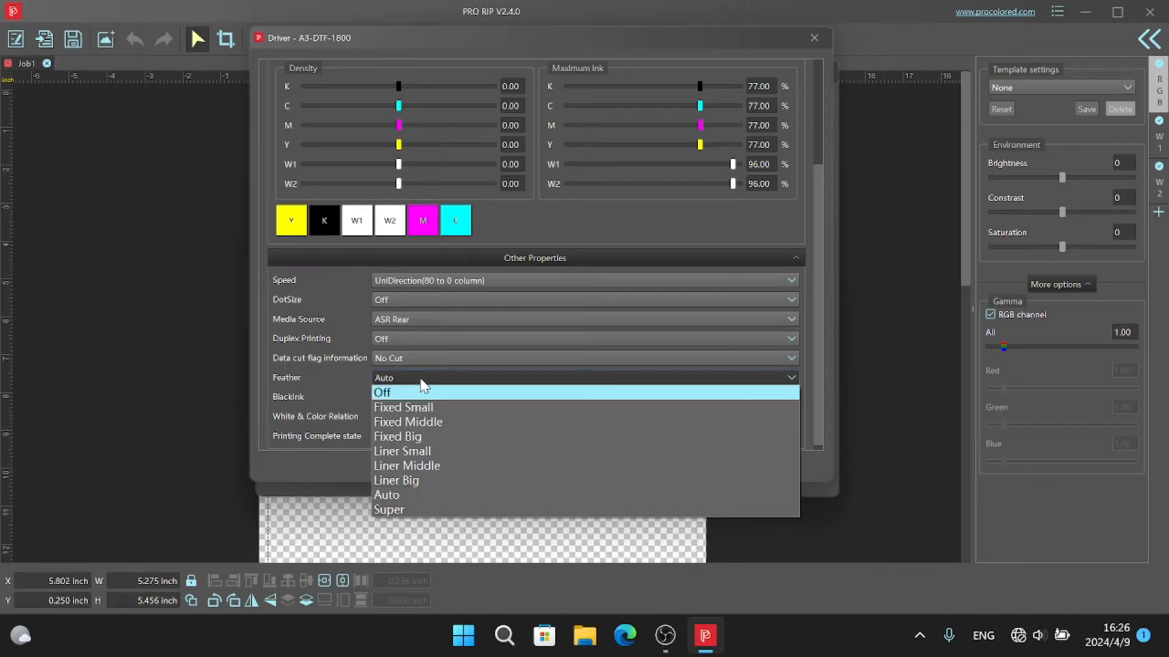
{"action": "mouse_move", "coordinate": [414, 510]}
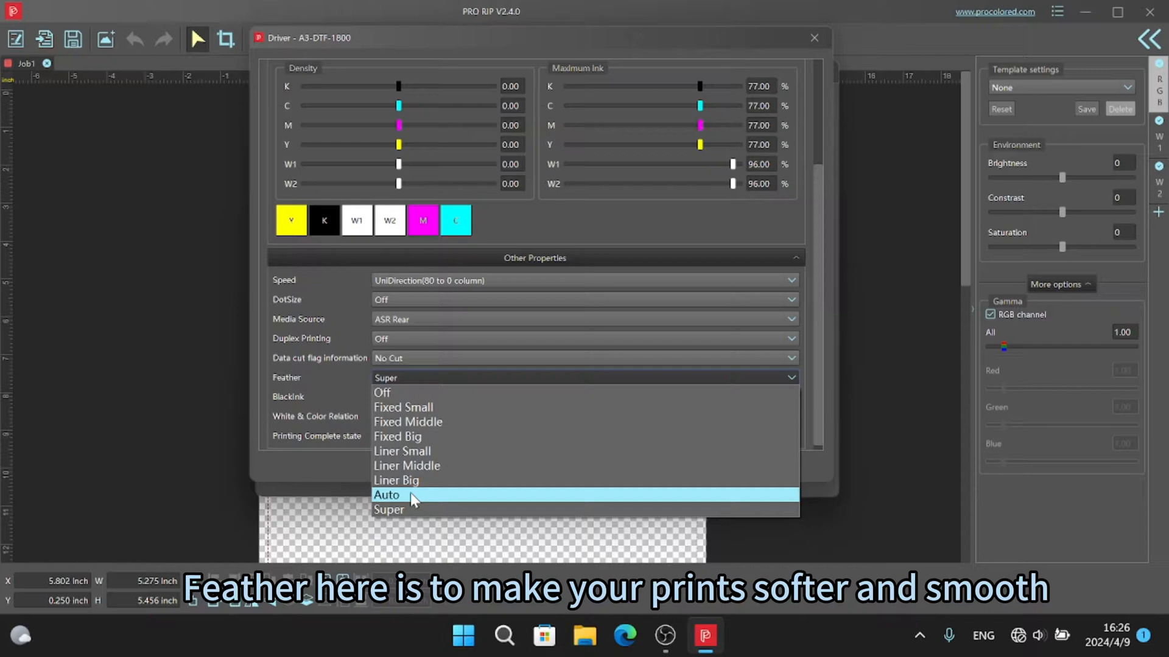
{"action": "left_click", "coordinate": [386, 495]}
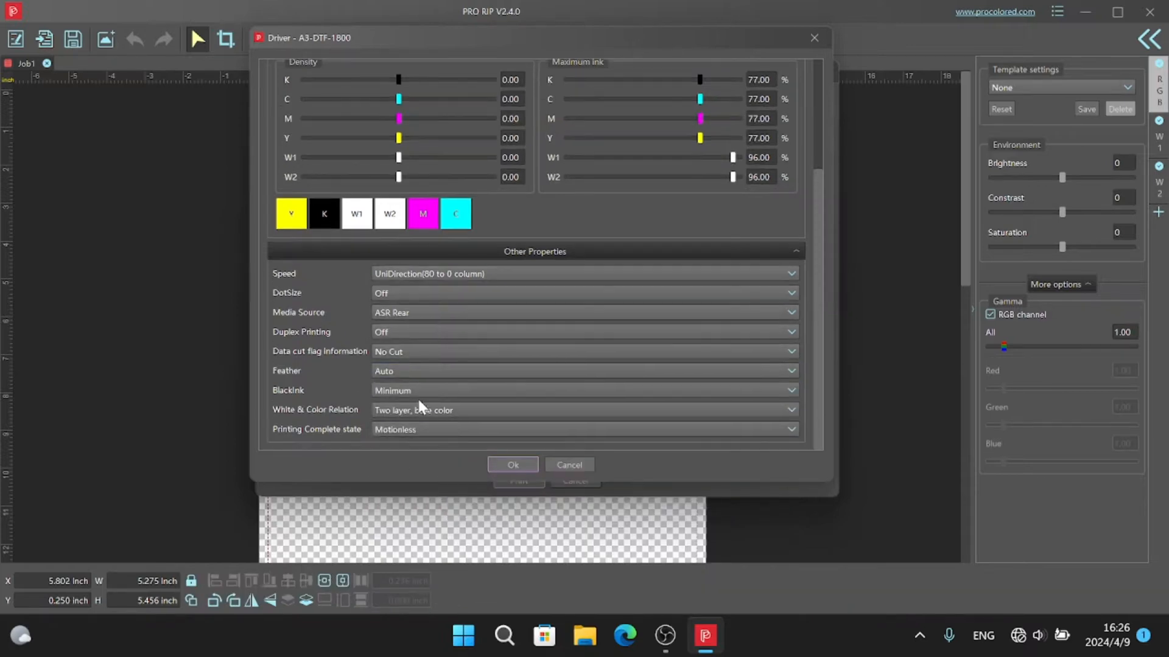
{"action": "left_click", "coordinate": [582, 410]}
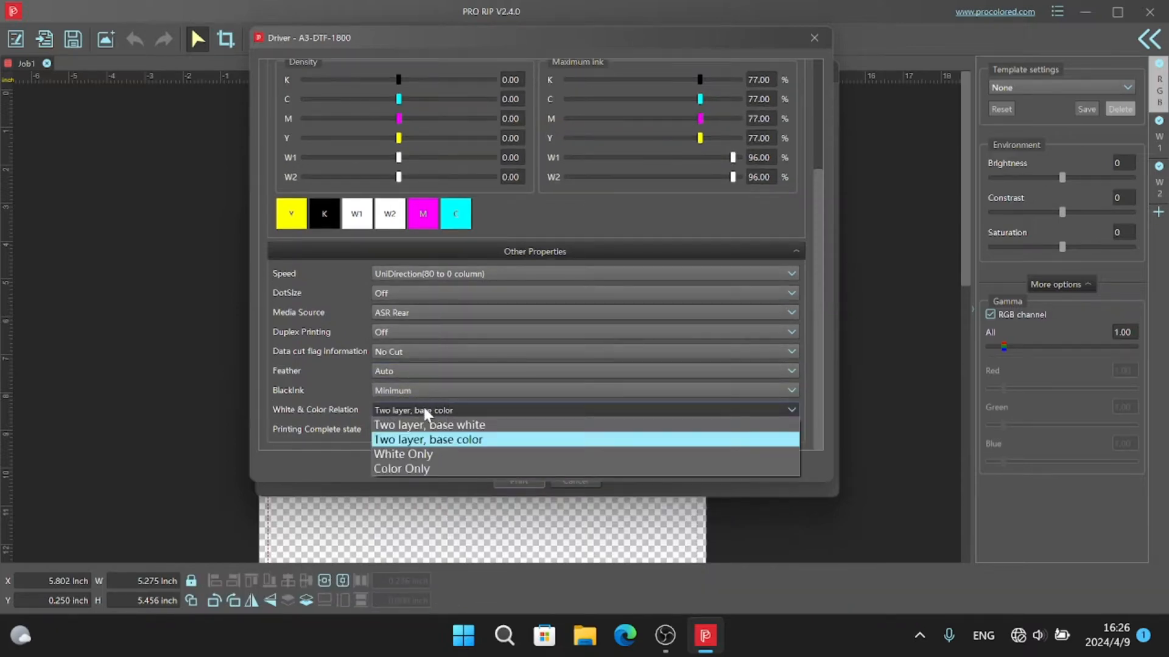
{"action": "left_click", "coordinate": [428, 439]}
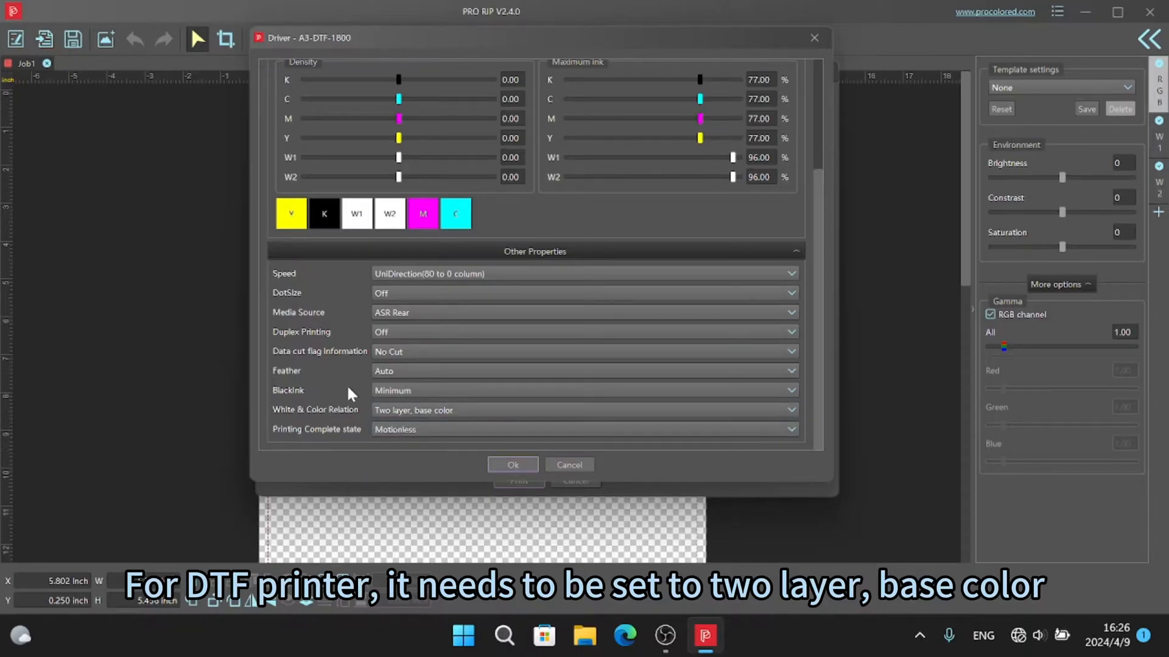
{"action": "left_click", "coordinate": [584, 429]}
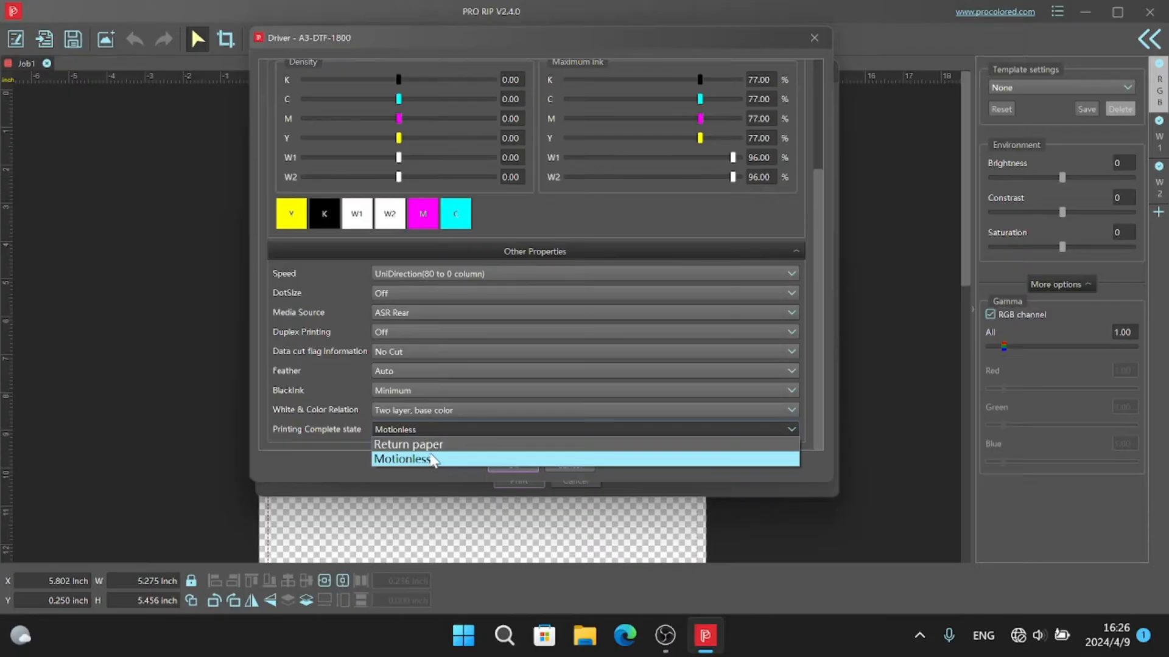
{"action": "left_click", "coordinate": [405, 458]}
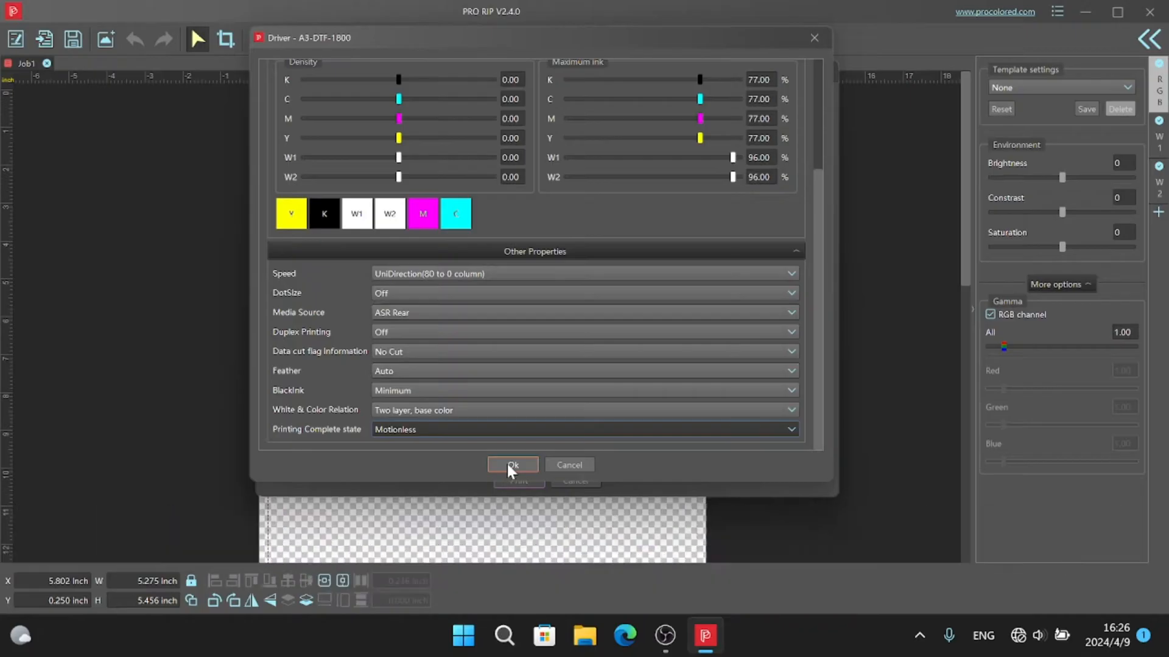
{"action": "left_click", "coordinate": [512, 465]}
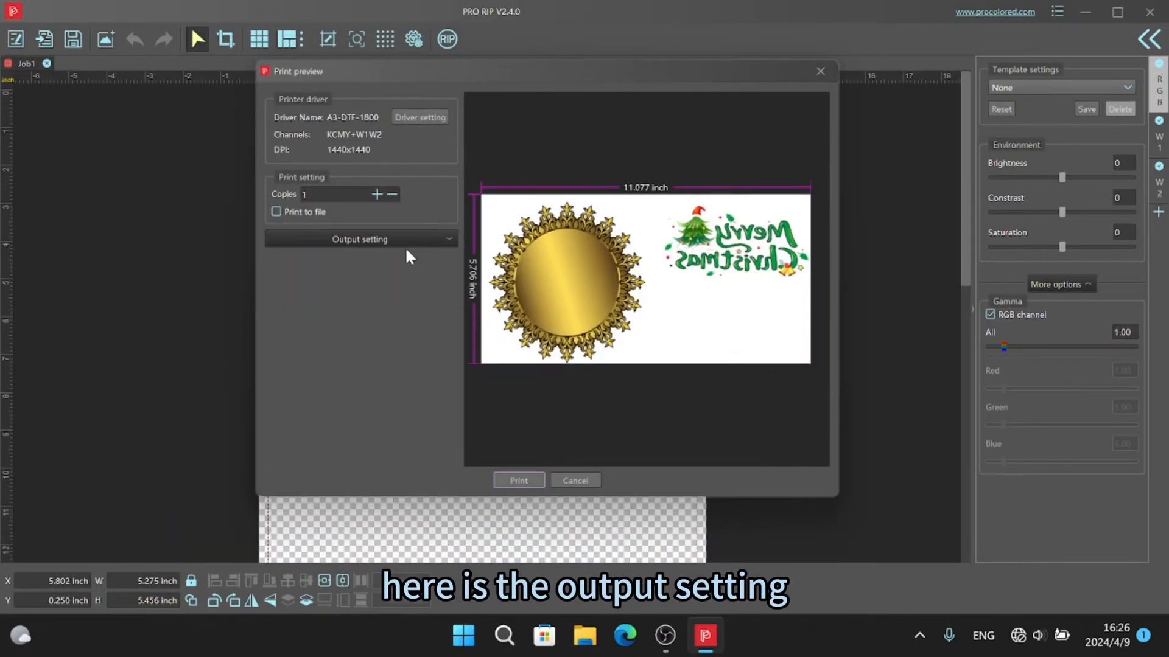
Expand Output setting and keep only the top and left margins
{"action": "left_click", "coordinate": [361, 239]}
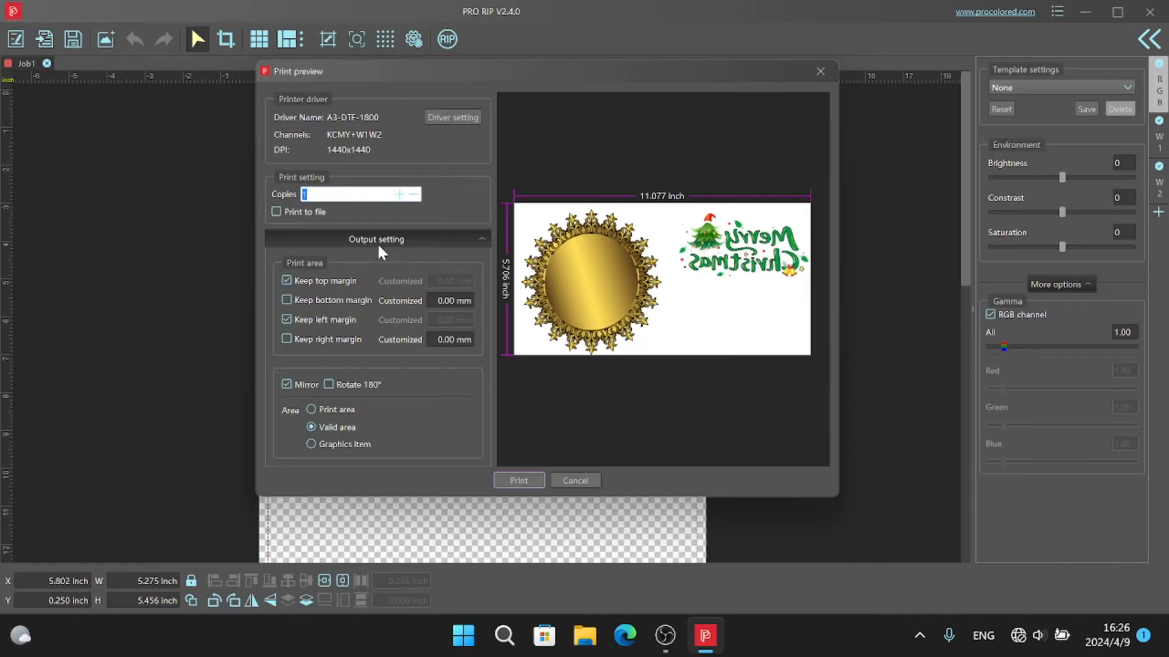
{"action": "mouse_move", "coordinate": [548, 296]}
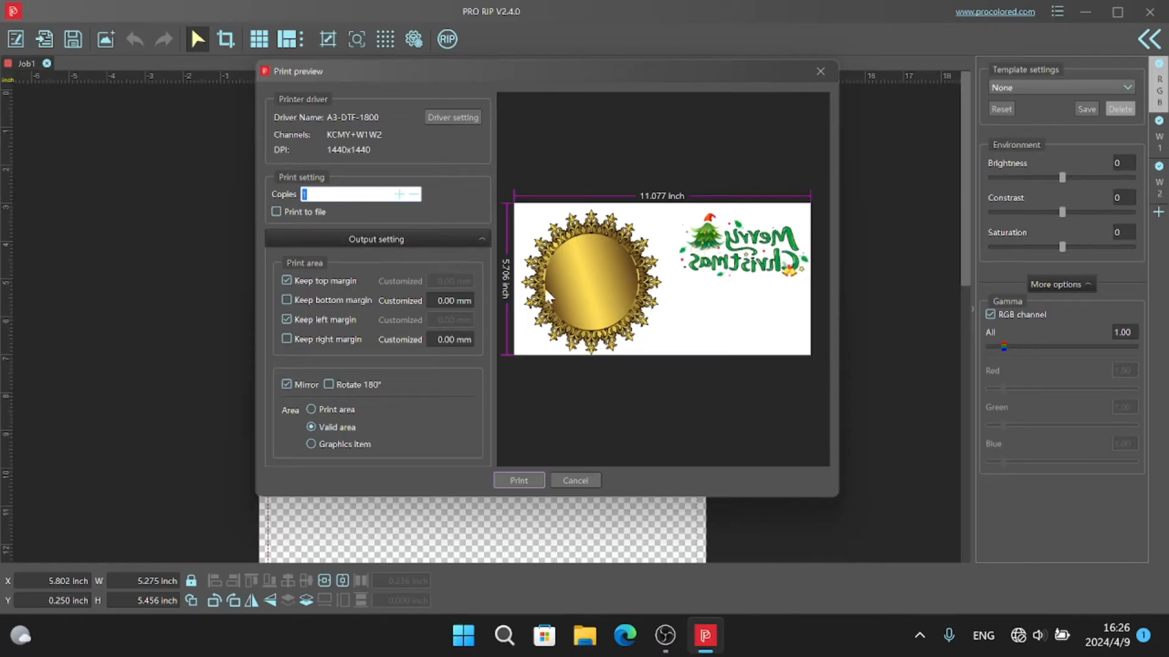
{"action": "left_click", "coordinate": [286, 281]}
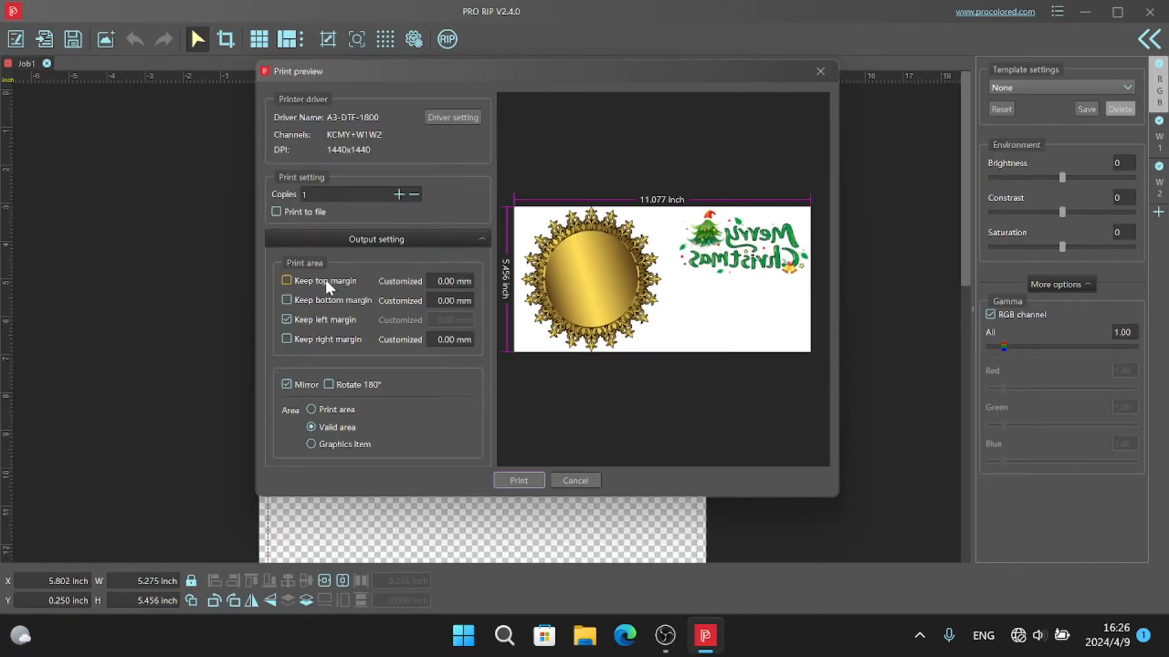
{"action": "left_click", "coordinate": [286, 281]}
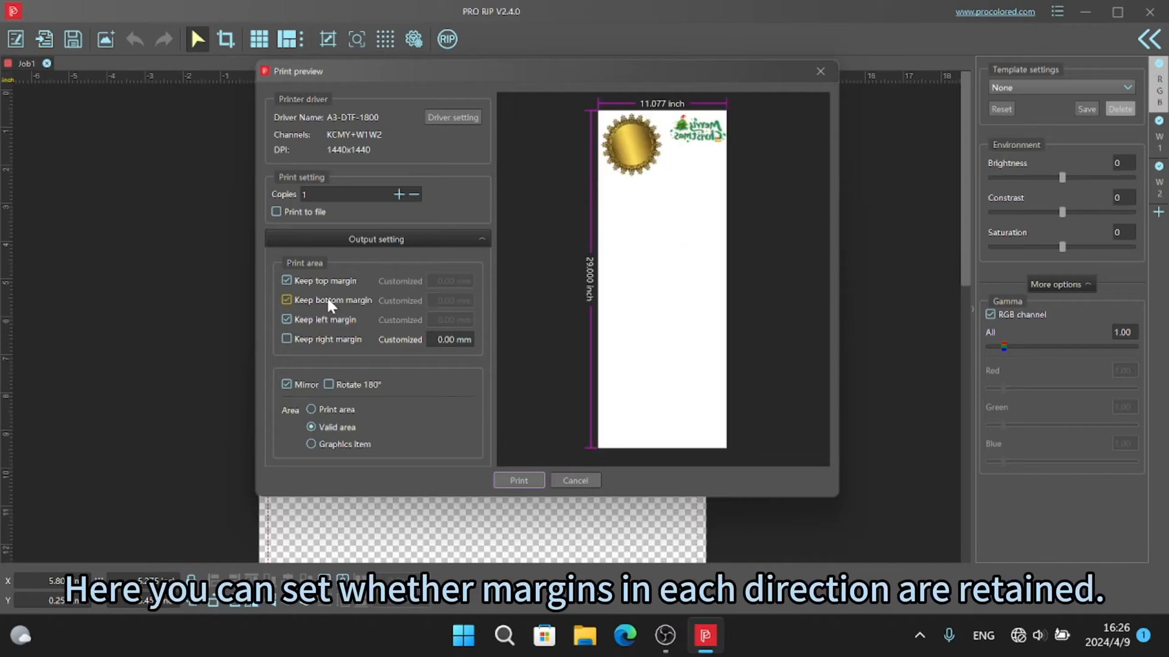
{"action": "left_click", "coordinate": [286, 300]}
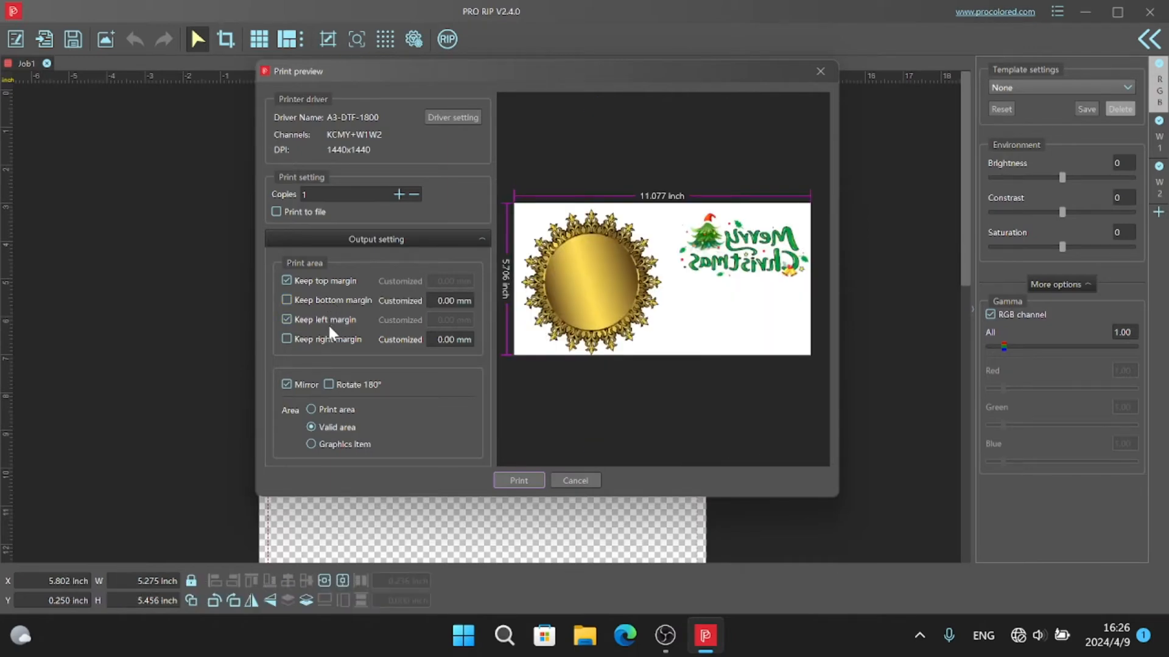
{"action": "left_click", "coordinate": [286, 339]}
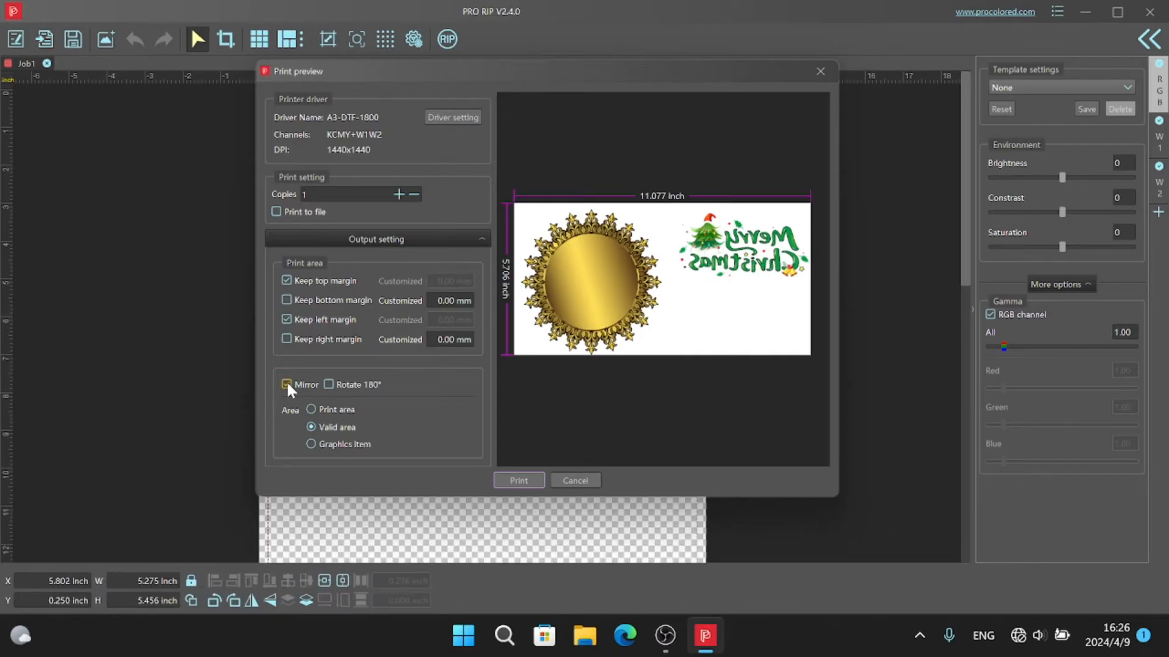
Leave mirroring on and the output unrotated after testing Mirror and Rotate 180°
{"action": "left_click", "coordinate": [286, 384]}
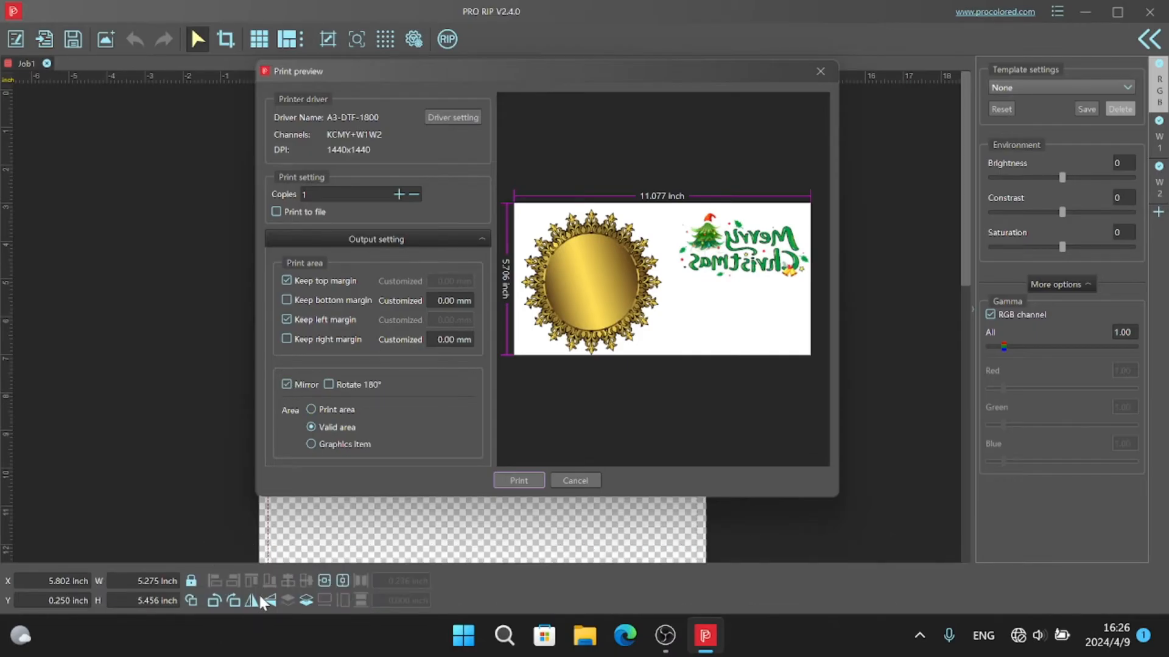
{"action": "left_click", "coordinate": [286, 385]}
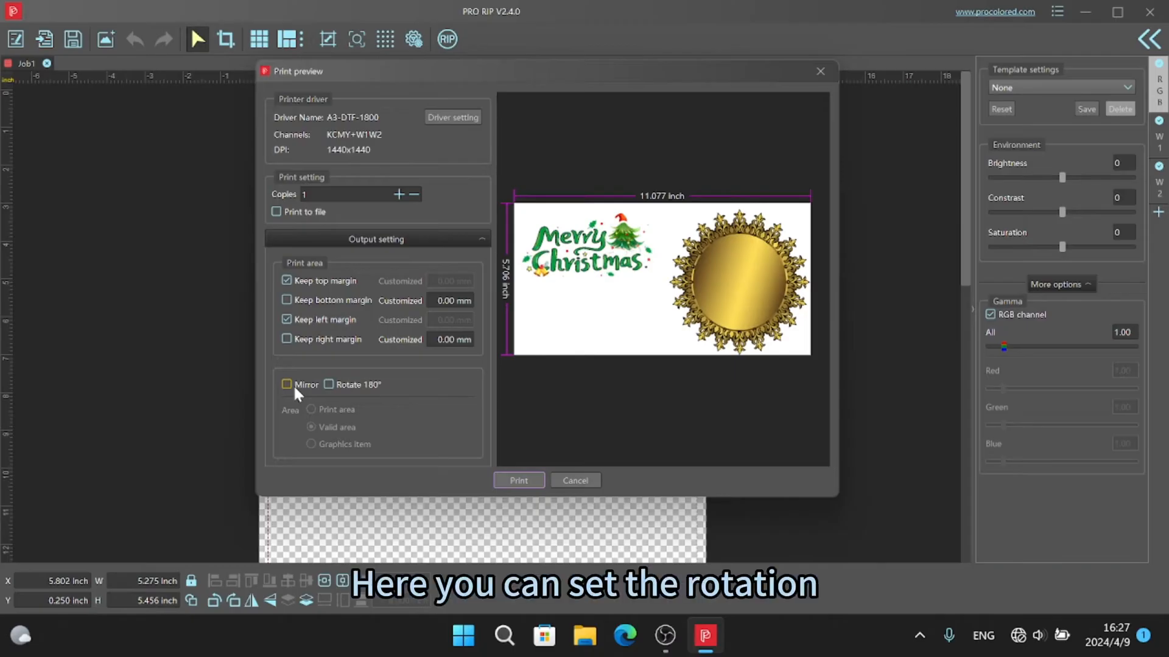
{"action": "left_click", "coordinate": [287, 385]}
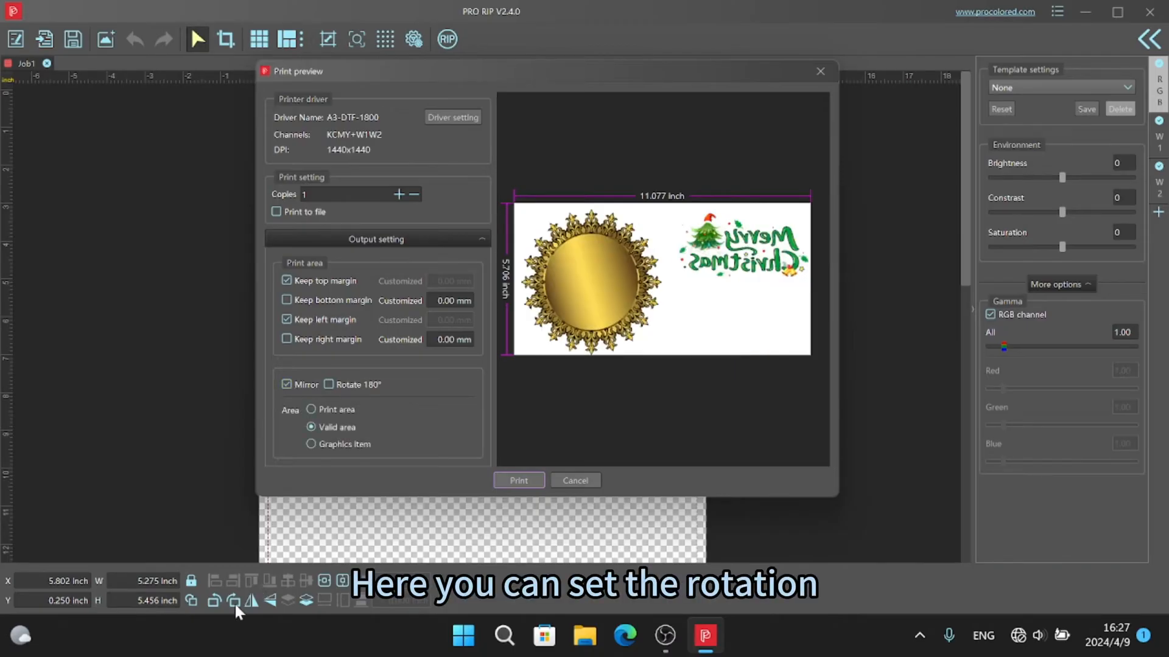
{"action": "left_click", "coordinate": [328, 384]}
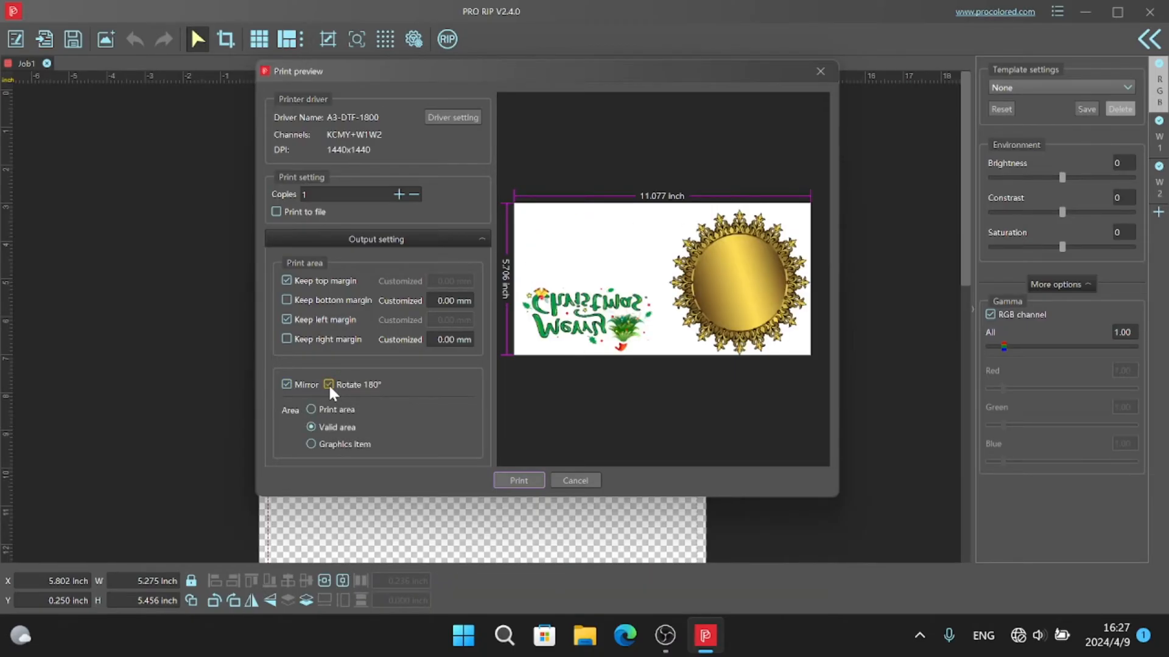
{"action": "left_click", "coordinate": [328, 384]}
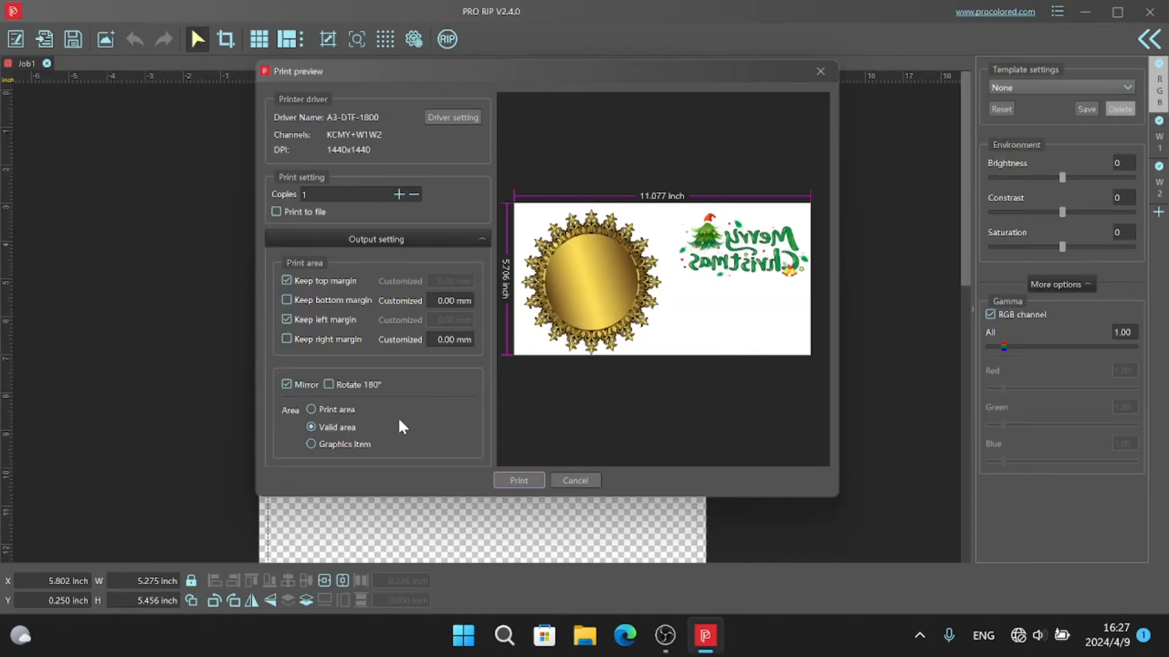
{"action": "mouse_move", "coordinate": [503, 364]}
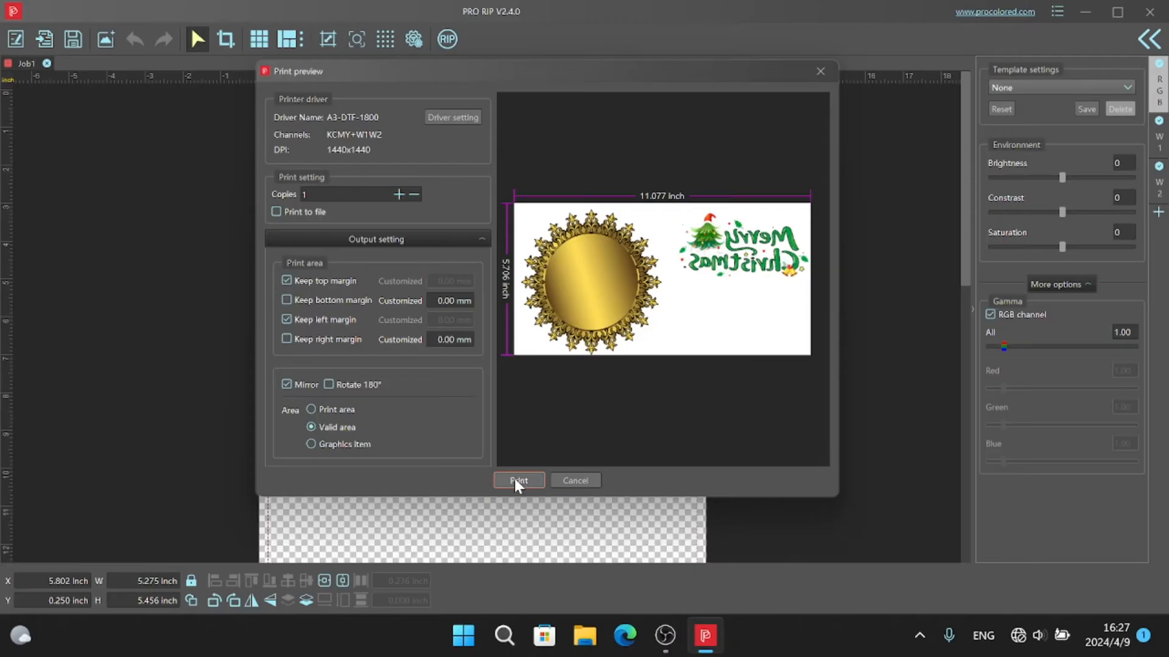
RIP the mirrored christmas_001 job from the preview for the A3-DTF-1800 queue
{"action": "left_click", "coordinate": [518, 481]}
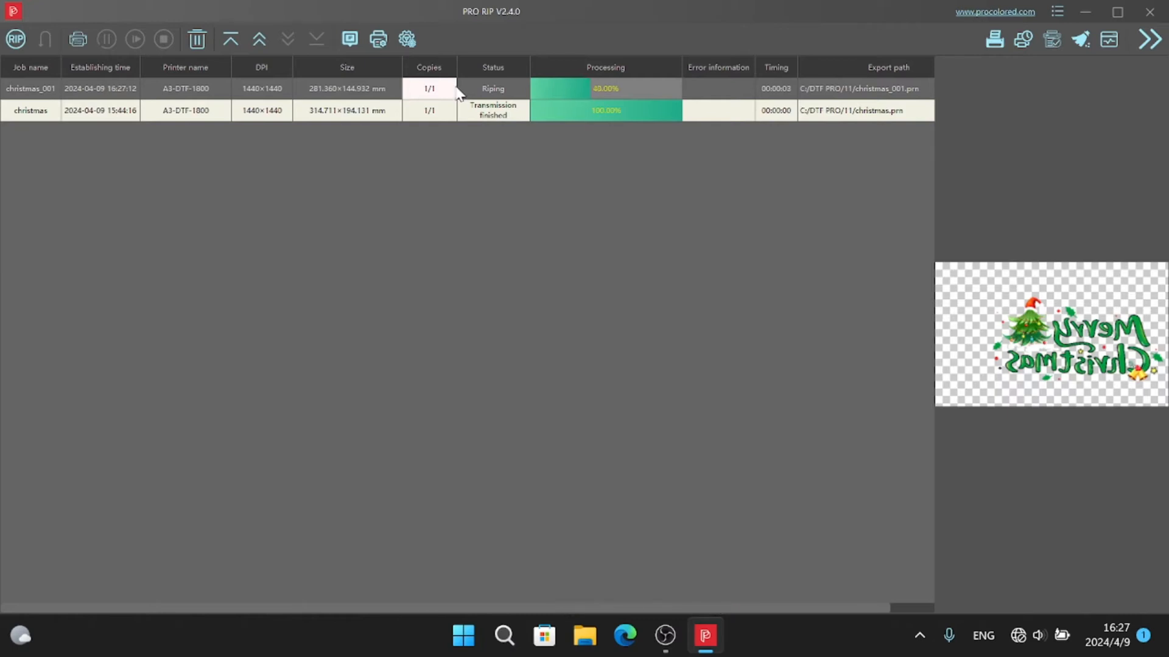
{"action": "mouse_move", "coordinate": [498, 231]}
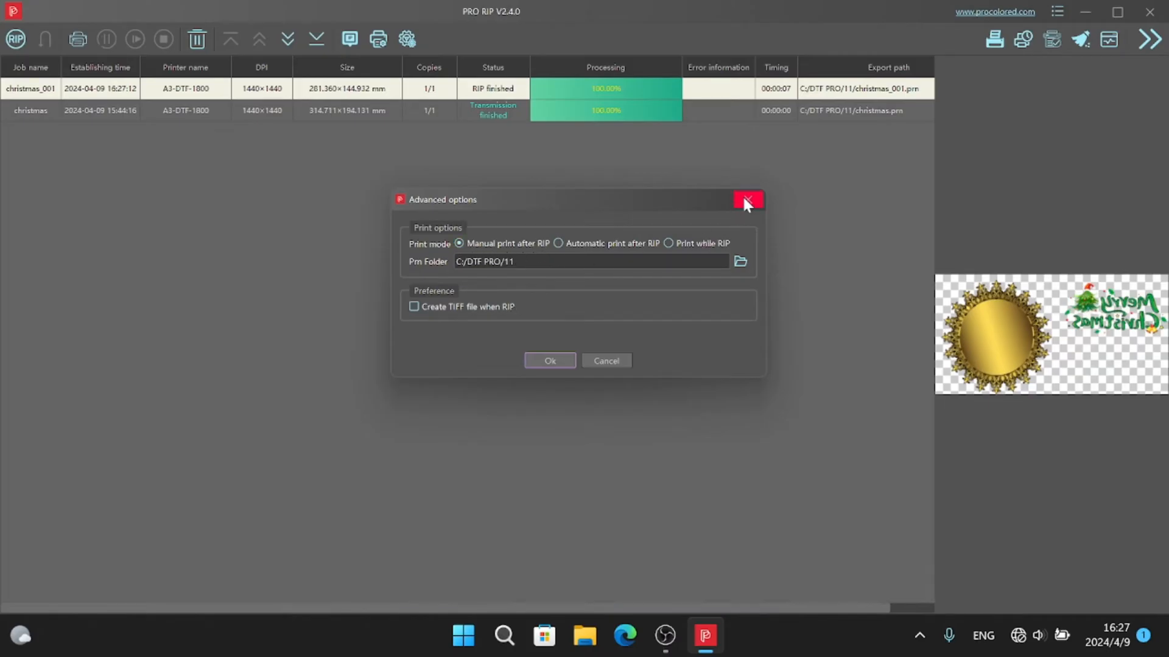
Close Advanced options and transmit the ripped christmas_001 job to the printer
{"action": "left_click", "coordinate": [748, 201]}
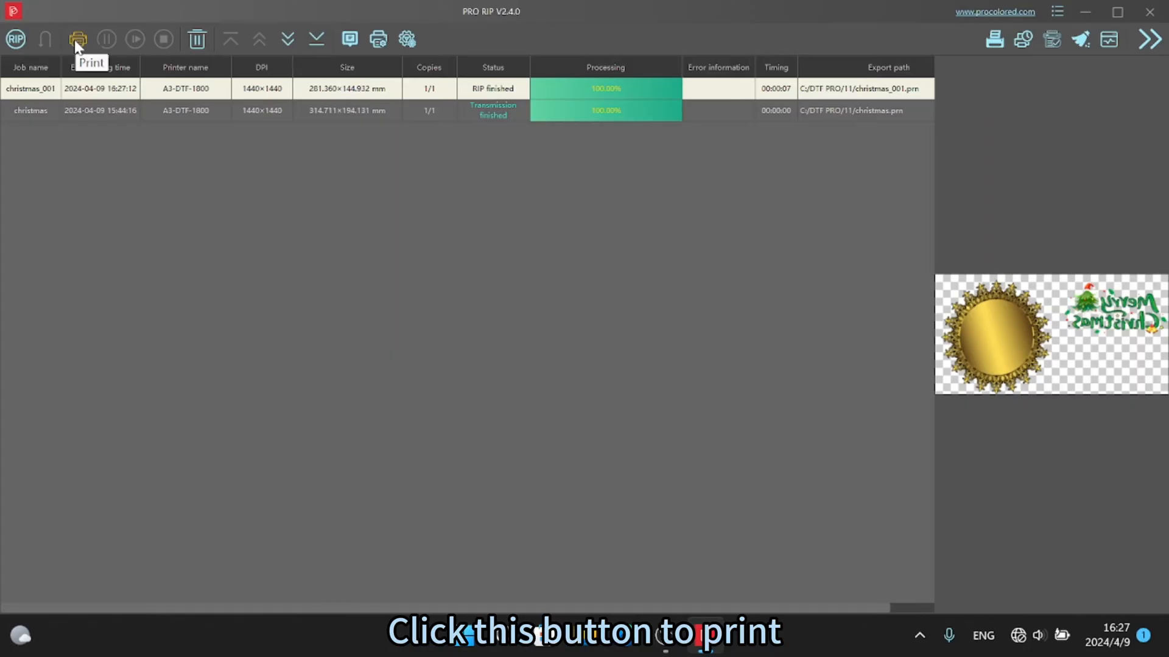
{"action": "left_click", "coordinate": [77, 39]}
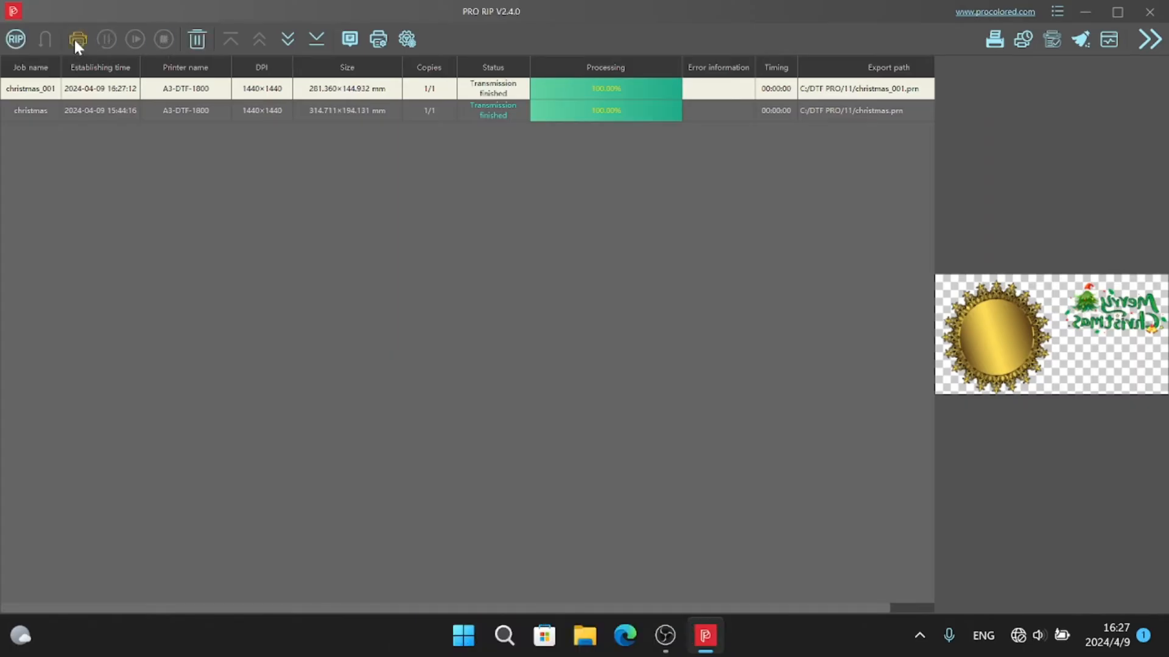
{"action": "mouse_move", "coordinate": [179, 171]}
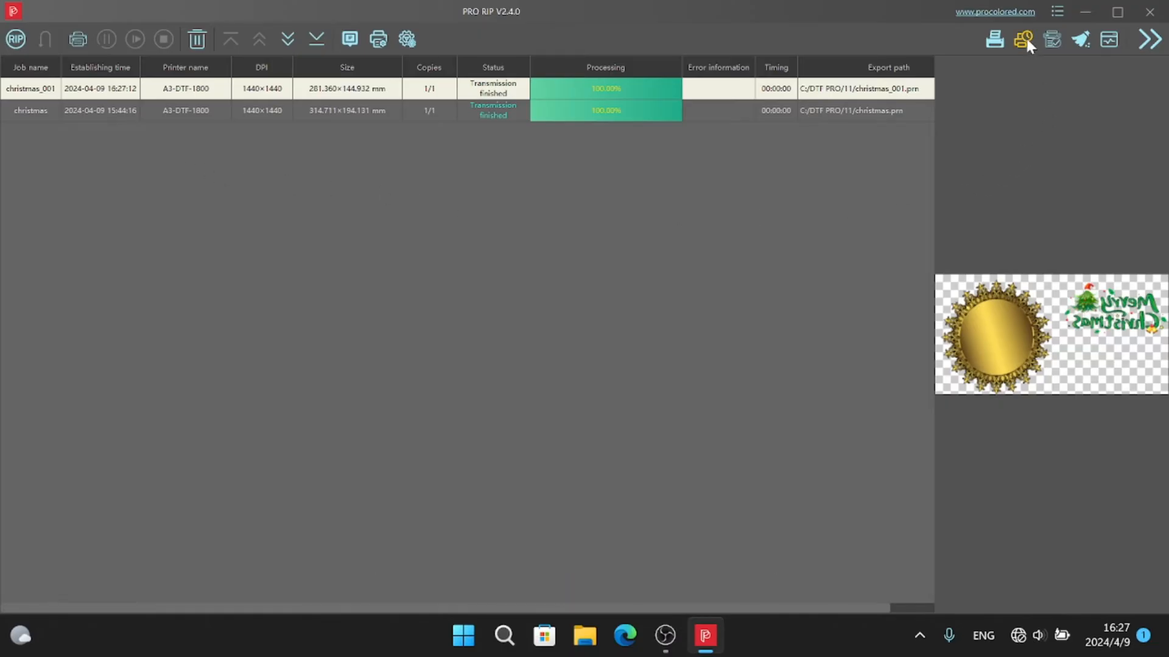
Show the EPSON L1800 Series print queue with one document printing
{"action": "left_click", "coordinate": [1022, 38]}
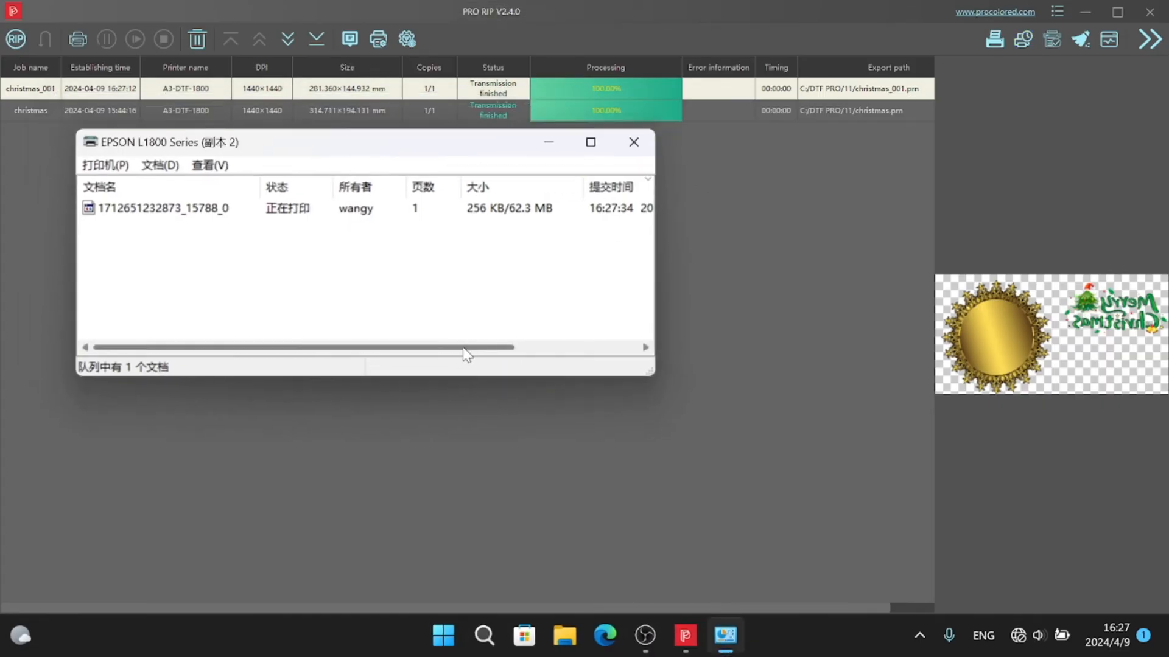
{"action": "mouse_move", "coordinate": [387, 225]}
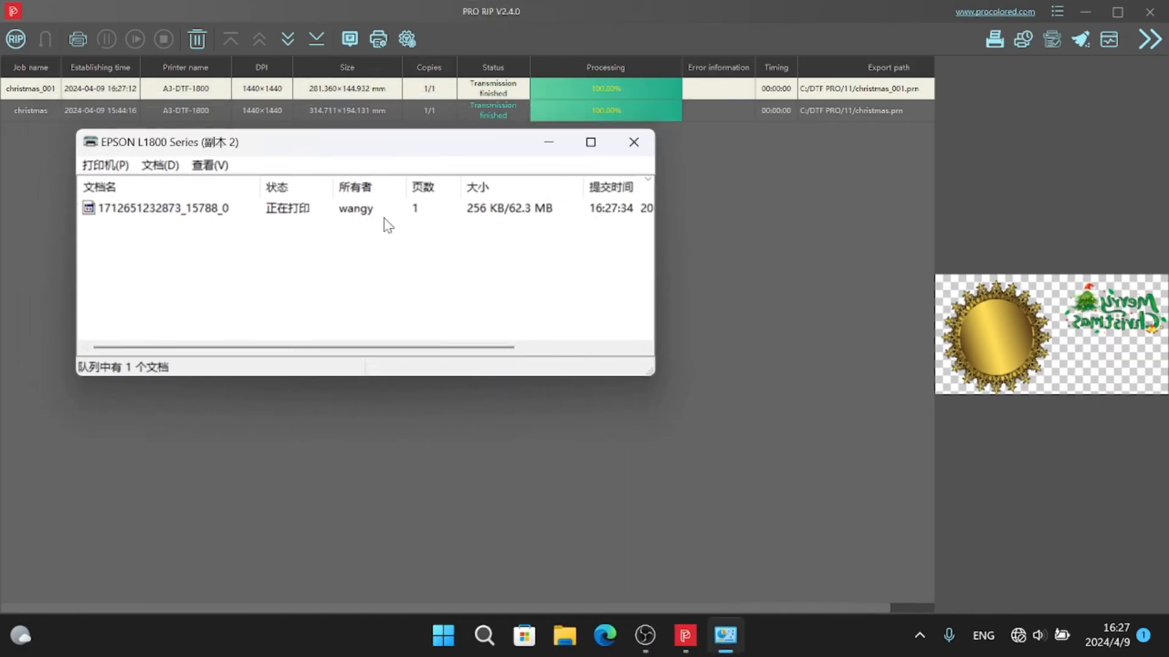
{"action": "mouse_move", "coordinate": [475, 221]}
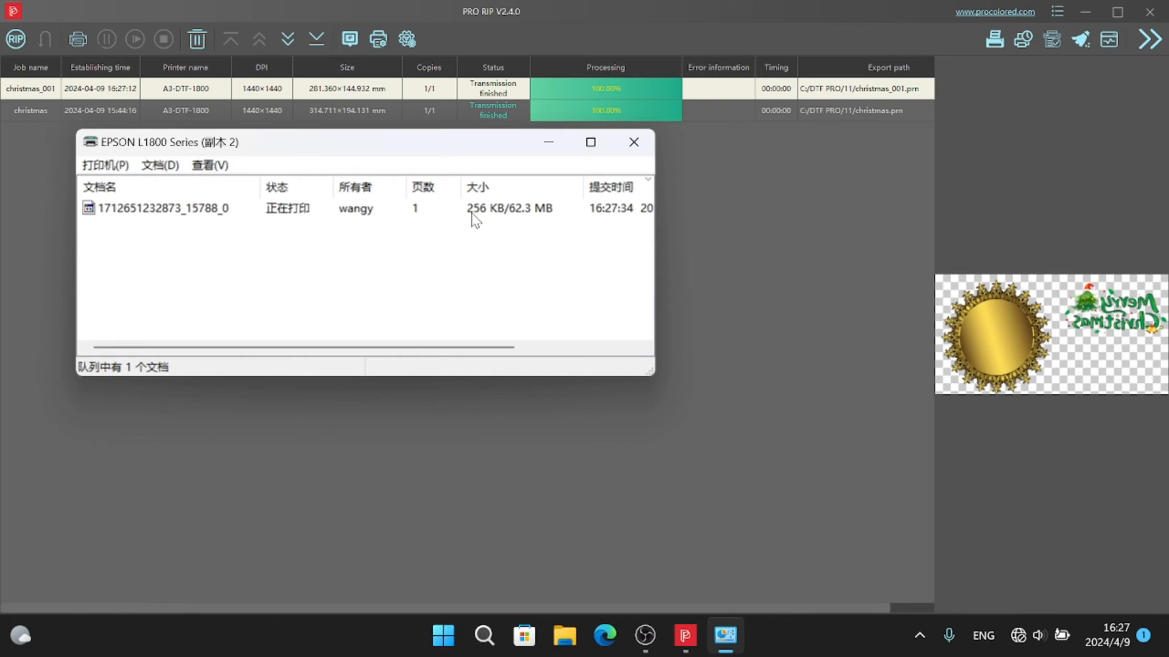